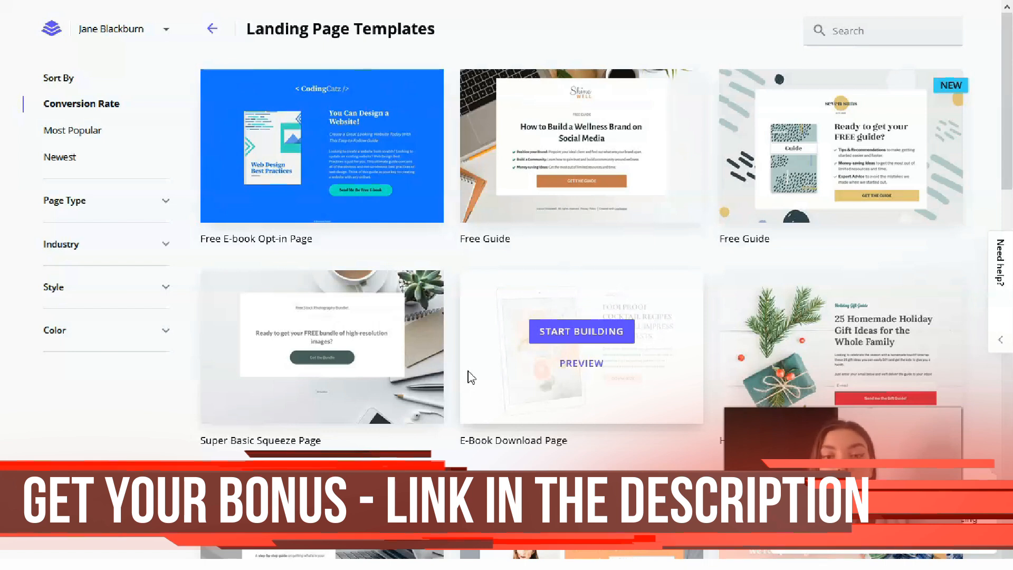
pyautogui.moveTo(472, 238)
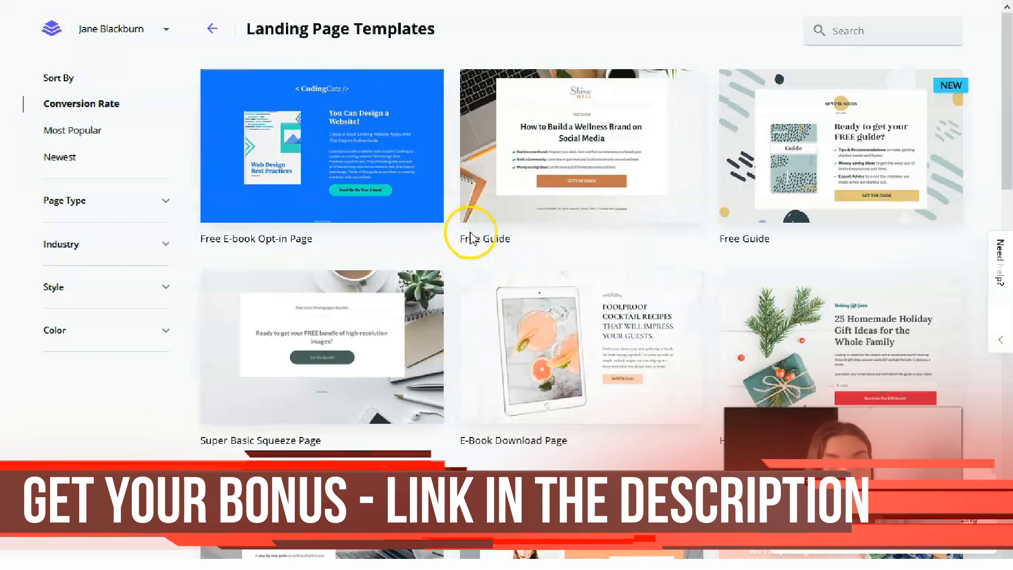
pyautogui.moveTo(272, 252)
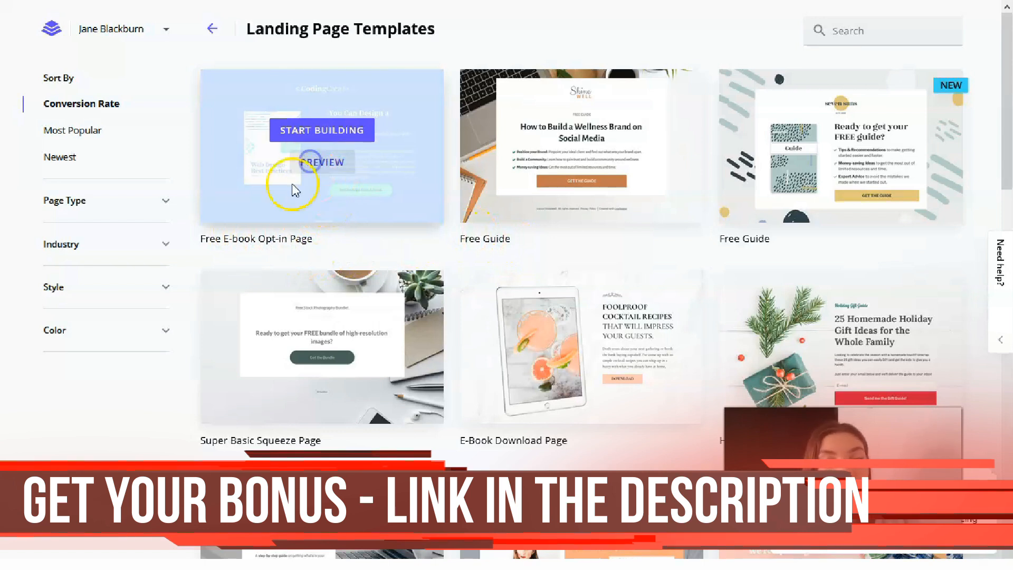
# Preview the Free E-book Opt-in Page template, then return to the template gallery.
pyautogui.click(322, 163)
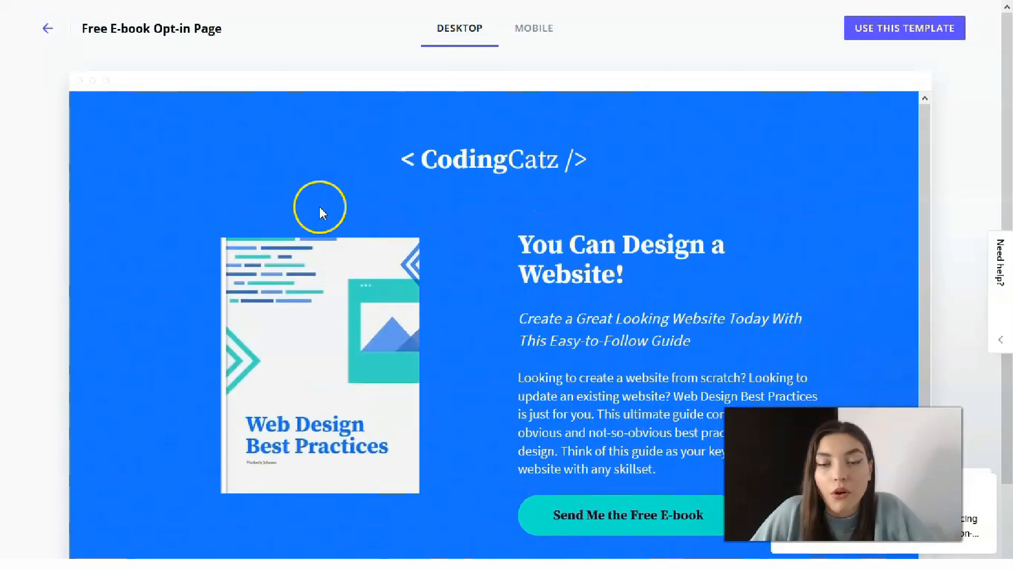
pyautogui.moveTo(433, 462)
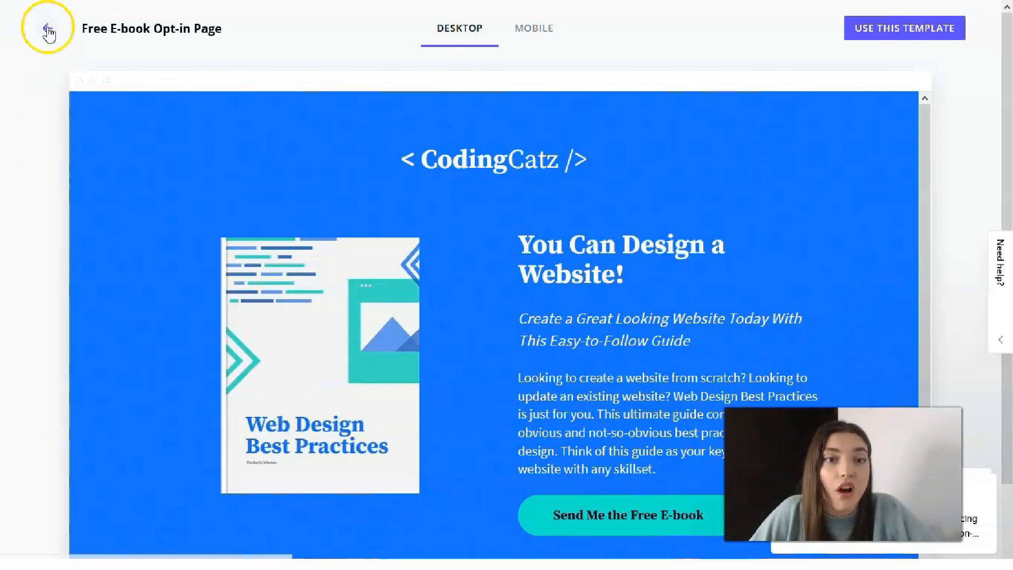
pyautogui.click(45, 28)
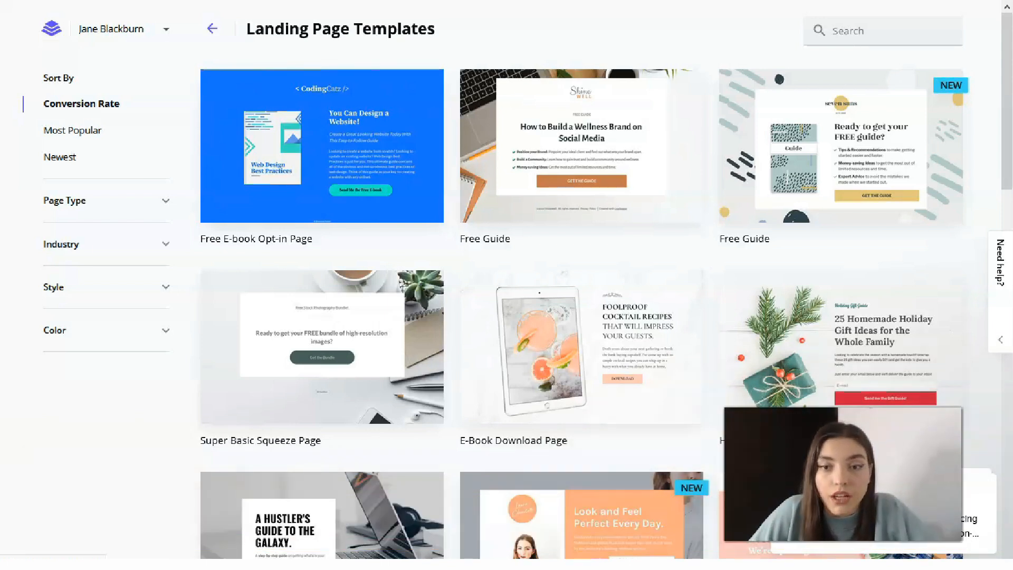
# Preview the Shine Well Free Guide template on desktop and then in the mobile layout.
pyautogui.click(580, 144)
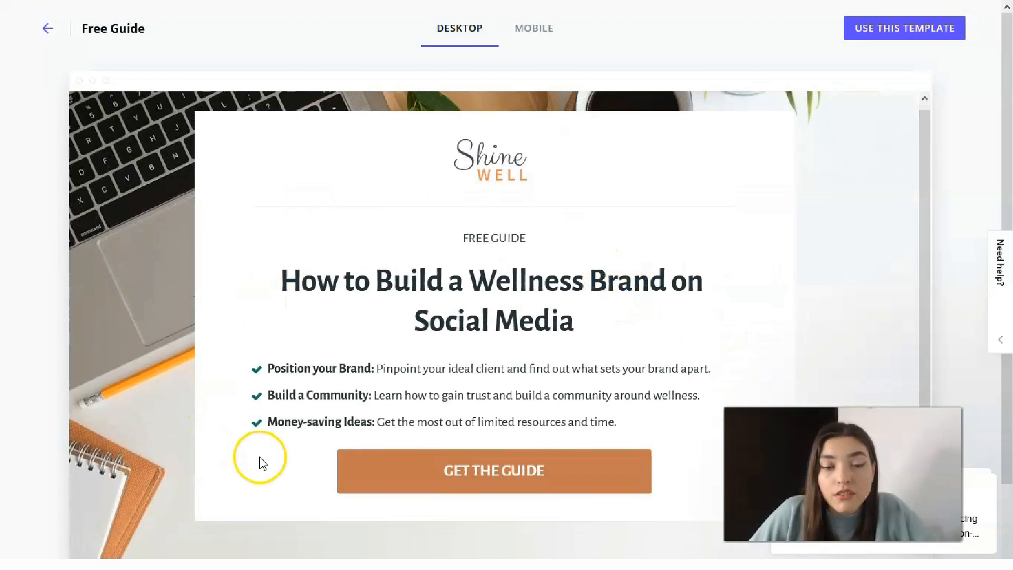
pyautogui.scroll(-3)
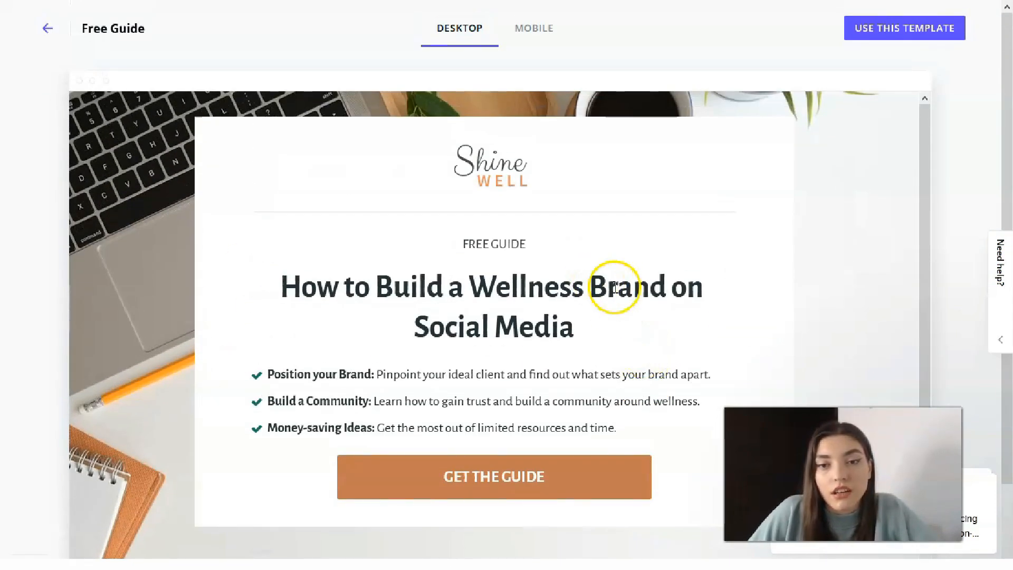
pyautogui.click(534, 27)
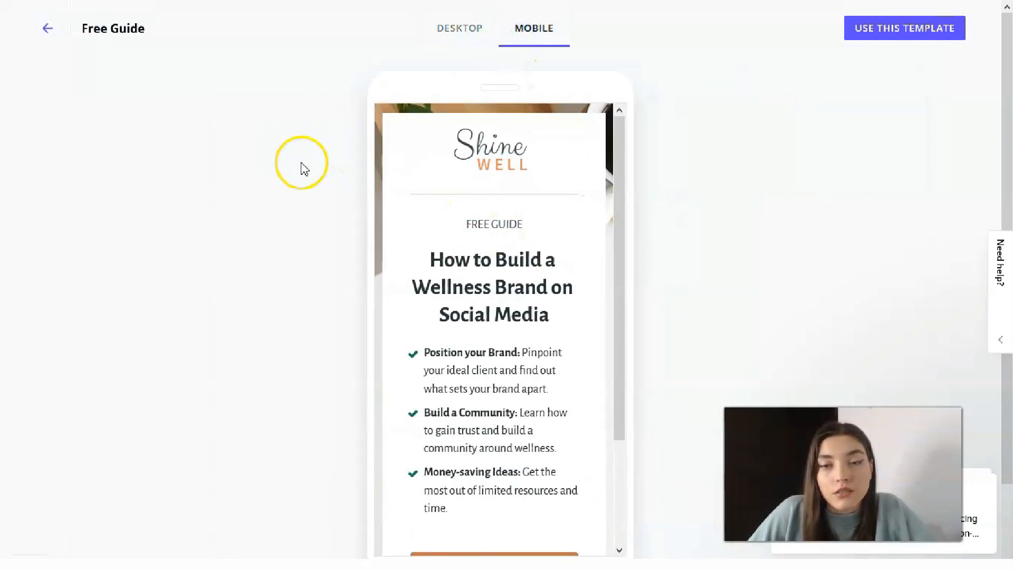
pyautogui.scroll(-3)
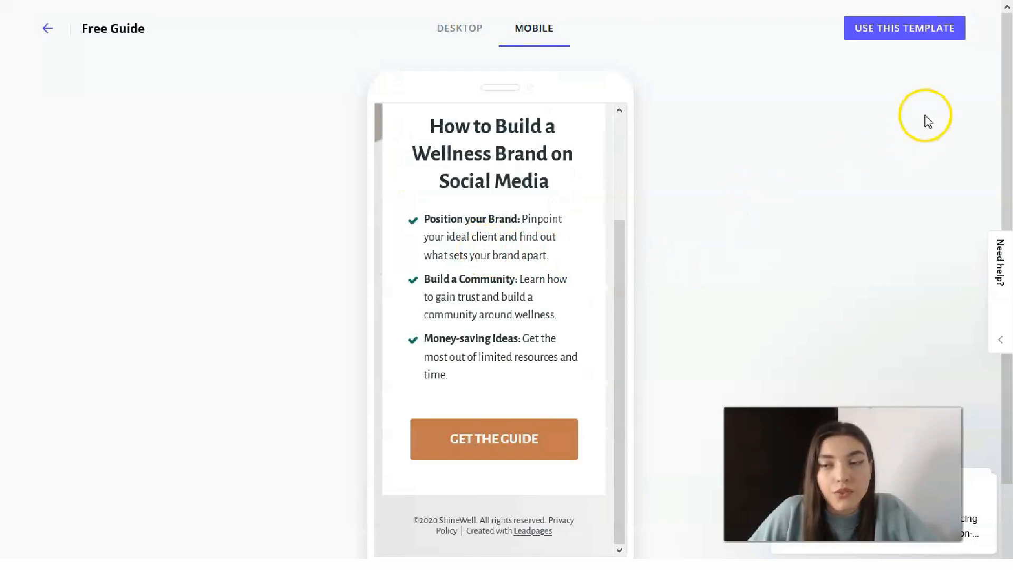
pyautogui.moveTo(904, 27)
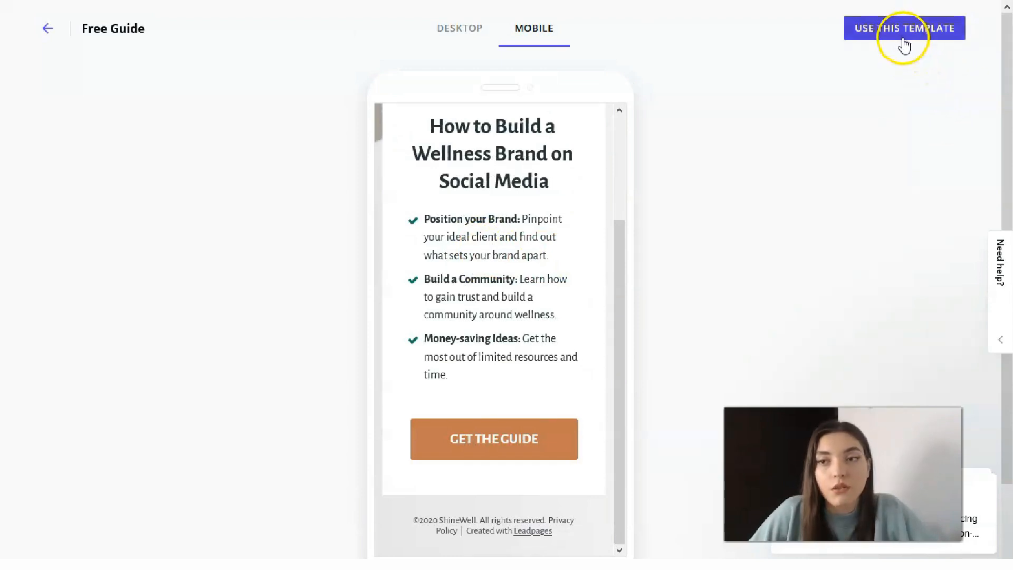
# Use the Free Guide template for a new page named 'Free guide' and continue into the editor.
pyautogui.click(905, 27)
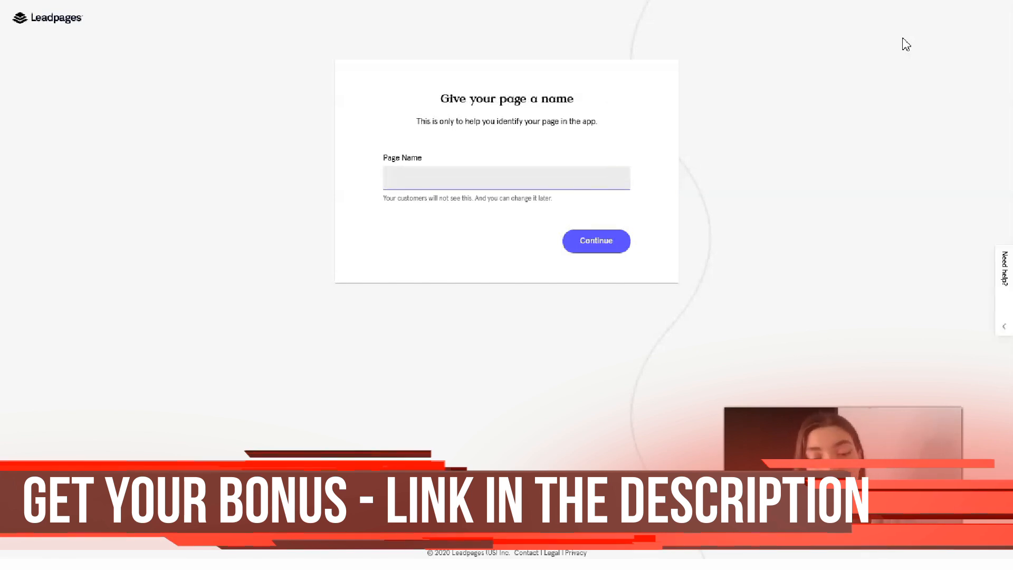
pyautogui.write('Free g')
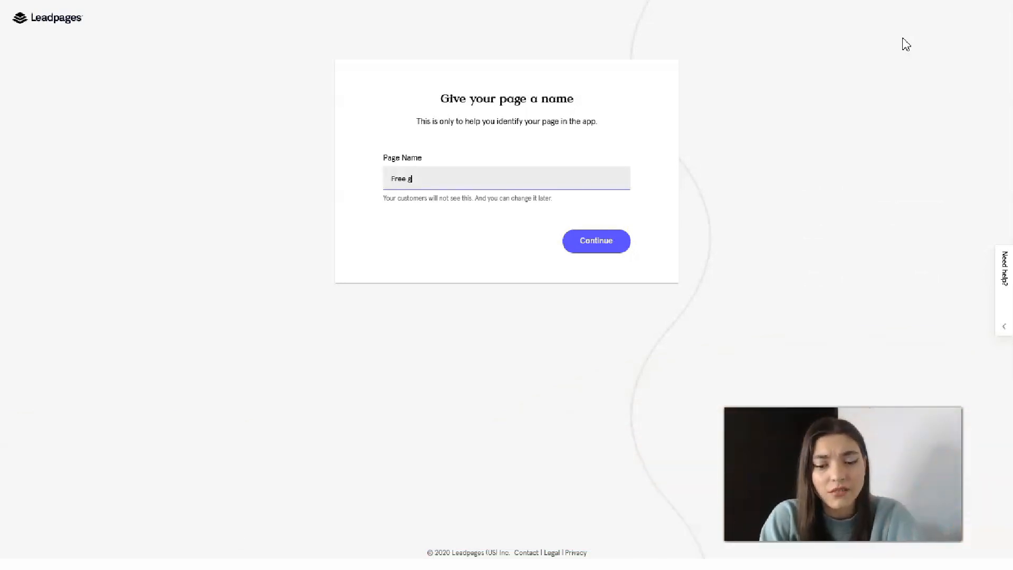
pyautogui.write('uide')
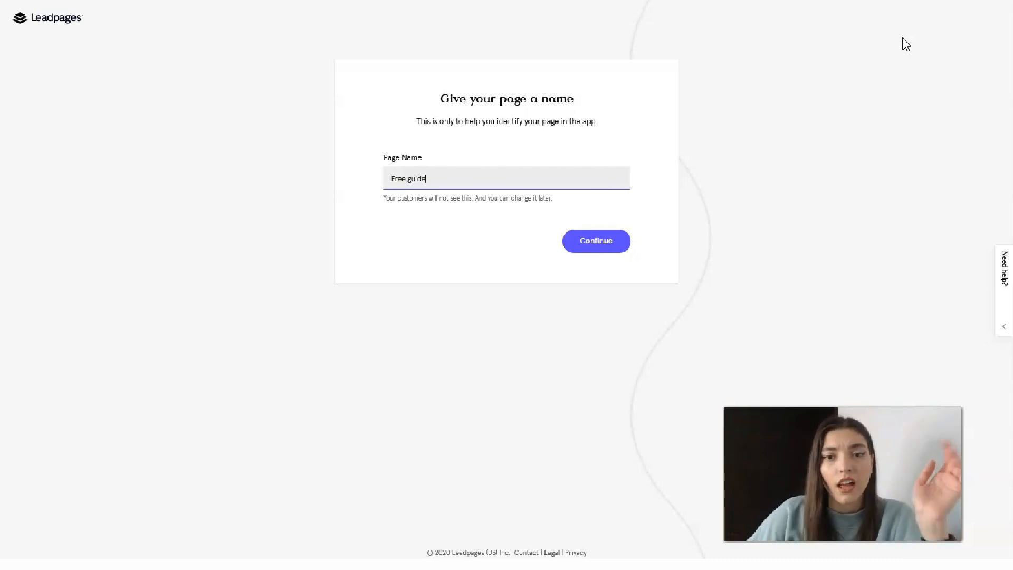
pyautogui.click(595, 241)
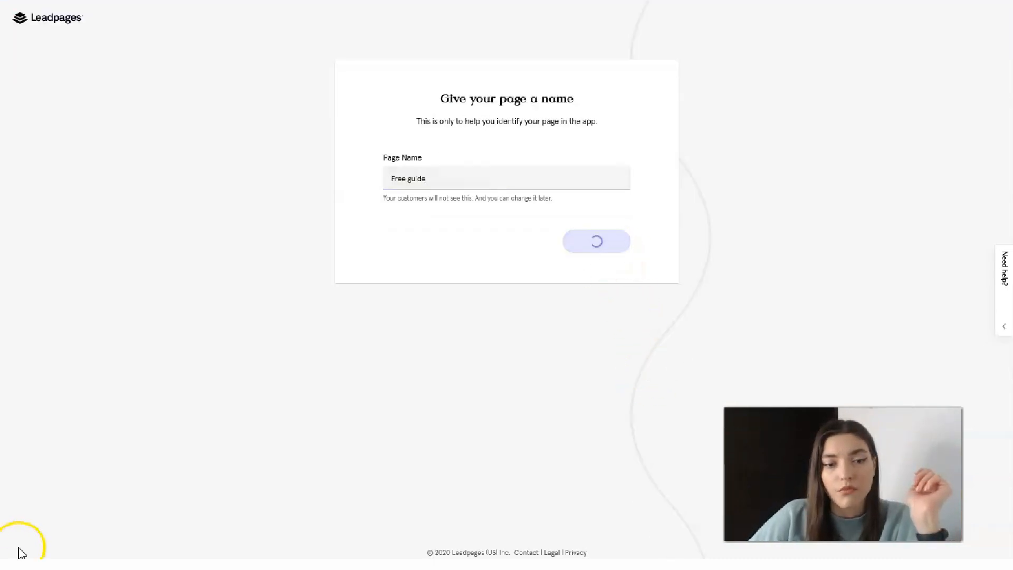
pyautogui.click(595, 241)
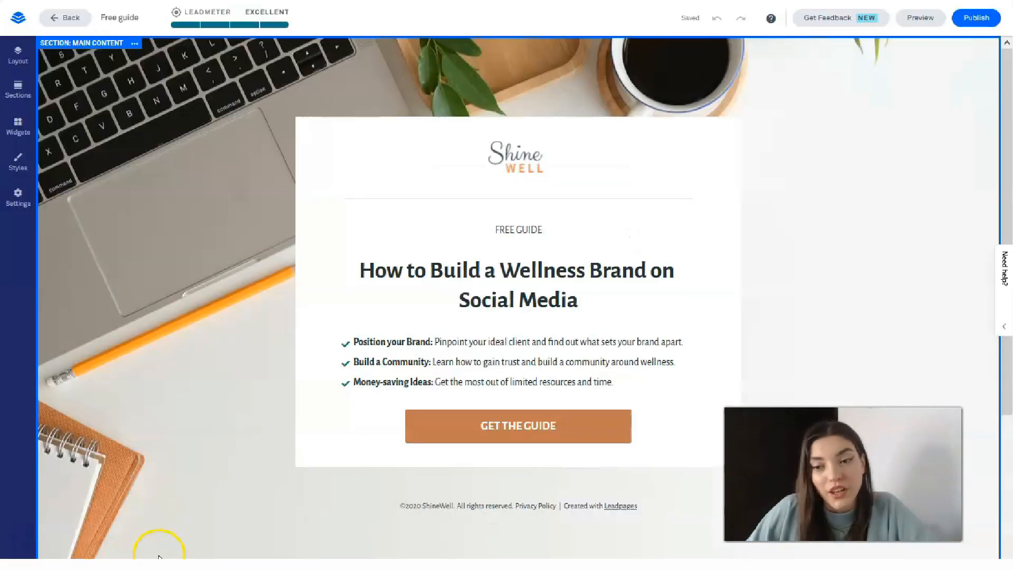
# Show the Page Layout panel listing the Main Content section.
pyautogui.click(515, 505)
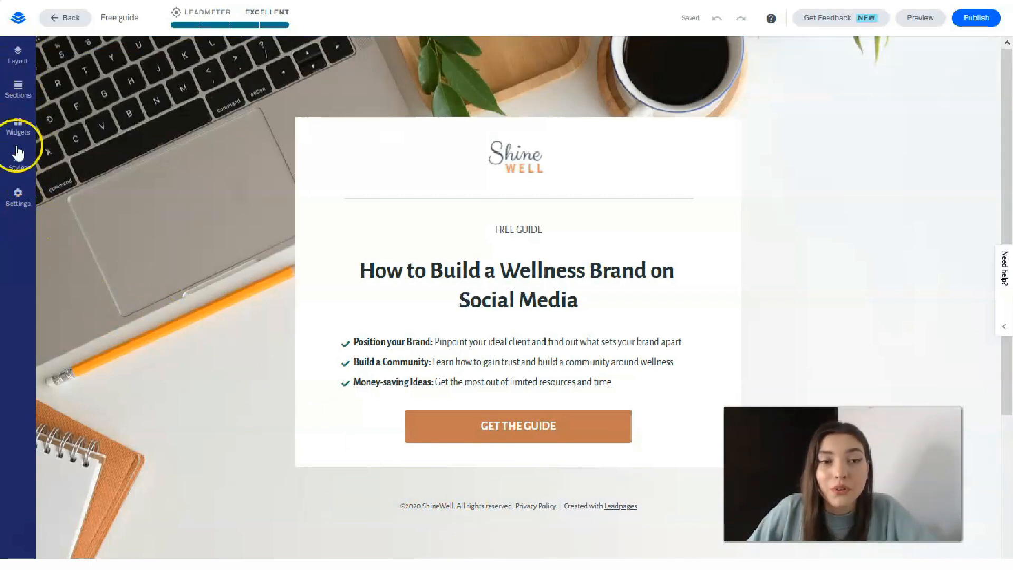
pyautogui.click(18, 54)
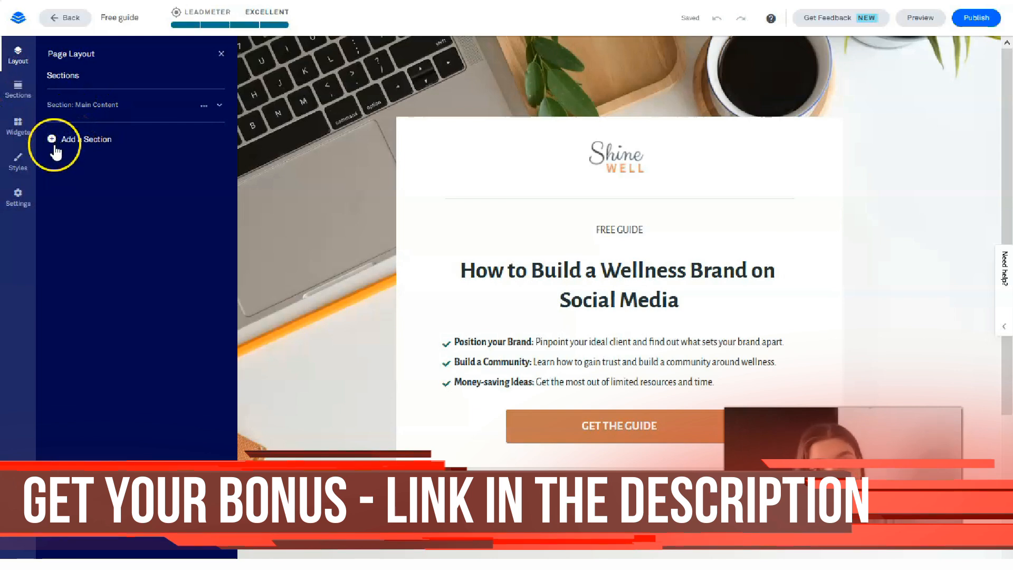
# Add a Plans/Pricing 'Plans for all levels' section below the main content.
pyautogui.click(84, 140)
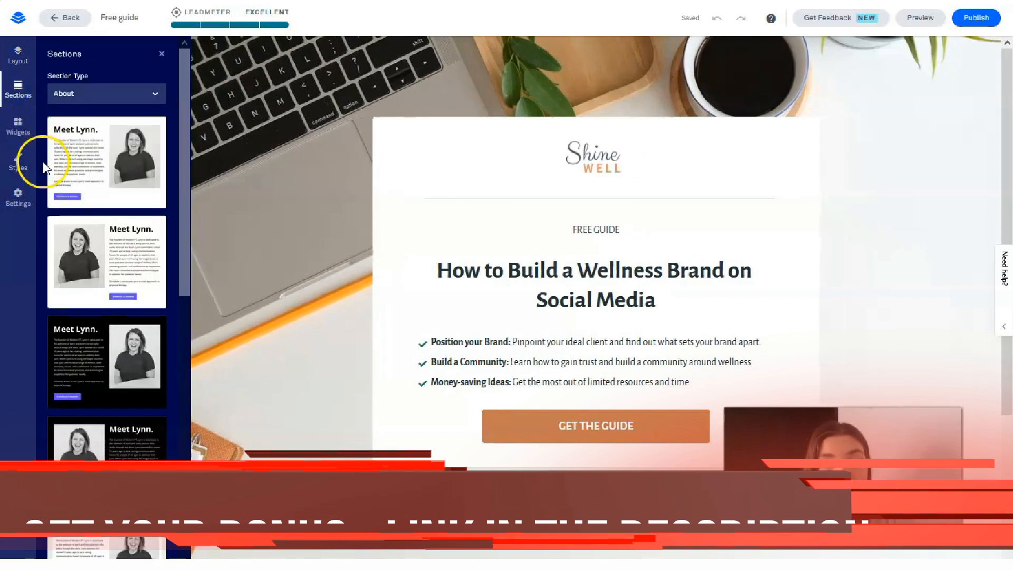
pyautogui.click(106, 93)
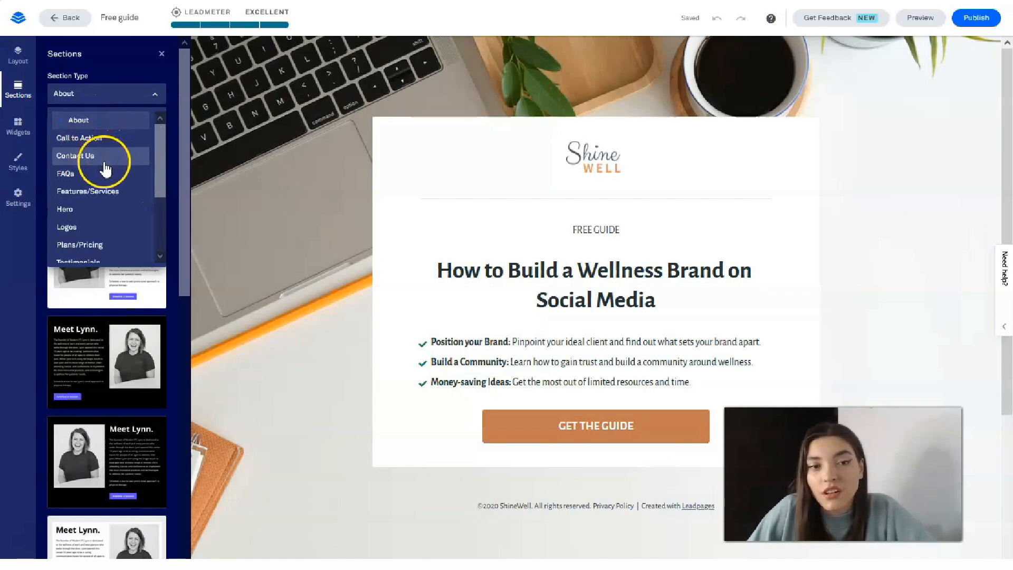
pyautogui.moveTo(89, 209)
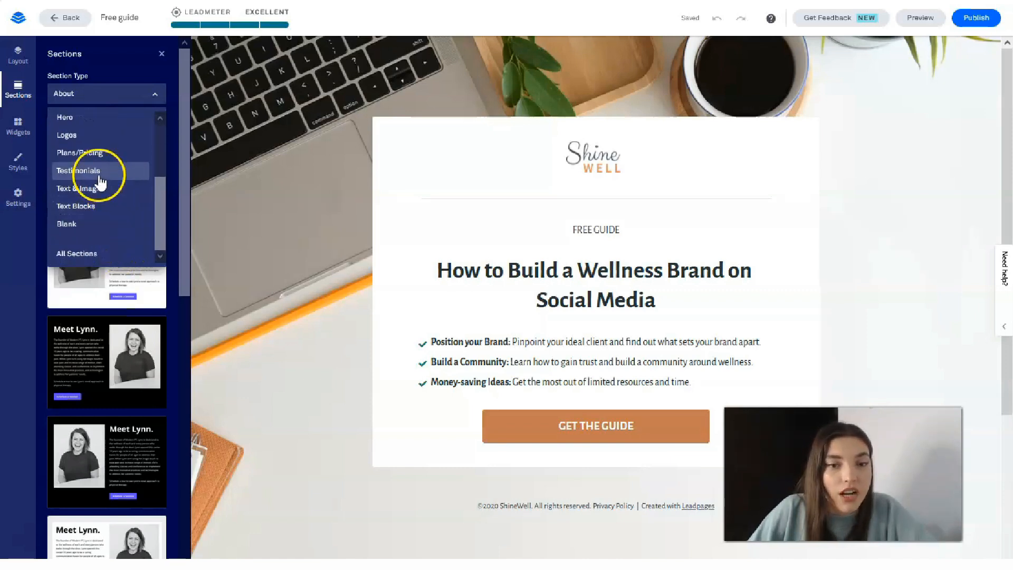
pyautogui.click(594, 284)
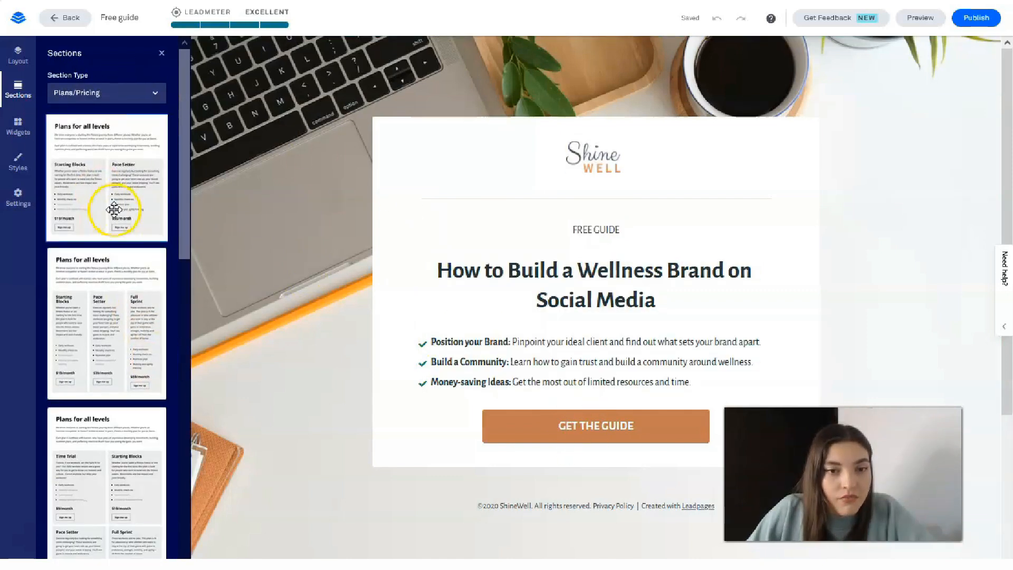
pyautogui.scroll(-3)
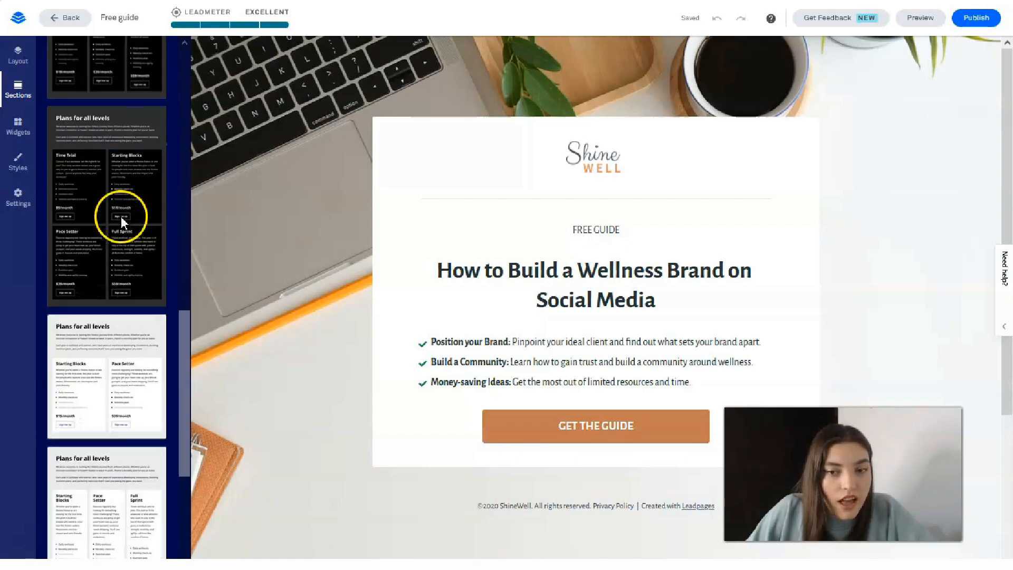
pyautogui.scroll(-3)
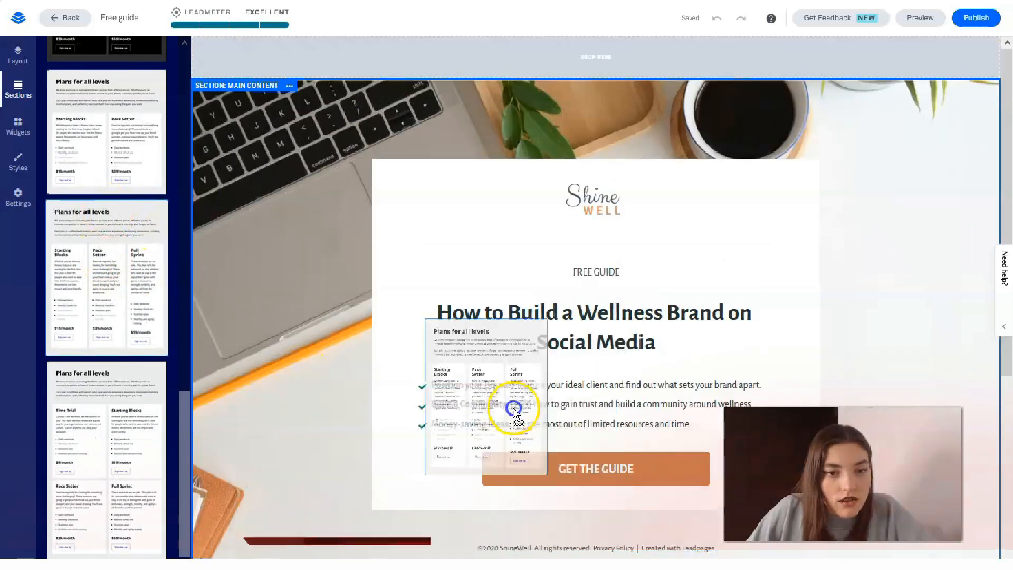
pyautogui.scroll(-3)
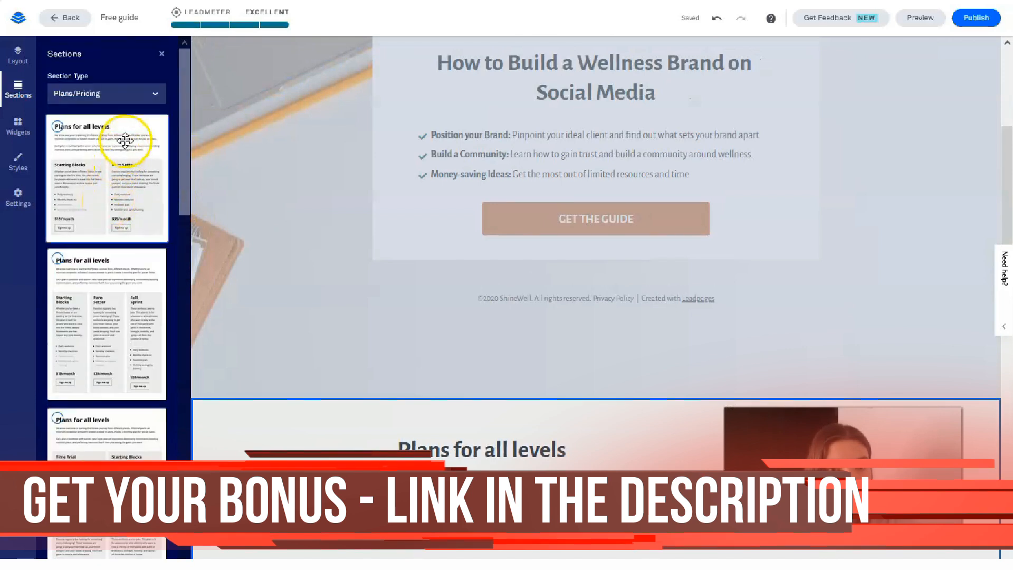
# Add the first Testimonials design above pricing and the first Logos strip at the bottom.
pyautogui.click(105, 92)
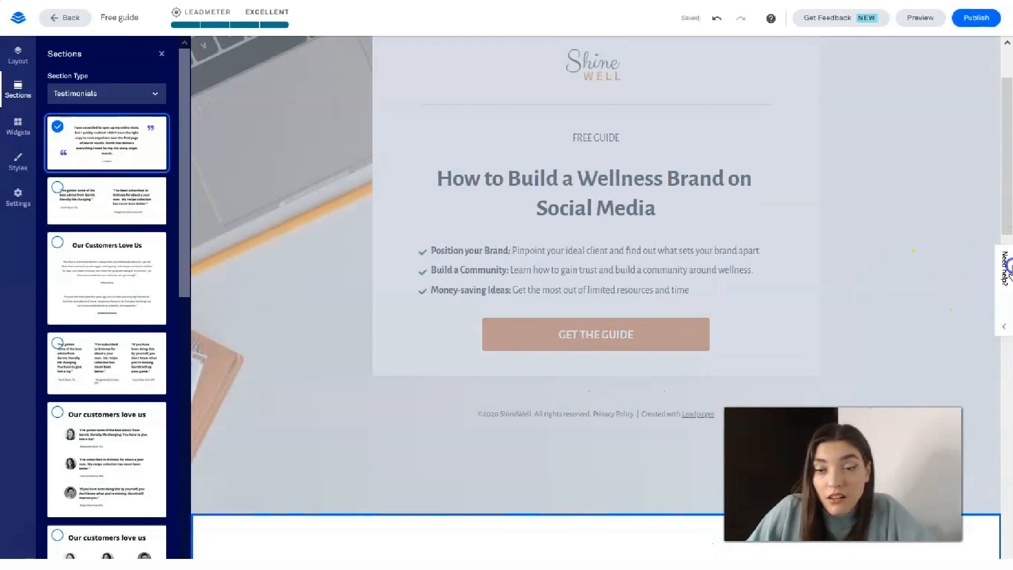
pyautogui.scroll(-3)
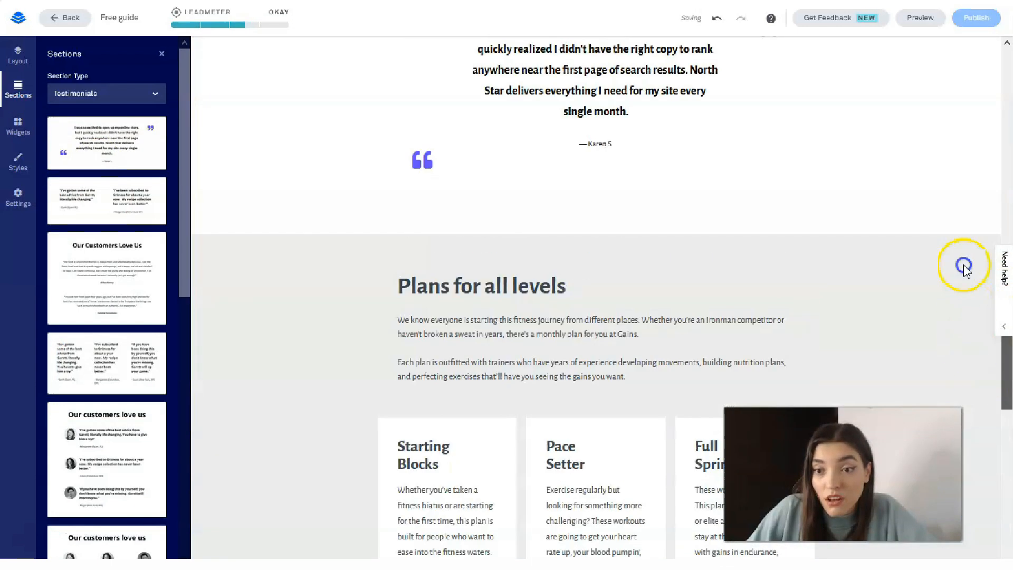
pyautogui.scroll(-3)
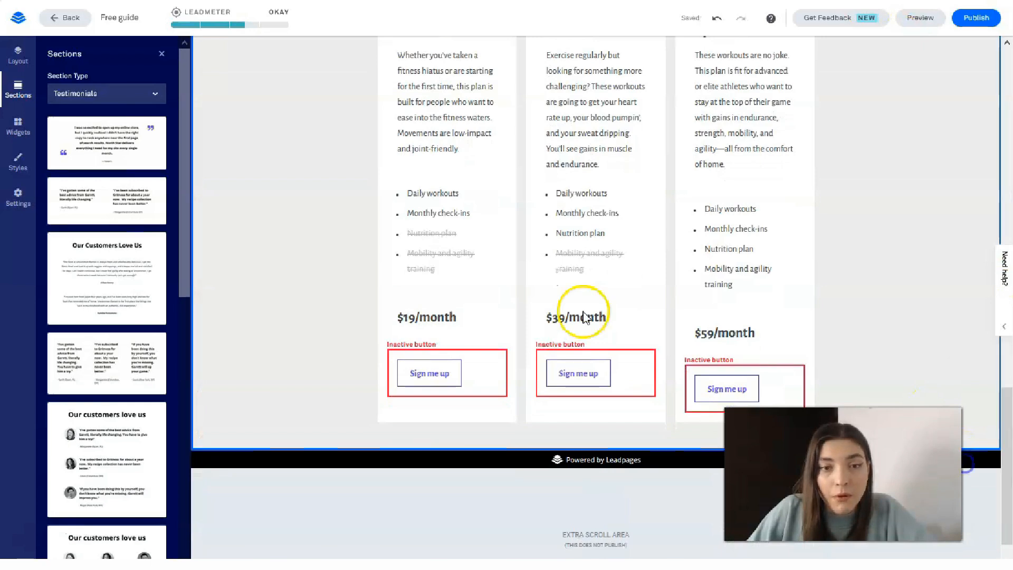
pyautogui.click(106, 93)
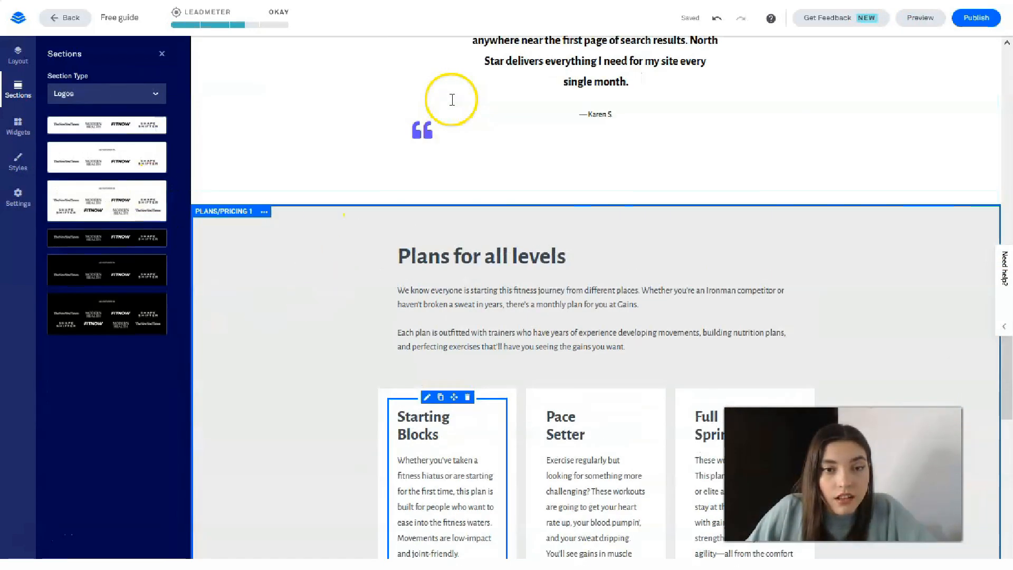
pyautogui.scroll(-3)
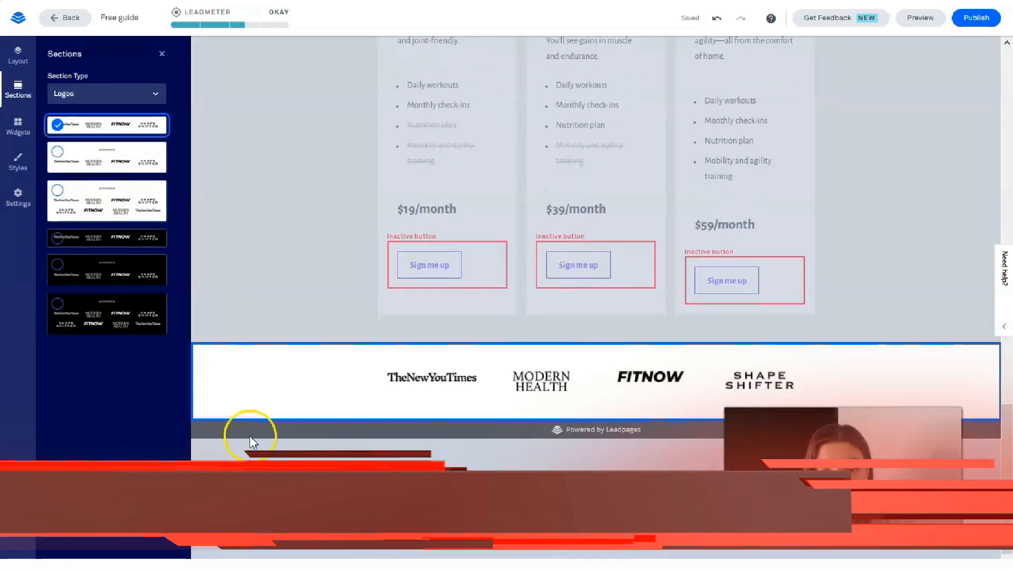
# Browse other section types, including the Text & Image layouts.
pyautogui.click(106, 93)
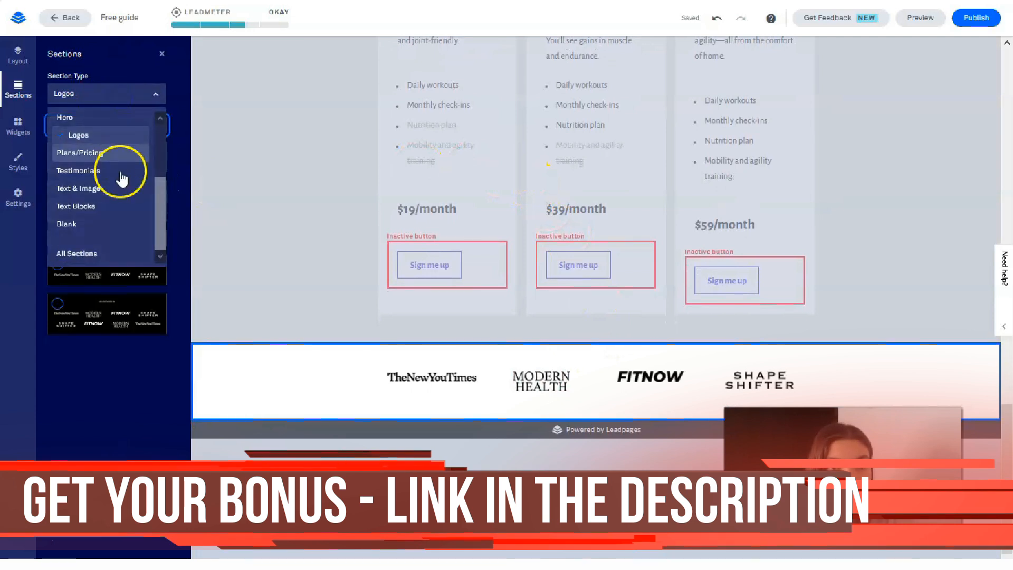
pyautogui.moveTo(135, 228)
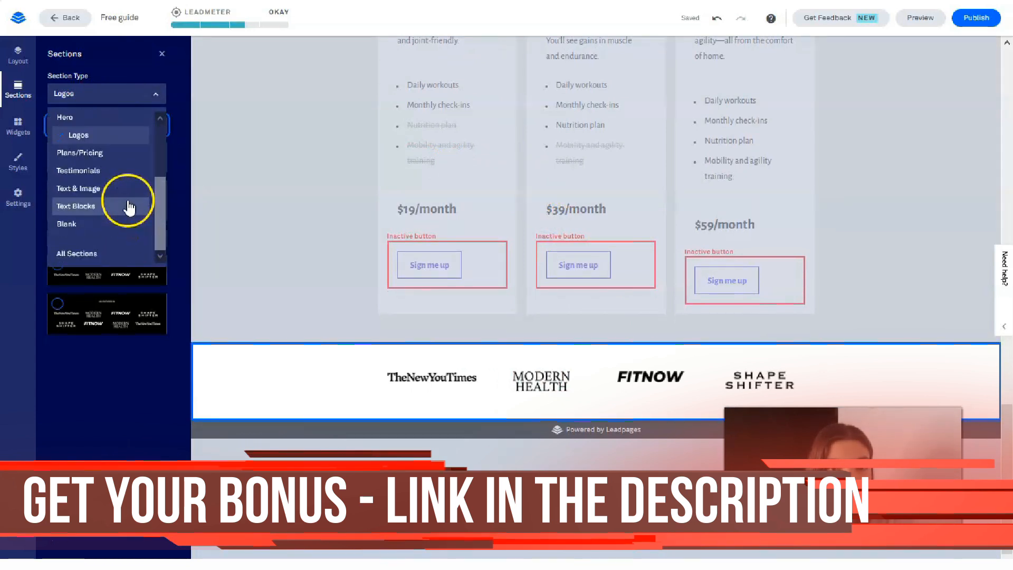
pyautogui.click(67, 224)
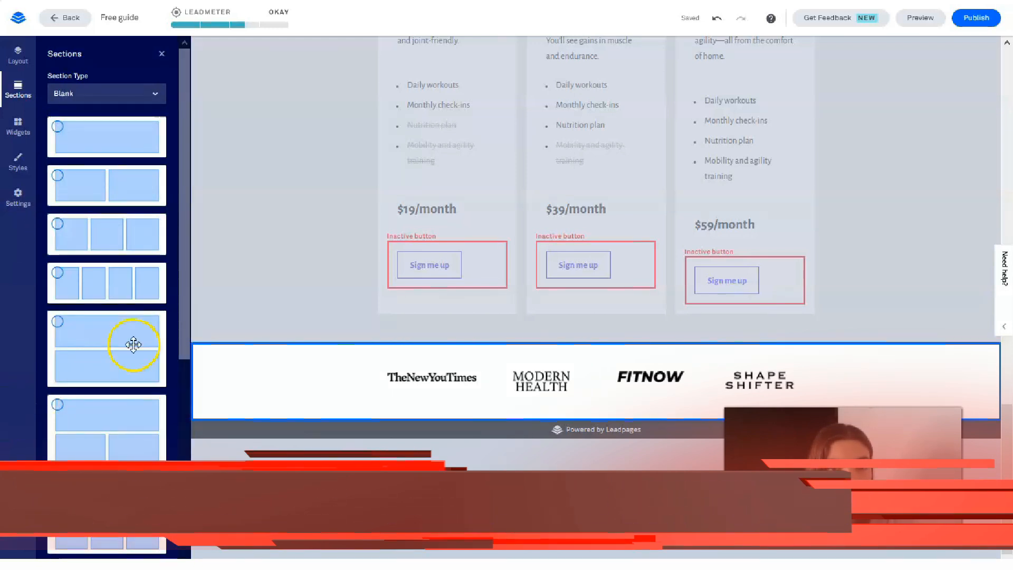
pyautogui.scroll(-3)
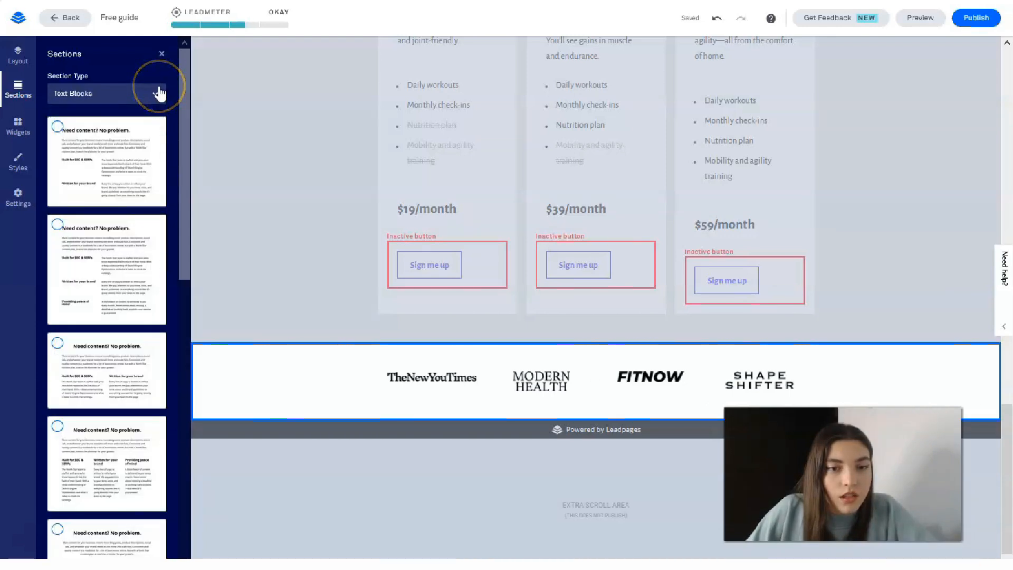
pyautogui.click(160, 93)
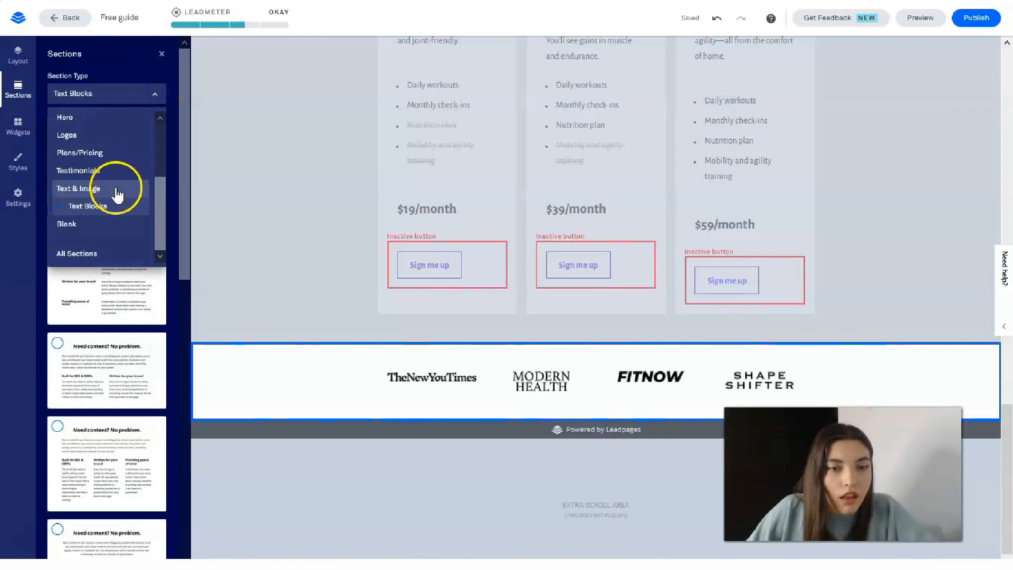
pyautogui.click(89, 188)
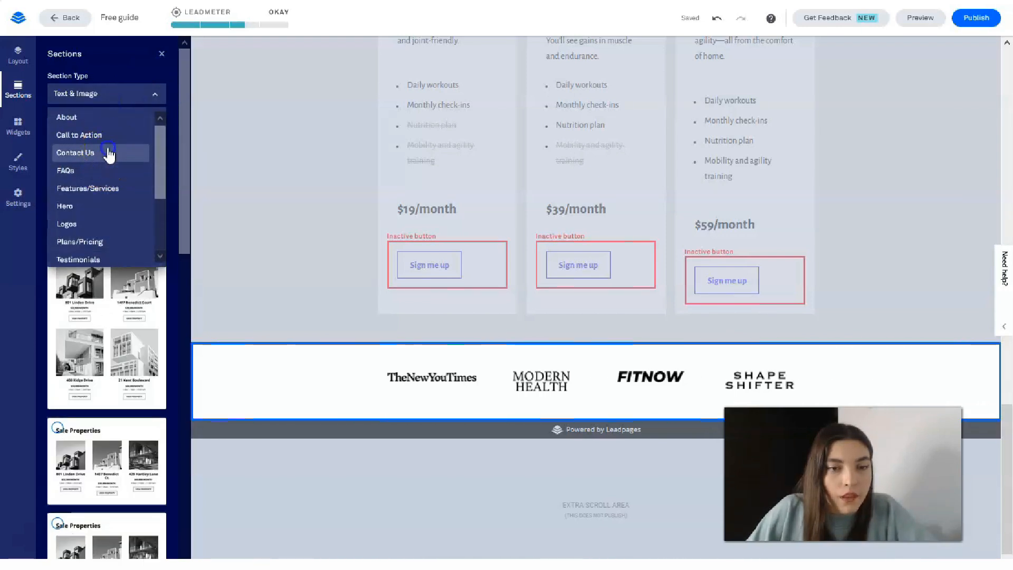
# Add the 'Let's get moving' Contact Us section between the pricing plans and the logos.
pyautogui.click(76, 152)
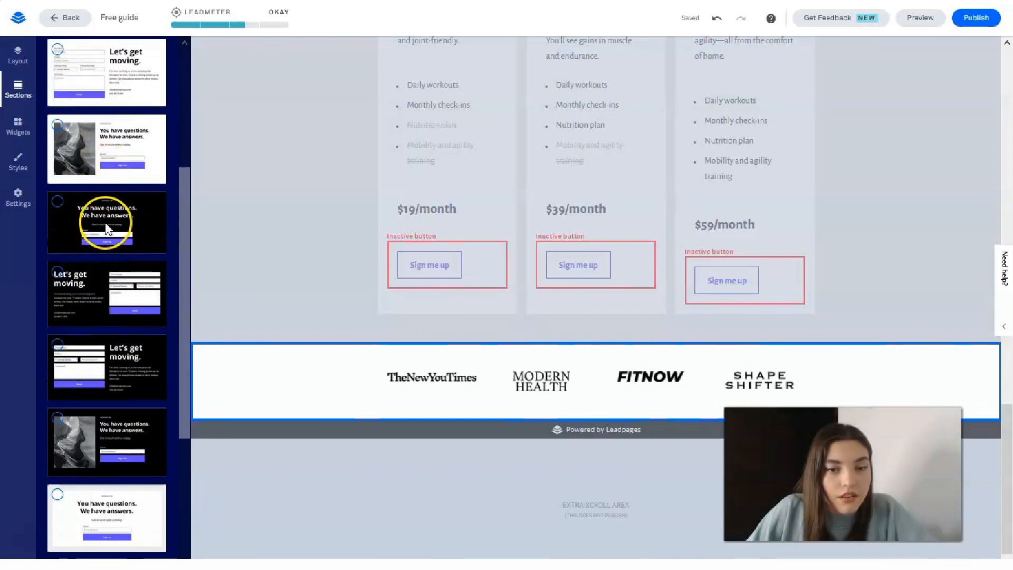
pyautogui.scroll(-3)
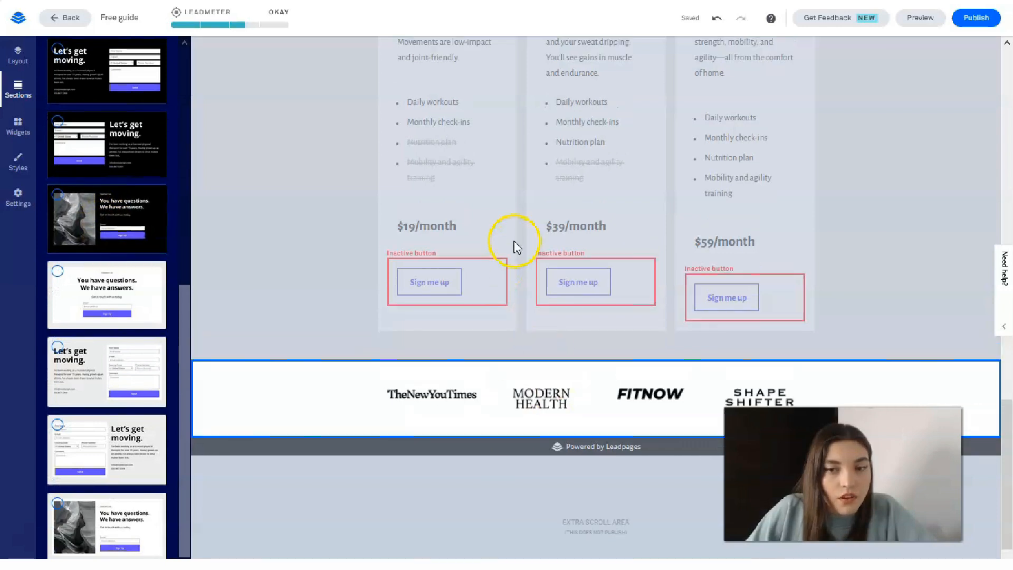
pyautogui.scroll(-3)
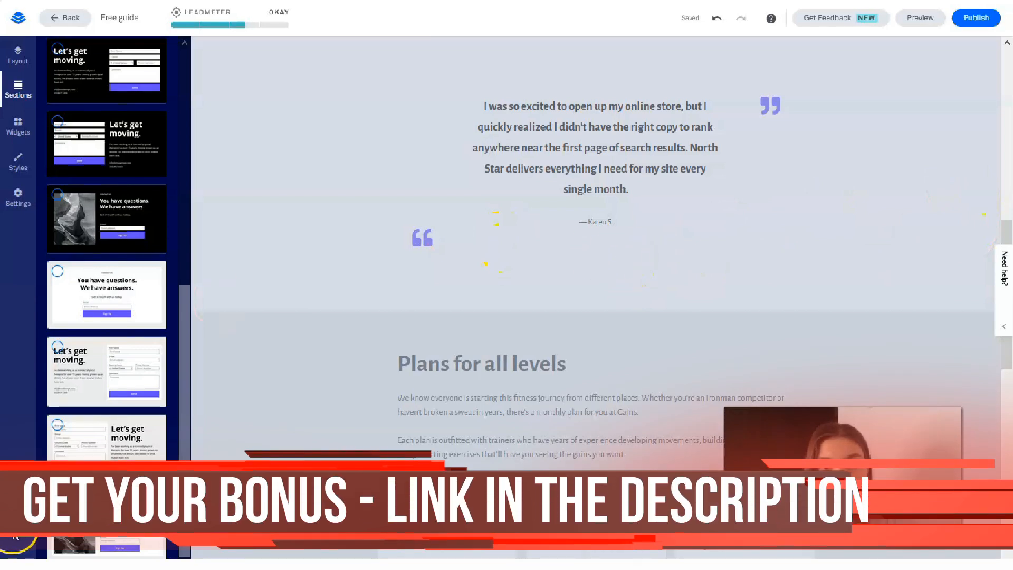
pyautogui.scroll(-3)
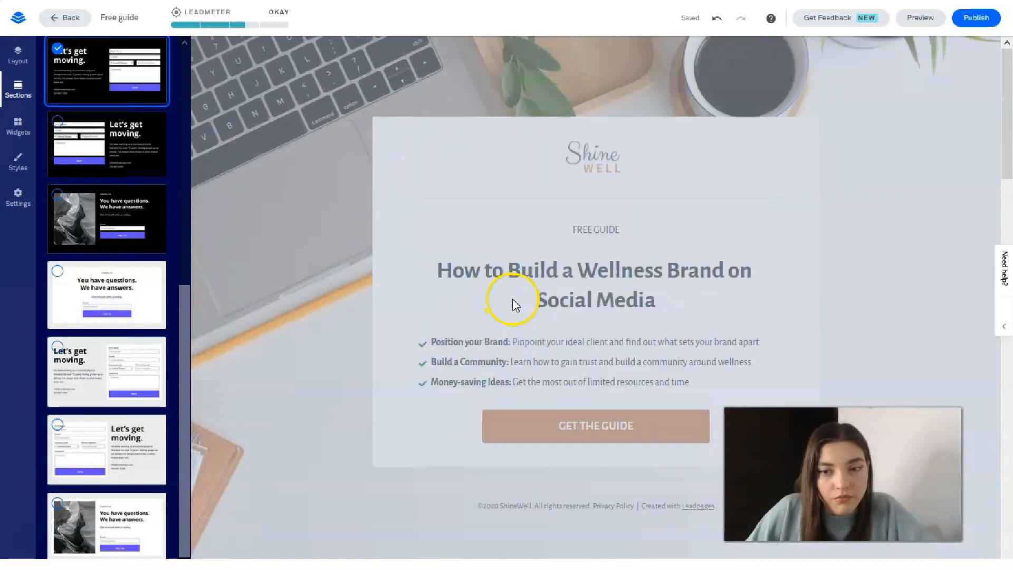
pyautogui.click(18, 53)
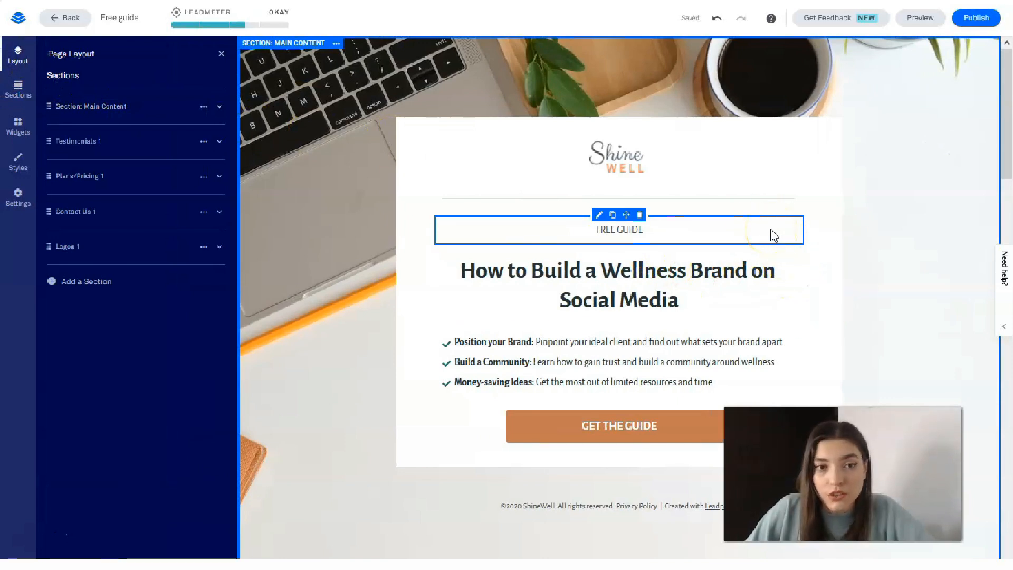
# Scroll through Testimonials, Pricing, Contact Us and Logos, selecting the 'Let's get moving' text and form blocks.
pyautogui.scroll(-3)
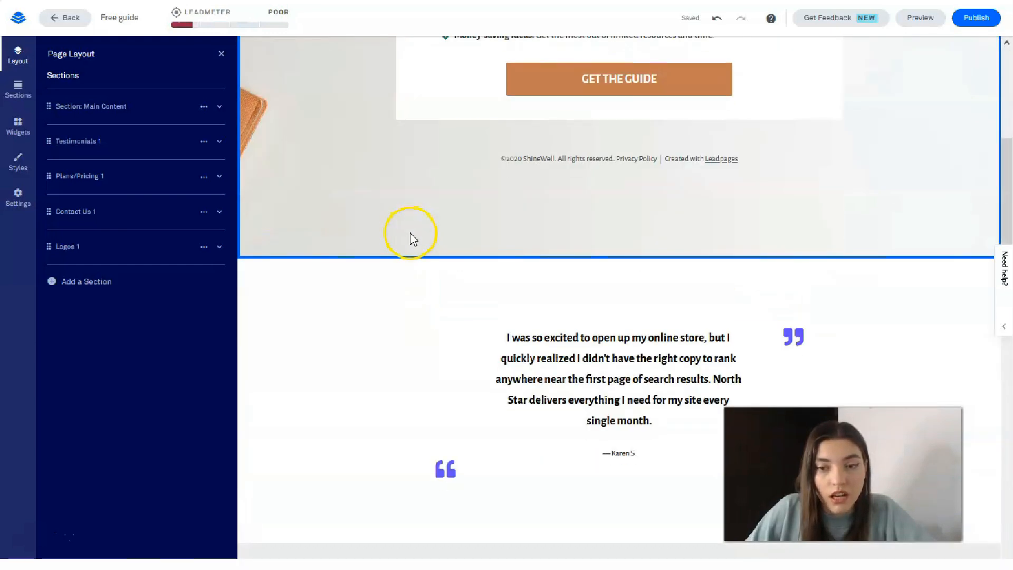
pyautogui.scroll(-3)
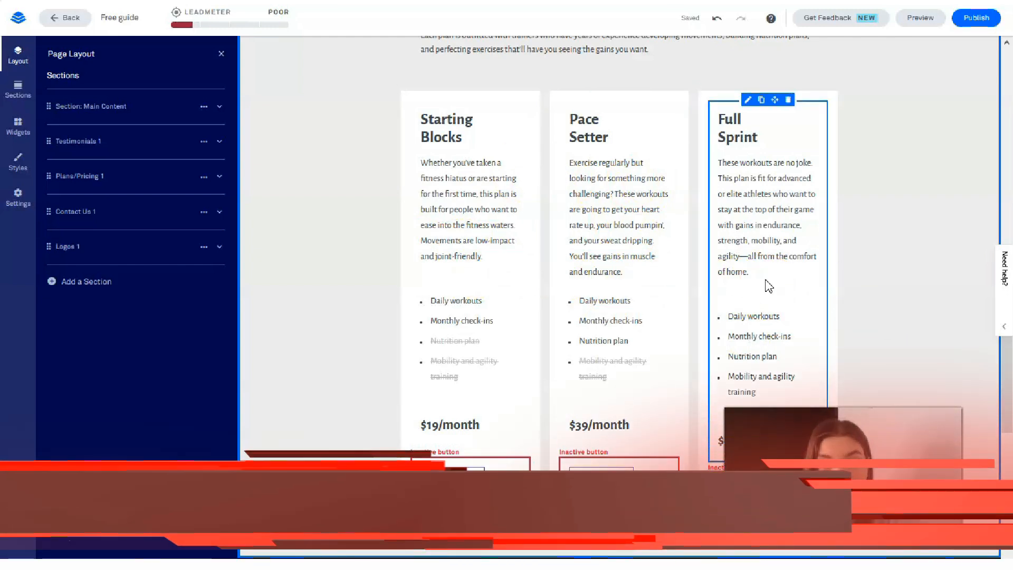
pyautogui.scroll(-3)
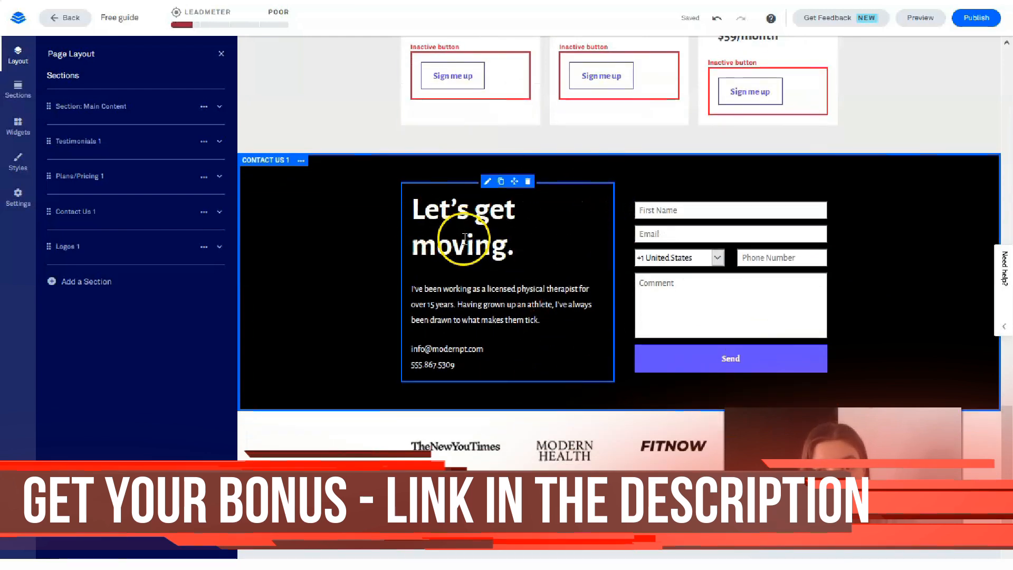
pyautogui.click(730, 306)
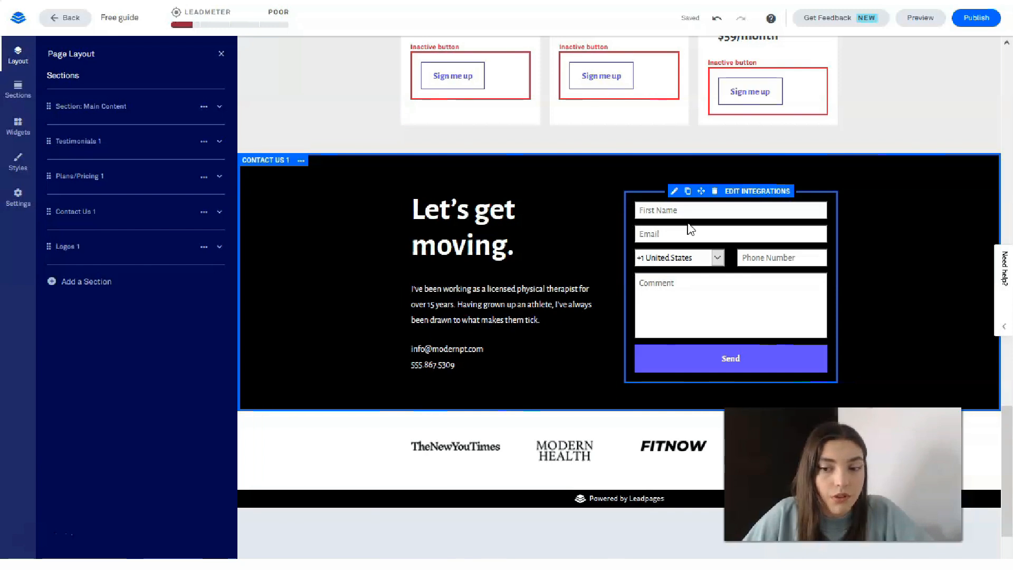
pyautogui.click(588, 446)
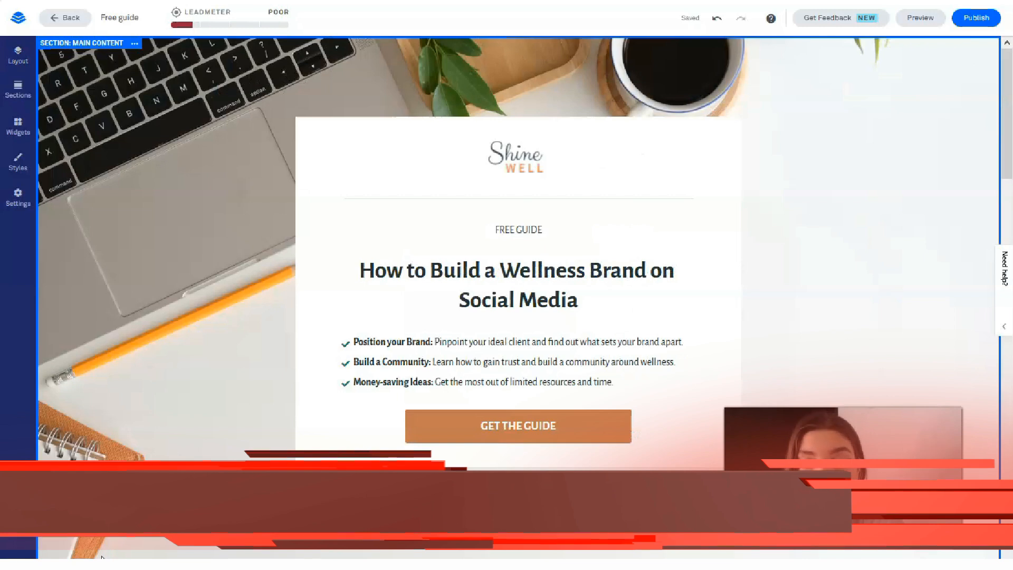
# Remove the laptop photo background from the Main Content hero section.
pyautogui.click(374, 384)
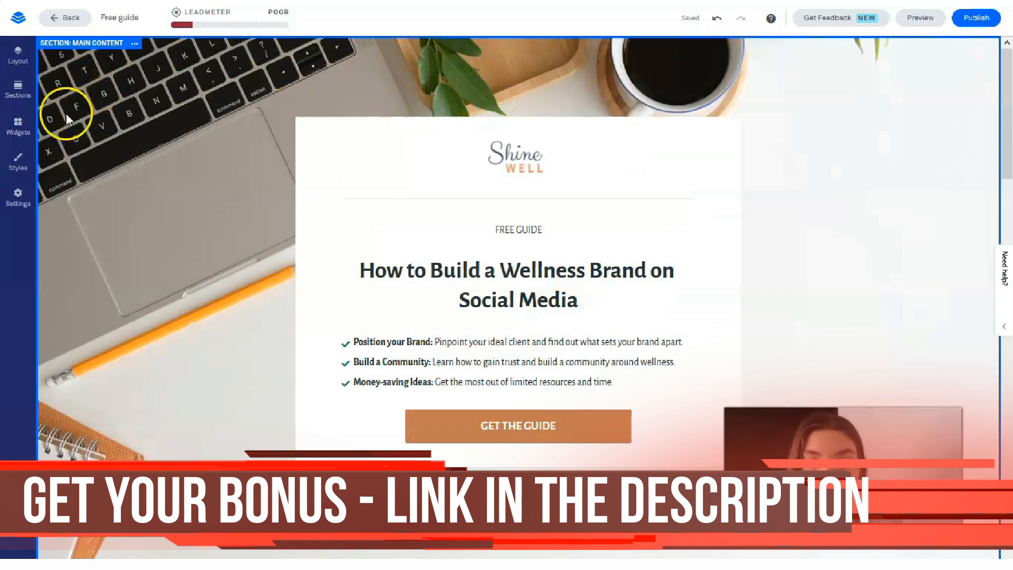
pyautogui.moveTo(207, 136)
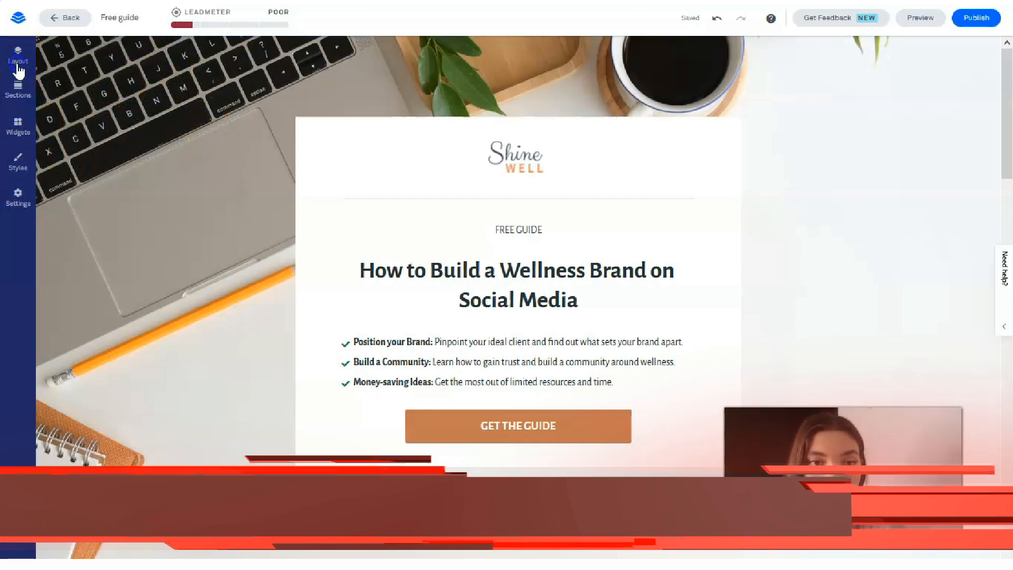
pyautogui.click(18, 55)
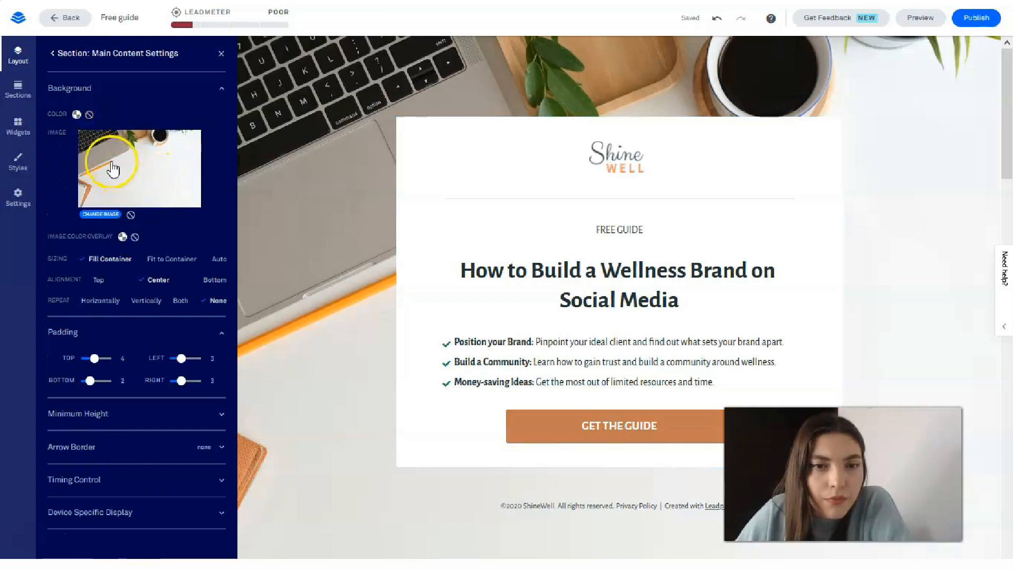
pyautogui.click(130, 214)
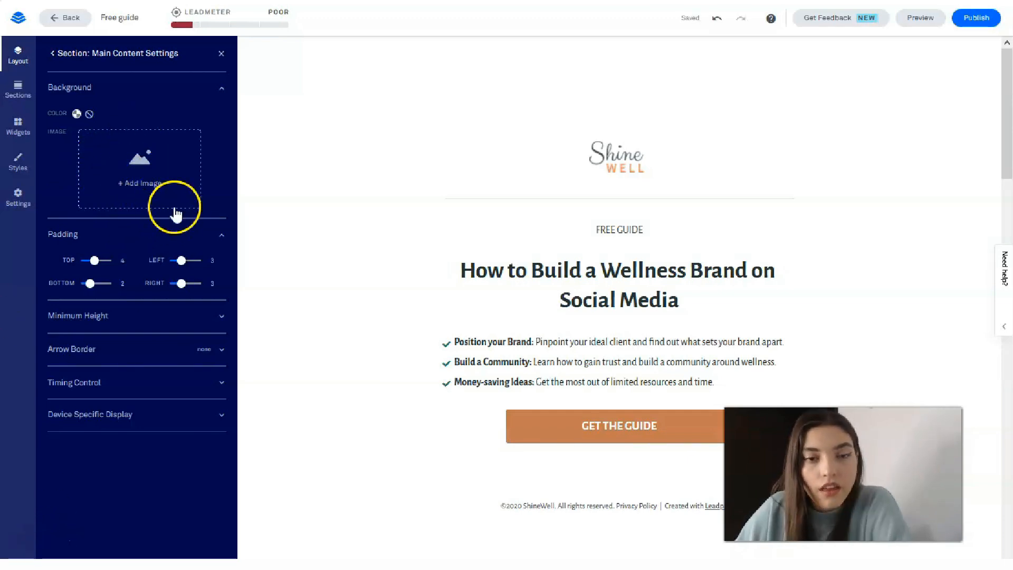
# Insert the pink watercolor image from My Images as the hero background.
pyautogui.click(137, 182)
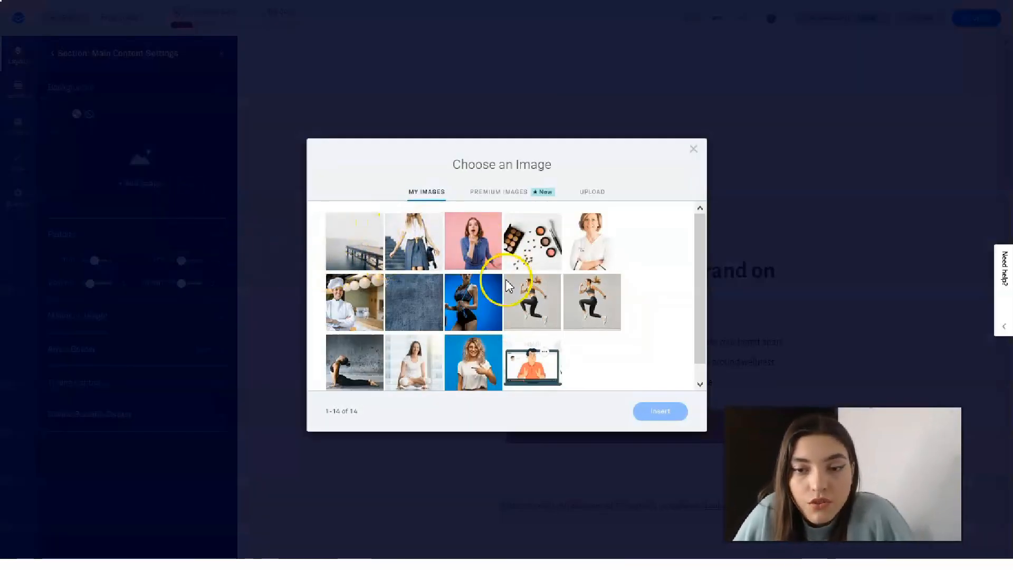
pyautogui.click(497, 191)
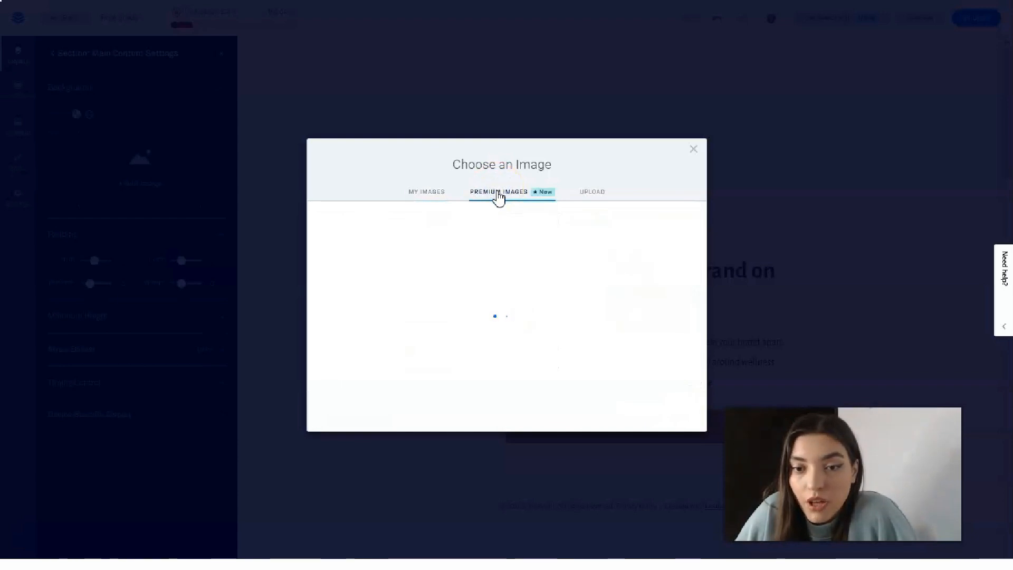
pyautogui.click(497, 191)
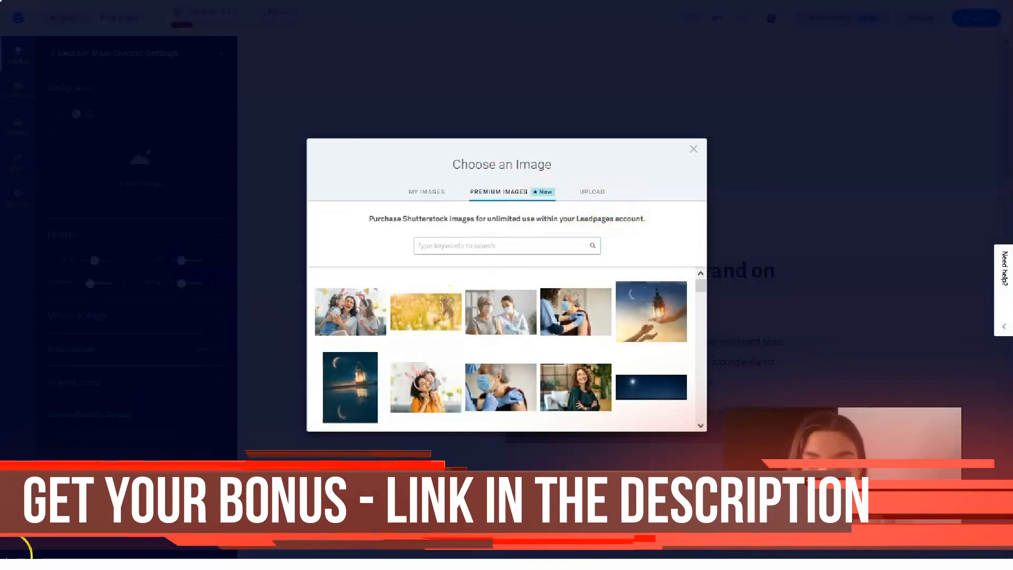
pyautogui.click(425, 191)
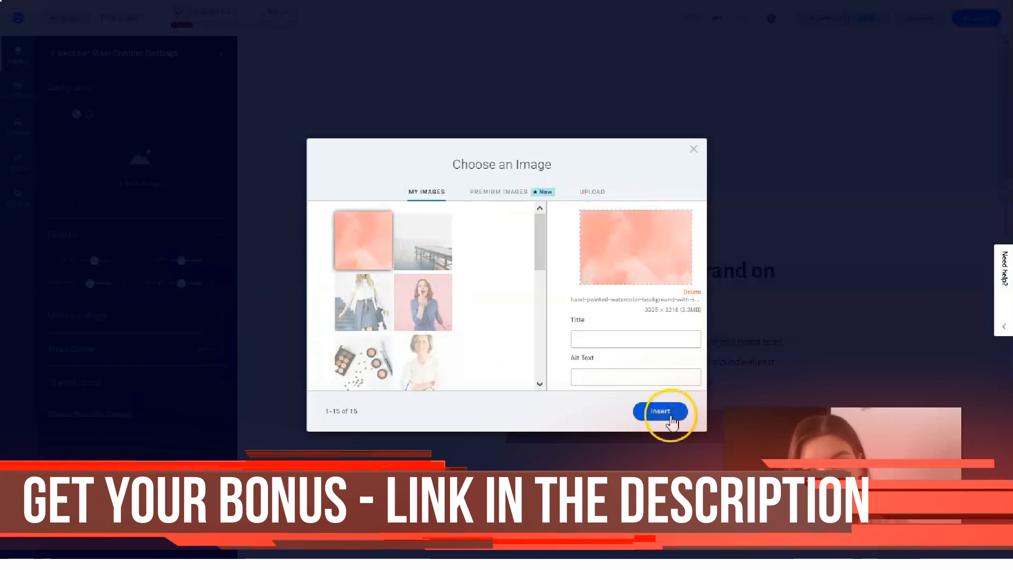
pyautogui.click(661, 410)
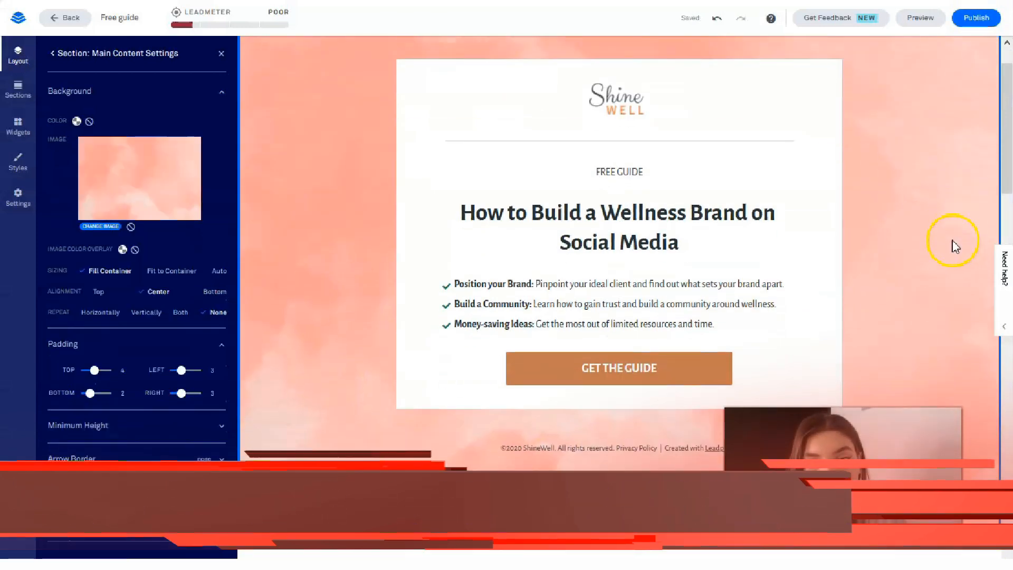
# Replace the ShineWell logo with a 'Your Company Name' logo image.
pyautogui.click(617, 284)
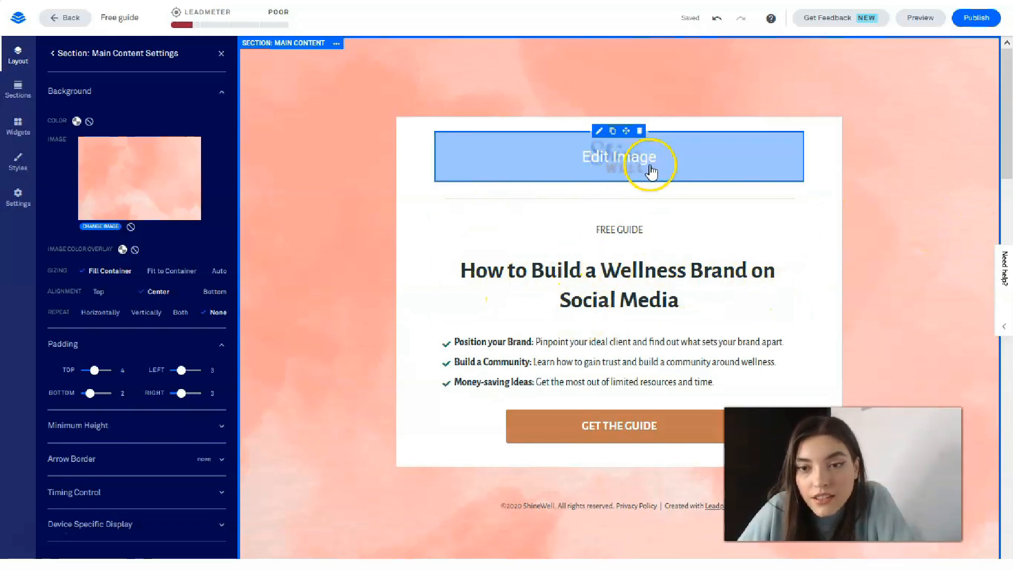
pyautogui.moveTo(690, 173)
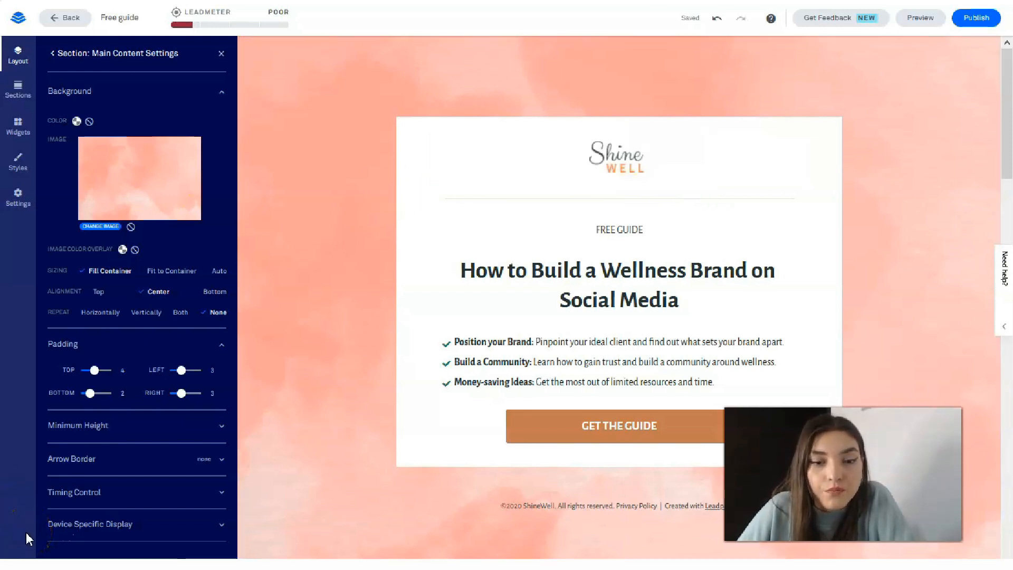
pyautogui.click(617, 300)
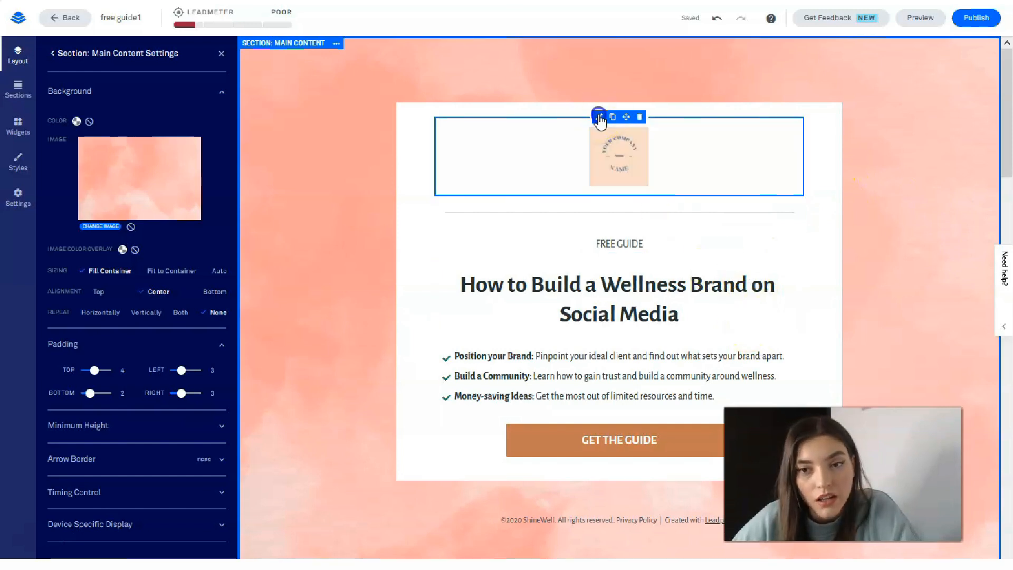
pyautogui.click(598, 117)
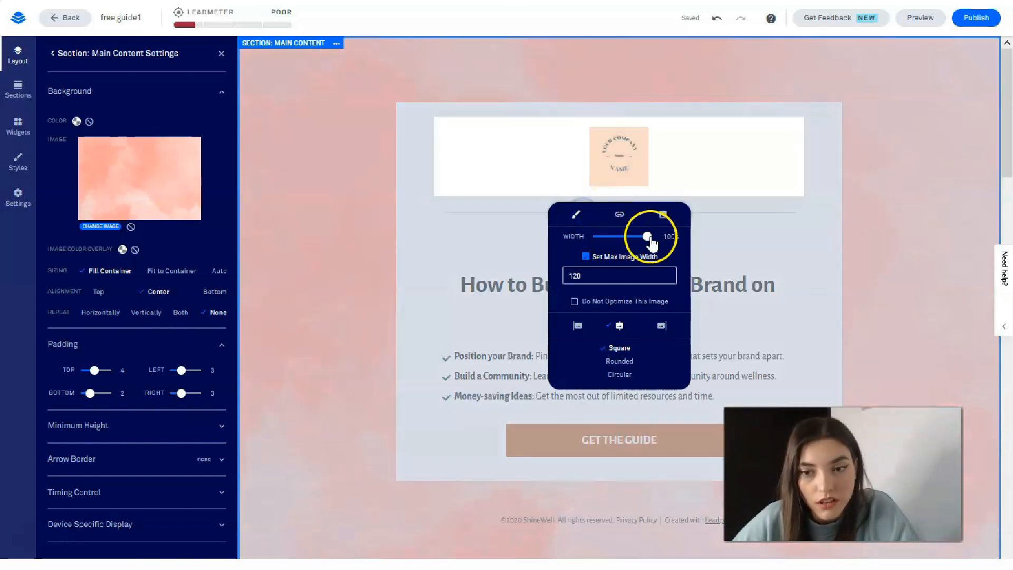
# Resize the logo to full width with Max Image Width 250 so it sits above the heading.
pyautogui.moveTo(648, 235); pyautogui.dragTo(608, 235)
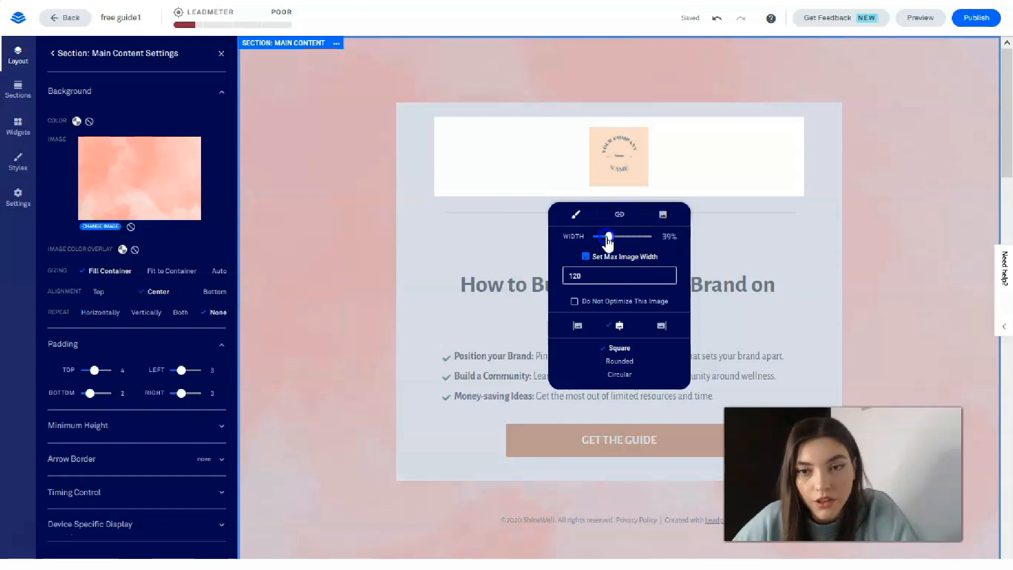
pyautogui.moveTo(607, 235); pyautogui.dragTo(645, 236)
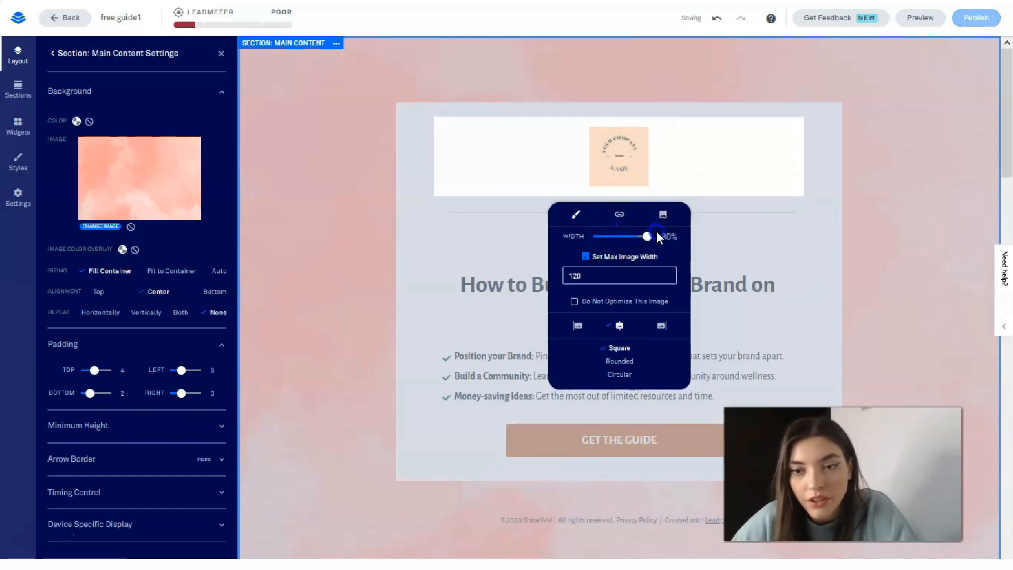
pyautogui.moveTo(646, 235); pyautogui.dragTo(652, 235)
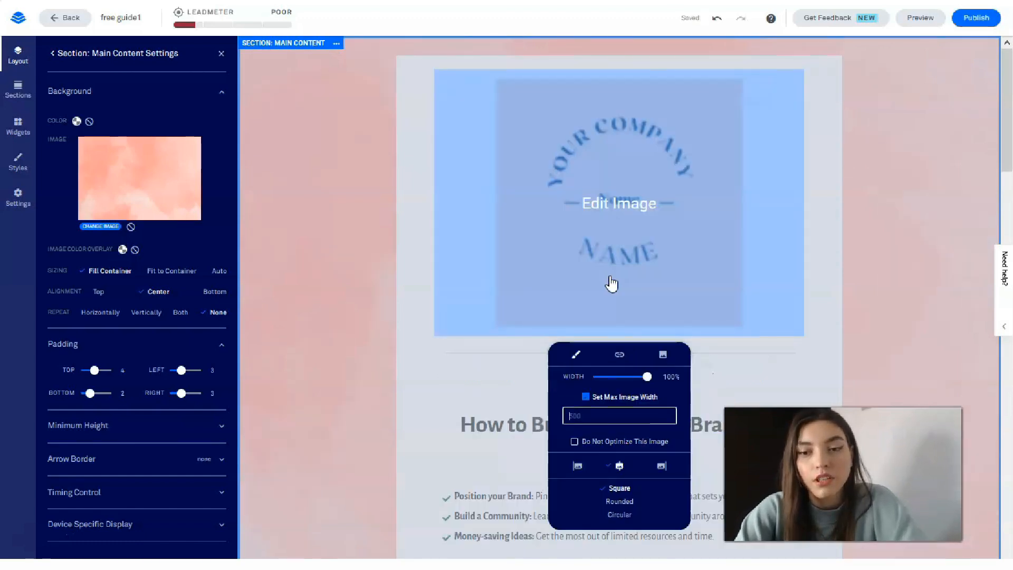
pyautogui.write('30')
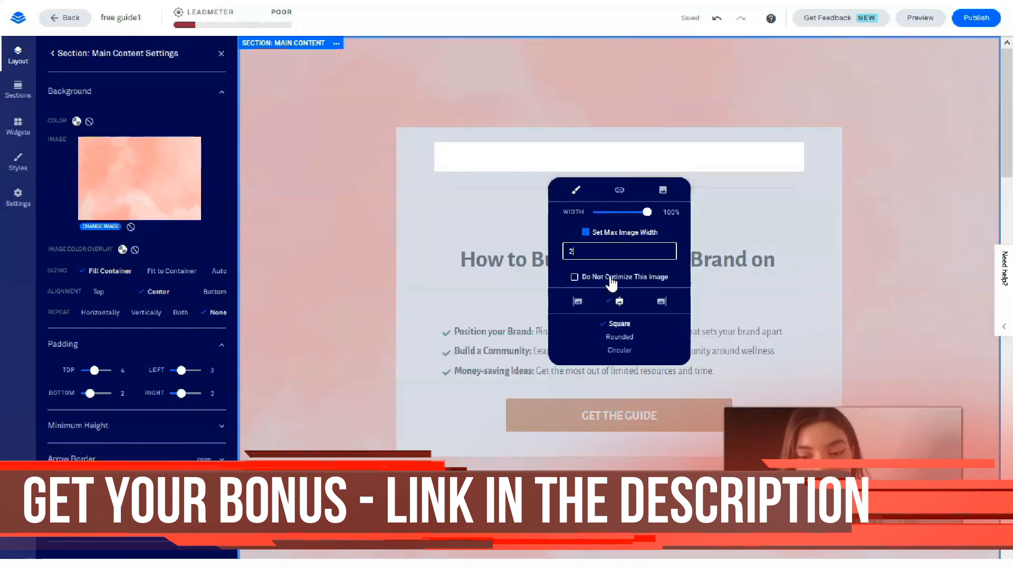
pyautogui.write('250')
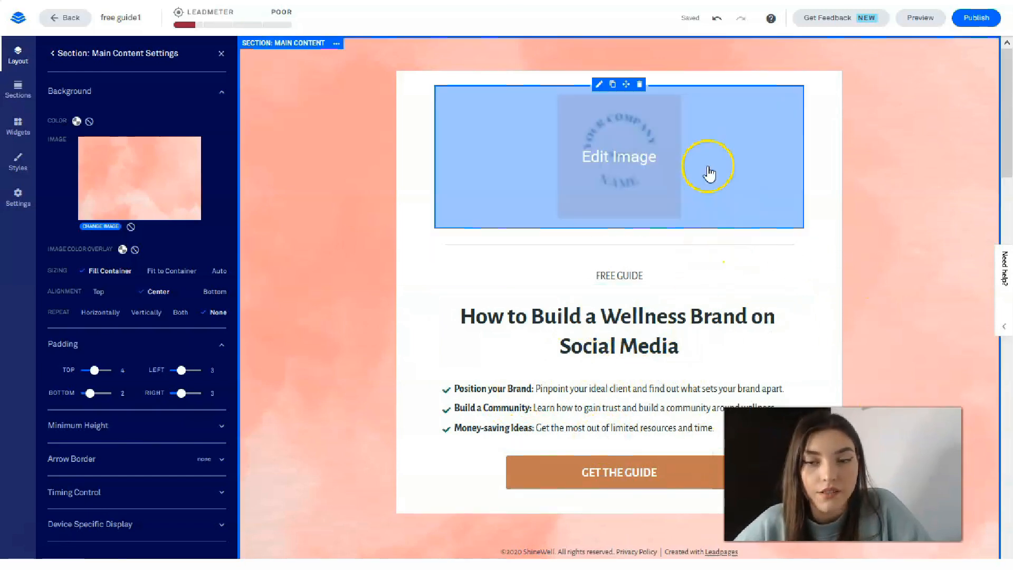
# Give the GET THE GUIDE button the Rounded corner style.
pyautogui.scroll(-3)
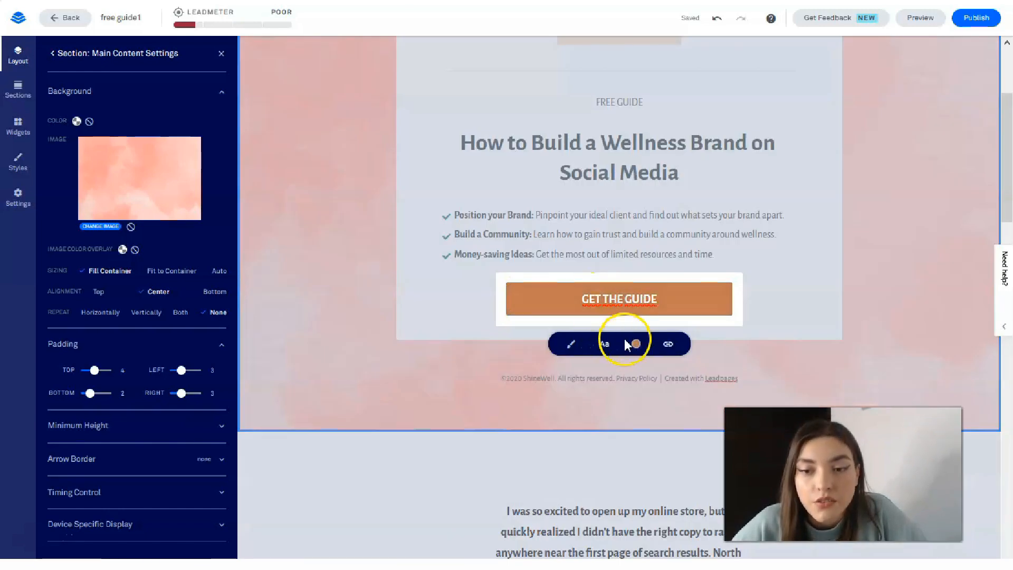
pyautogui.click(634, 344)
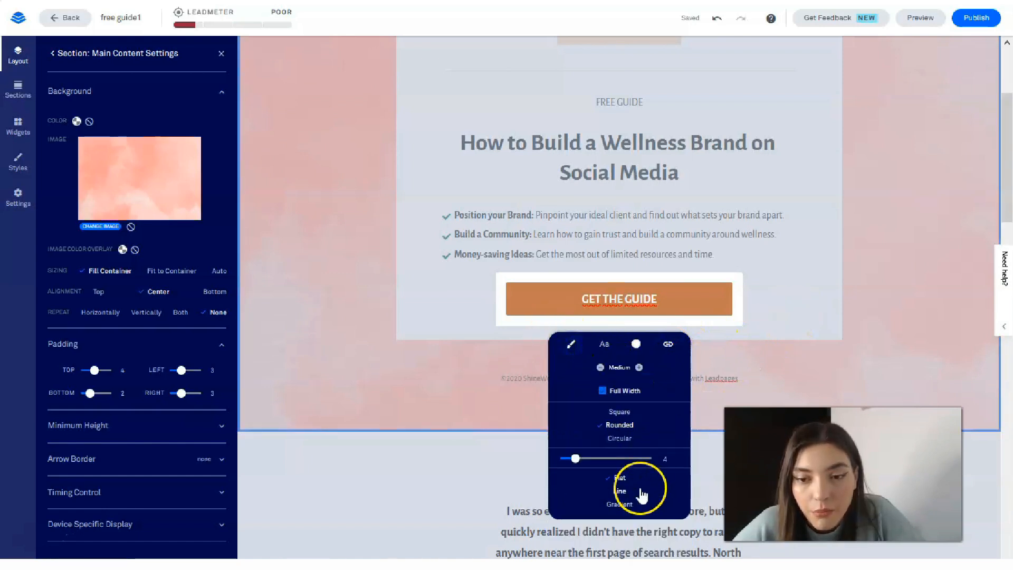
pyautogui.click(619, 412)
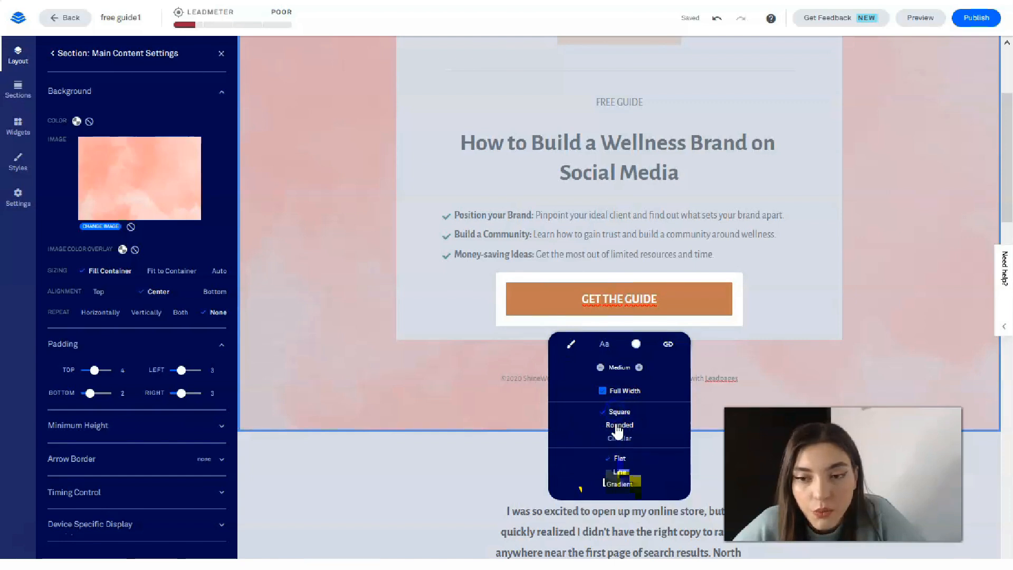
pyautogui.click(618, 424)
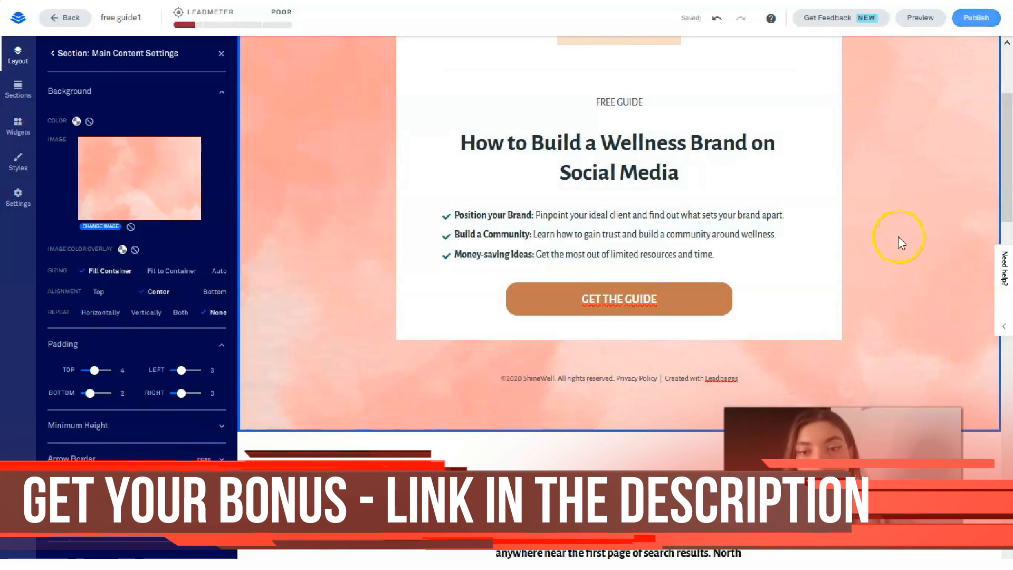
pyautogui.click(618, 355)
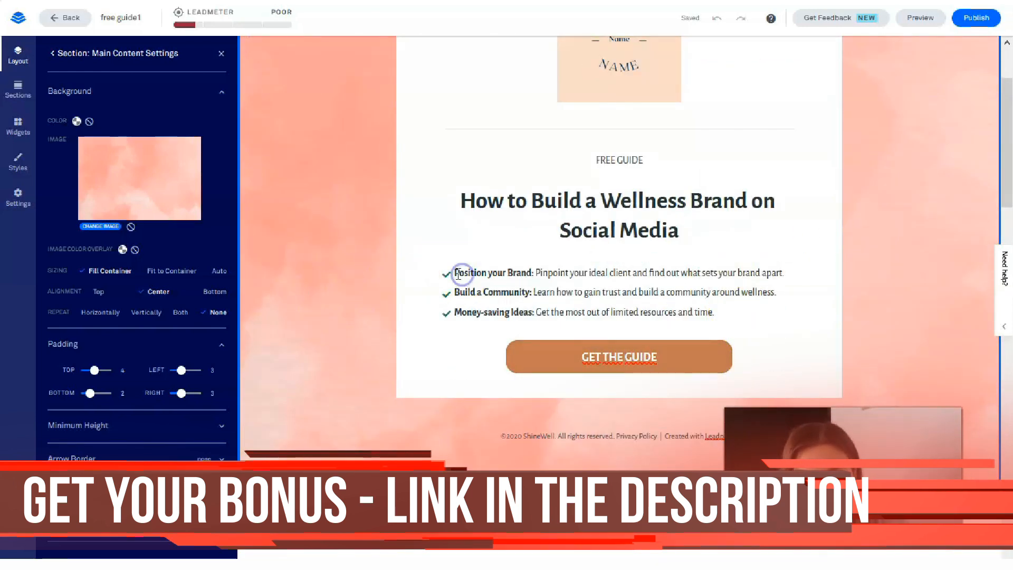
# Try orange and dark orange text colors on the first two checklist labels.
pyautogui.doubleClick(493, 272)
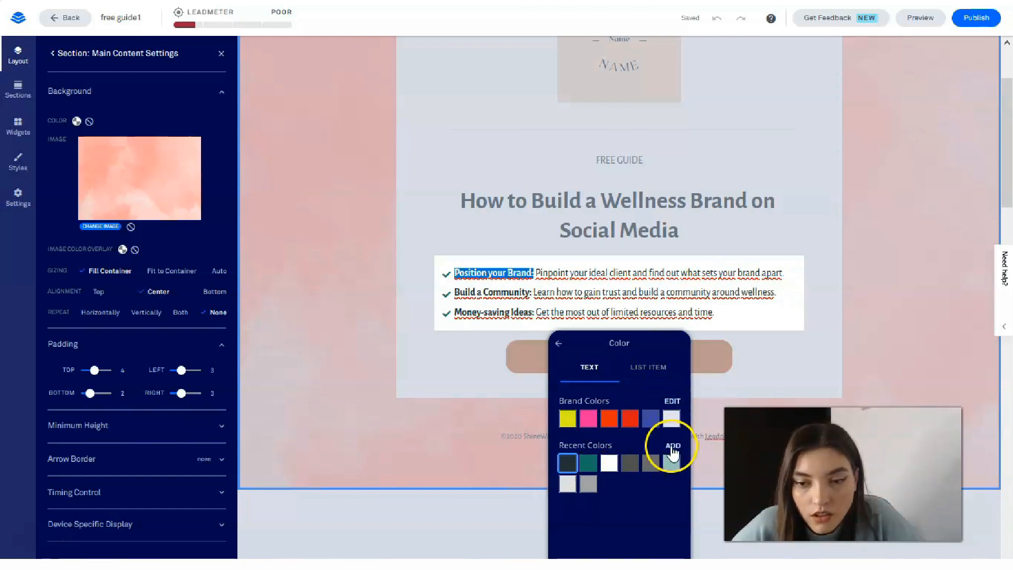
pyautogui.click(672, 445)
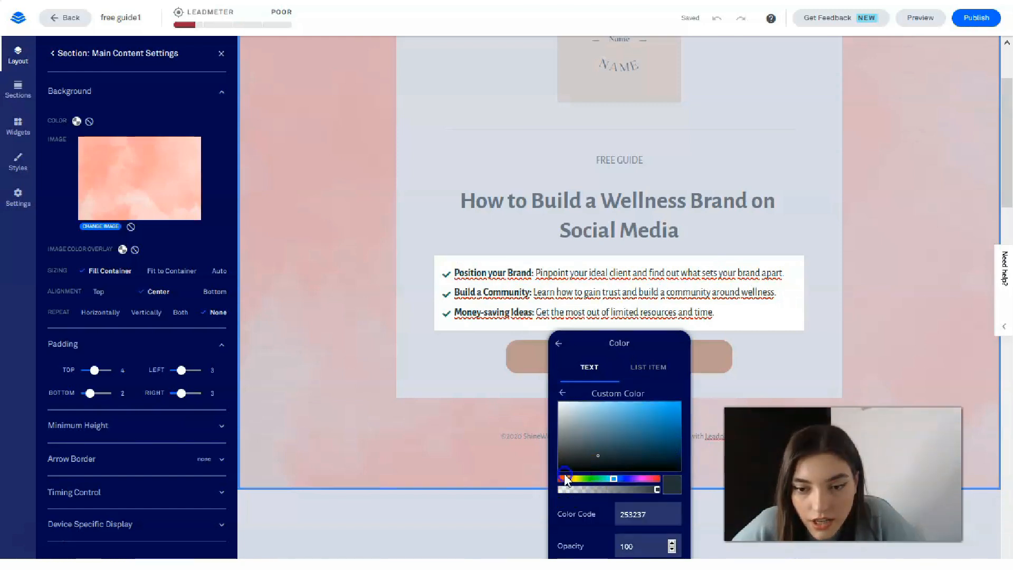
pyautogui.click(634, 436)
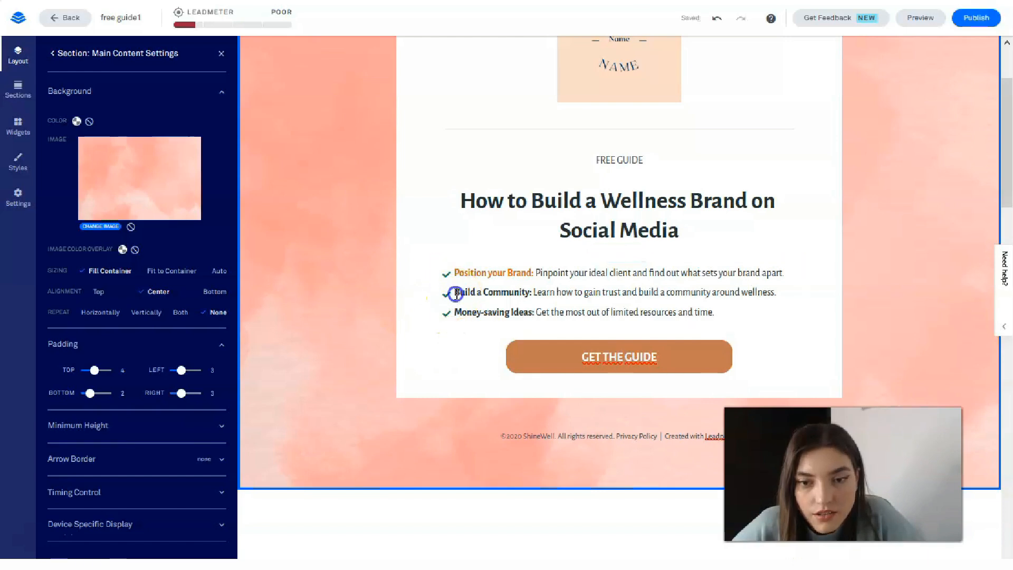
pyautogui.doubleClick(491, 291)
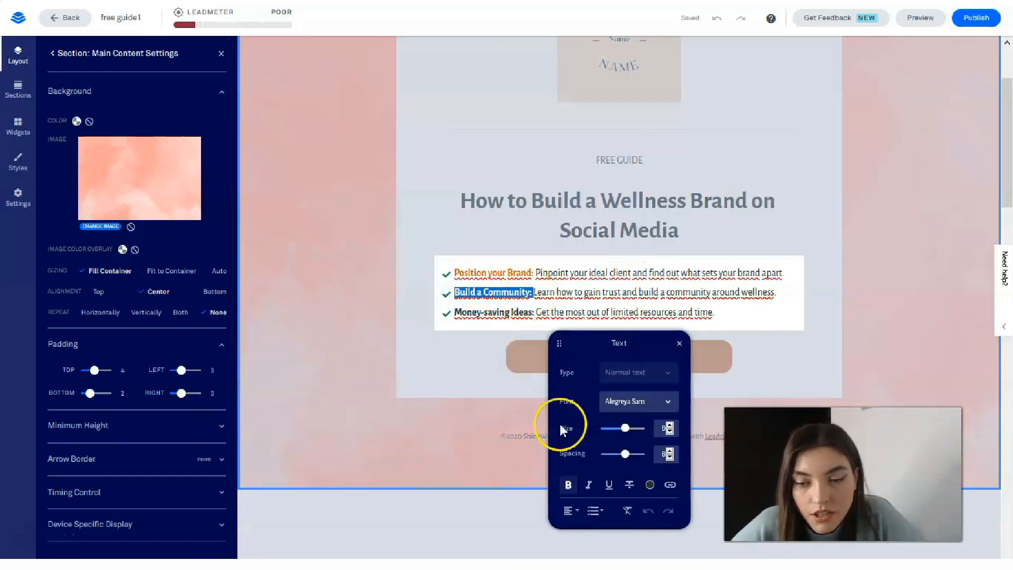
pyautogui.click(650, 484)
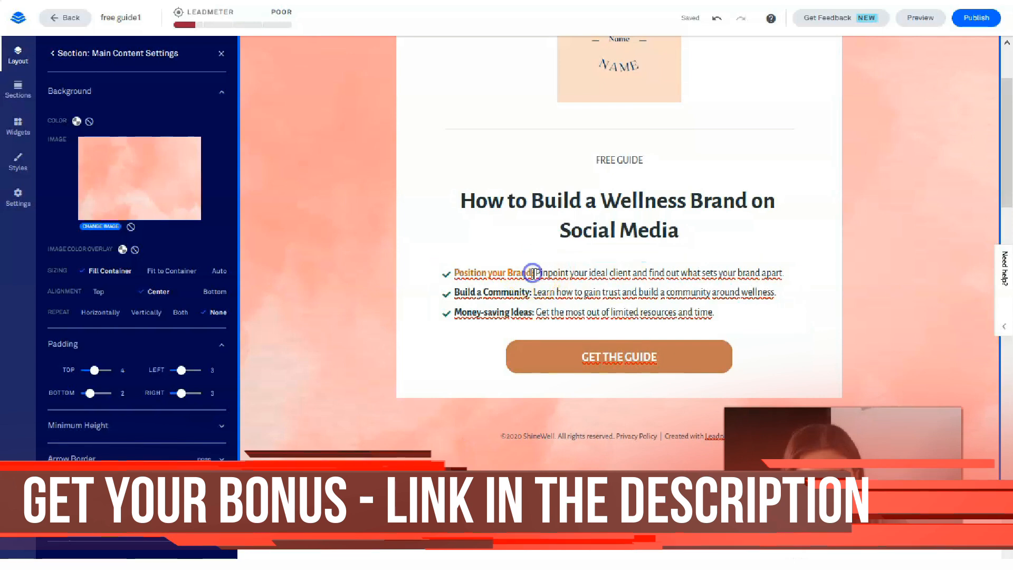
pyautogui.doubleClick(489, 272)
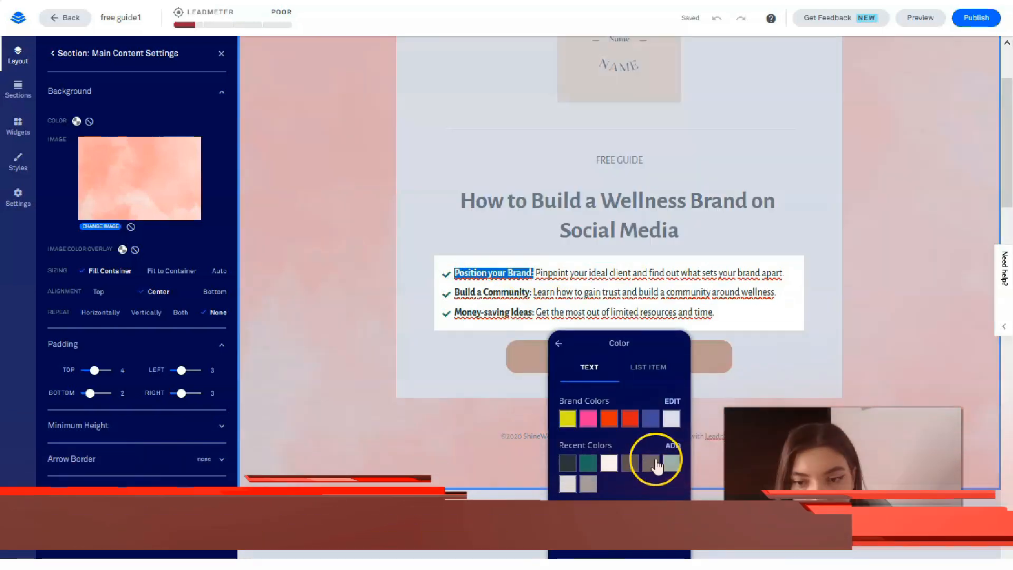
pyautogui.click(672, 445)
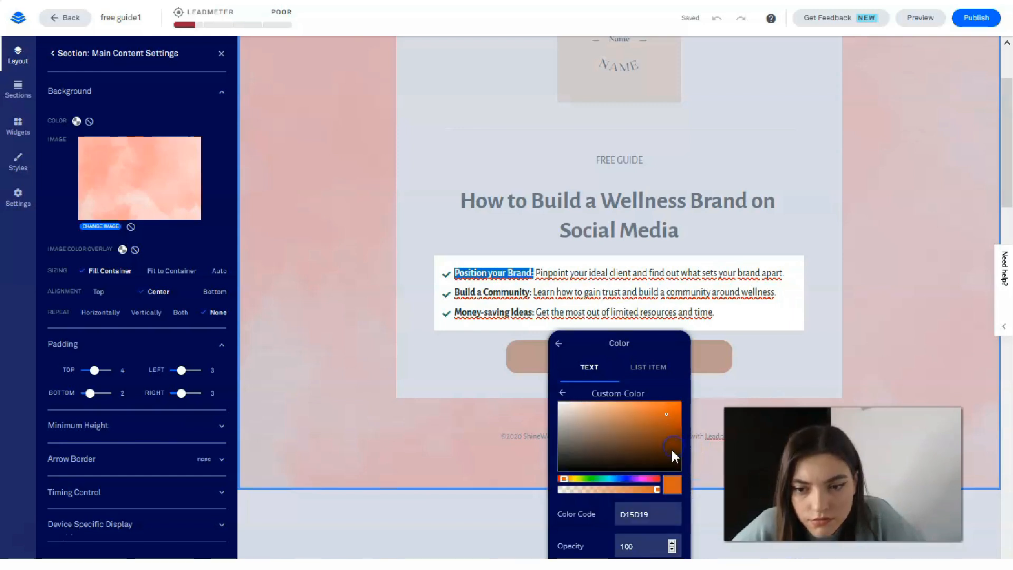
pyautogui.click(647, 514)
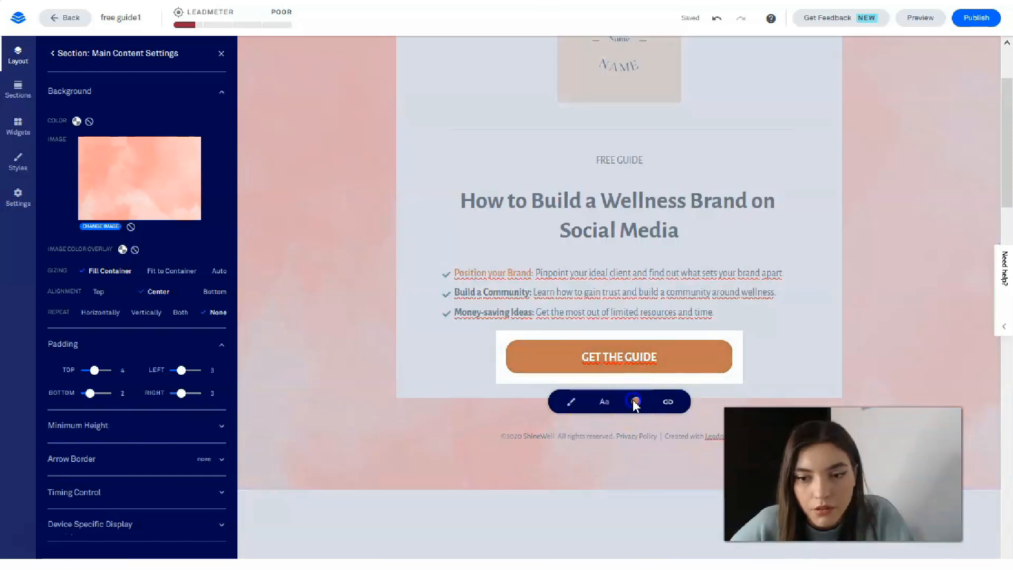
# Match the 'Position your Brand' and 'Build a Community' labels to the GET THE GUIDE button's orange-brown.
pyautogui.click(634, 401)
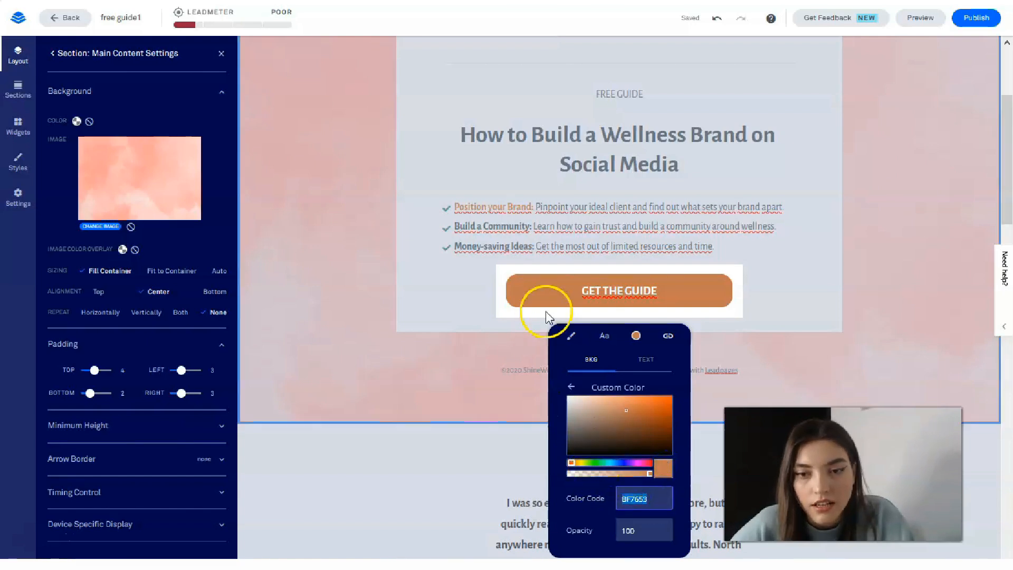
pyautogui.click(466, 206)
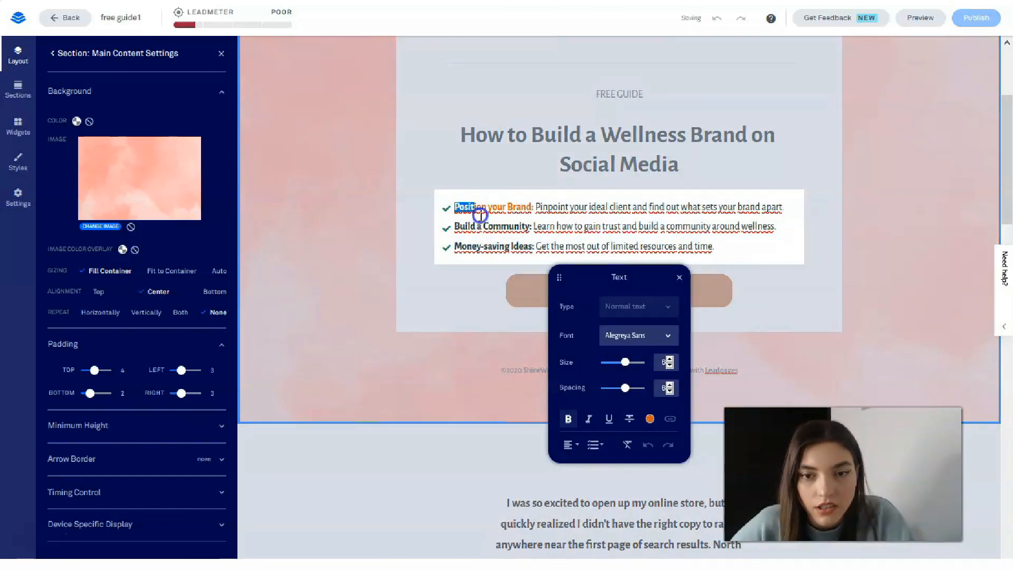
pyautogui.click(649, 419)
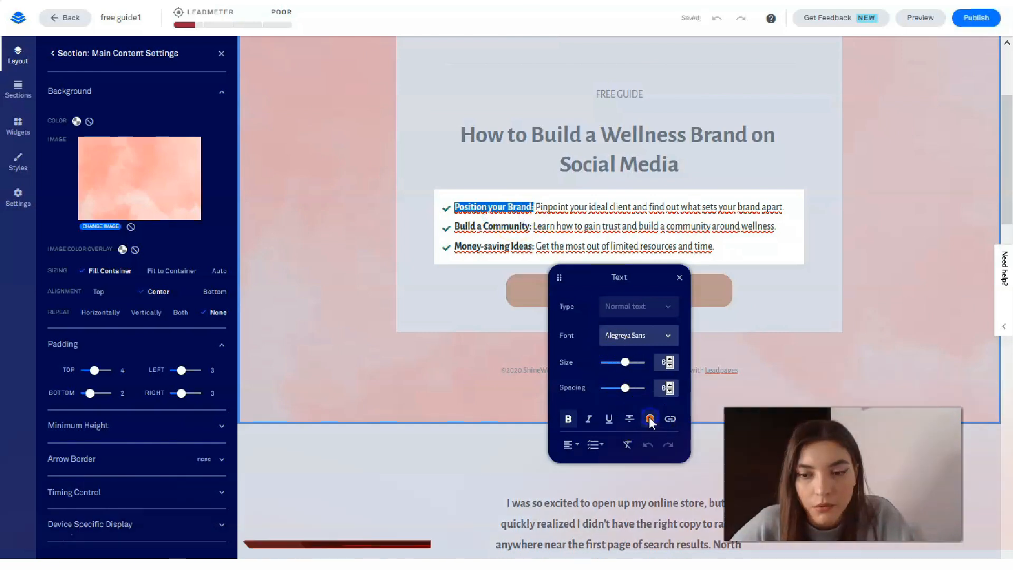
pyautogui.click(649, 419)
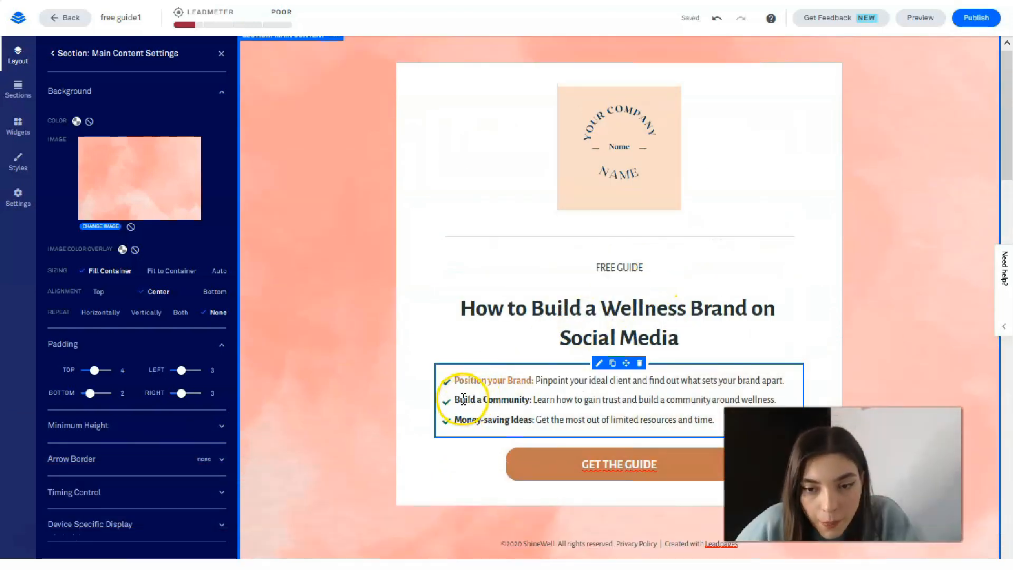
pyautogui.doubleClick(490, 398)
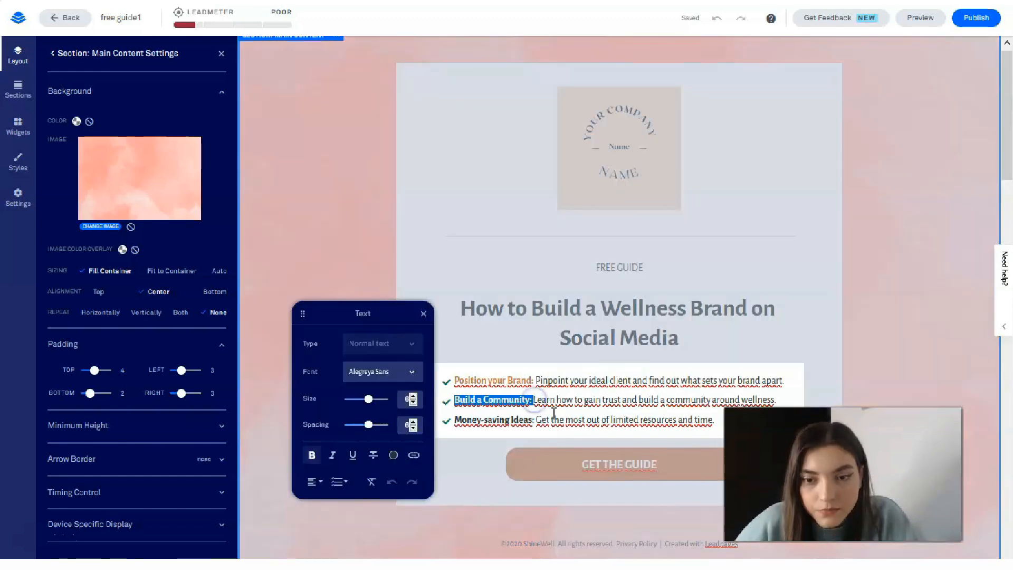
pyautogui.click(394, 454)
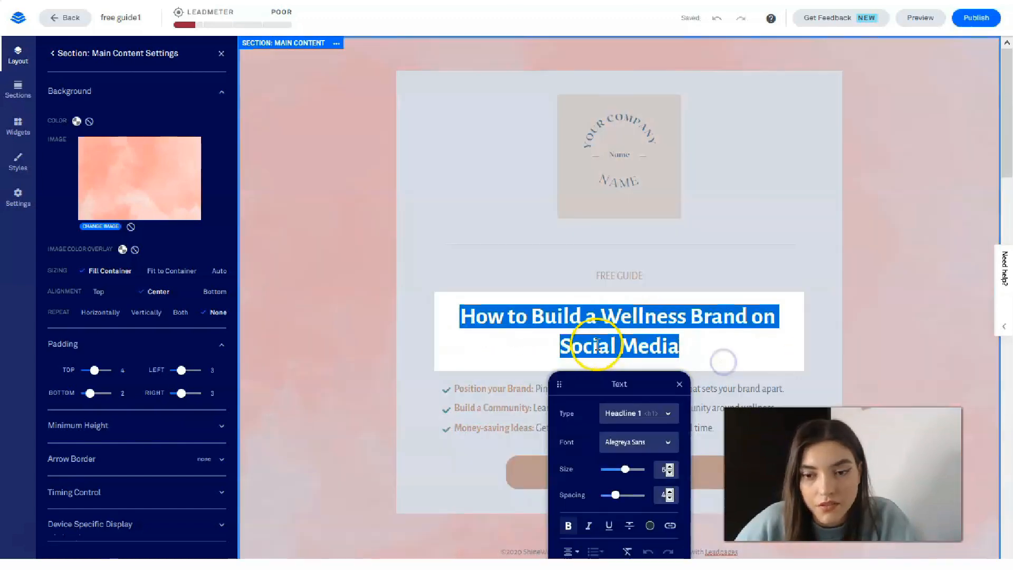
# Try Georgia and a size change on the headline, then settle on a lighter serif font at the original size.
pyautogui.click(636, 442)
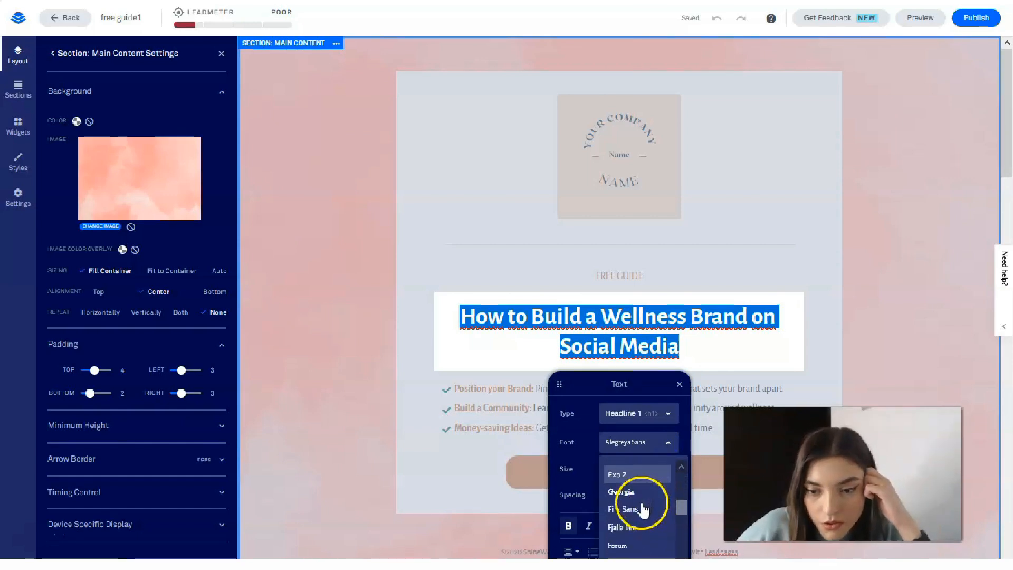
pyautogui.click(620, 492)
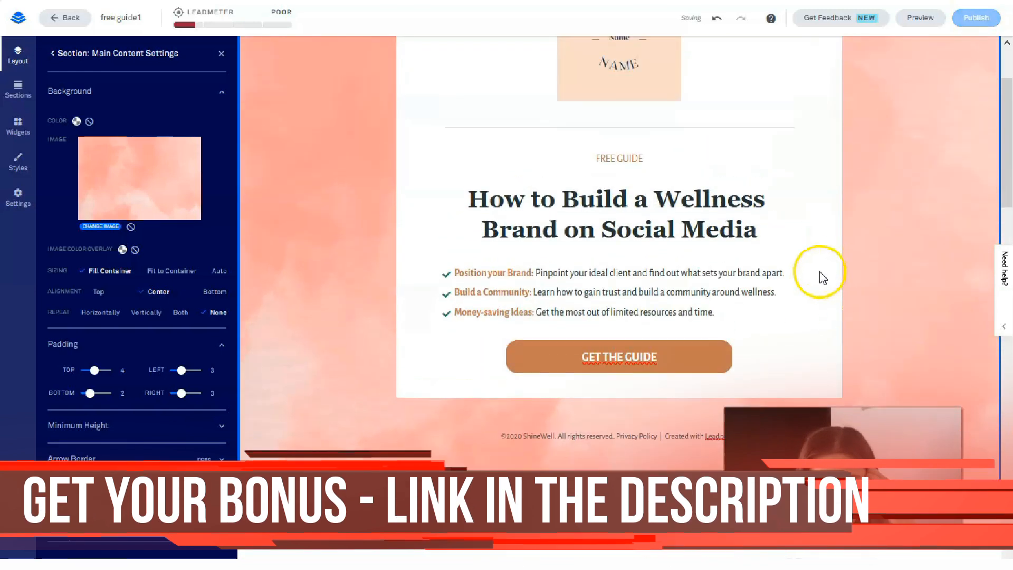
pyautogui.doubleClick(618, 213)
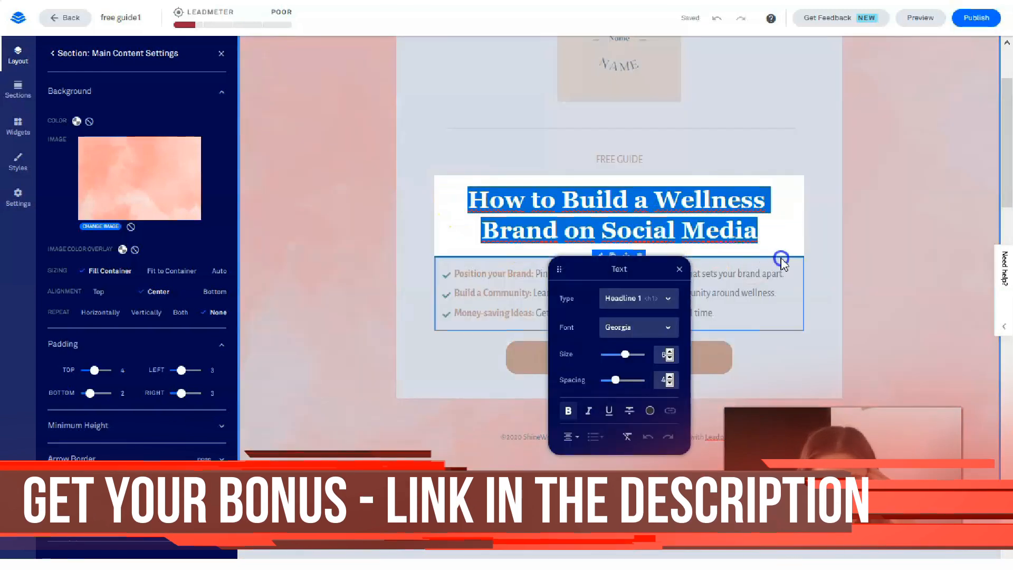
pyautogui.moveTo(624, 355); pyautogui.dragTo(620, 354)
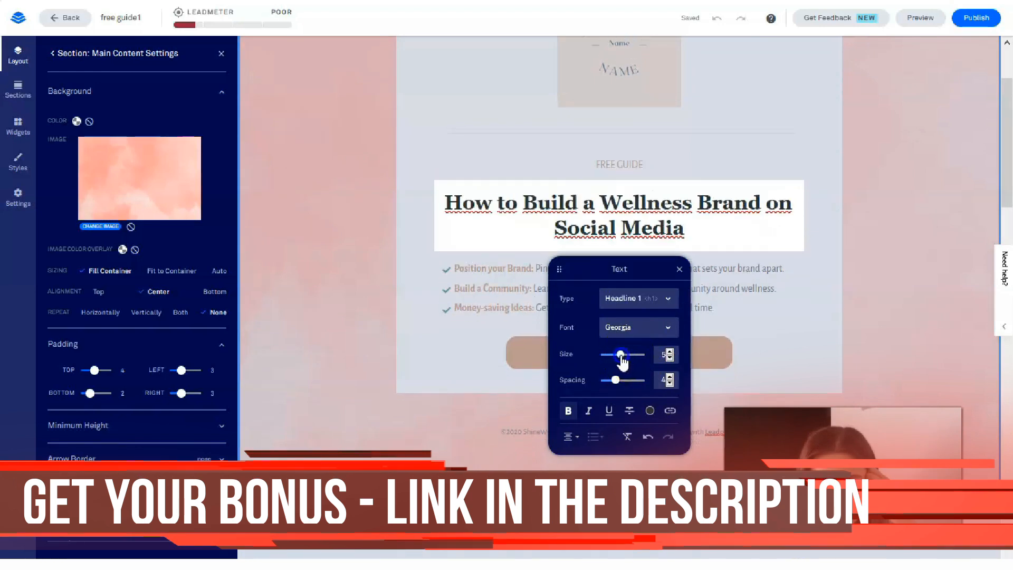
pyautogui.moveTo(619, 354); pyautogui.dragTo(625, 355)
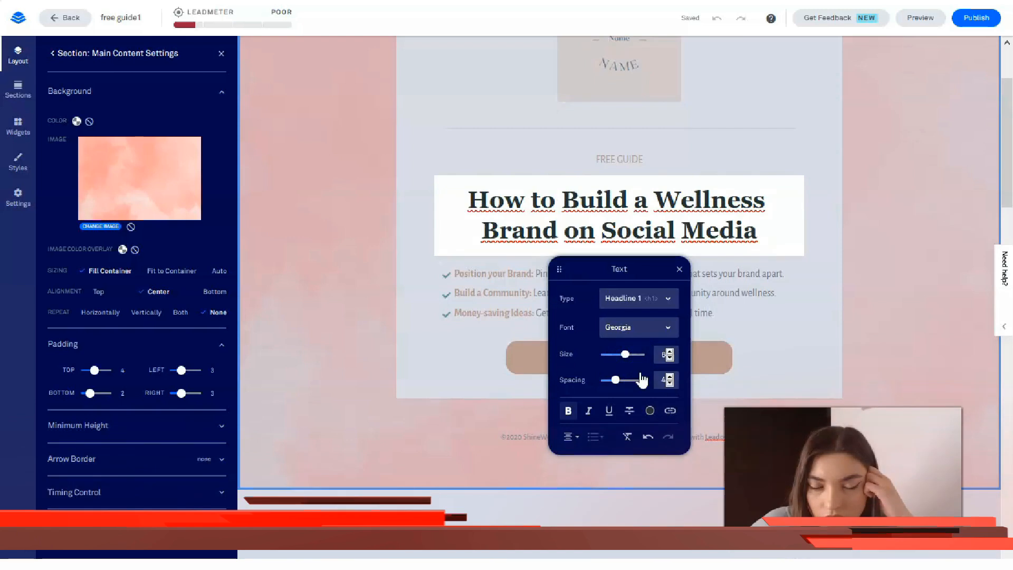
pyautogui.click(636, 327)
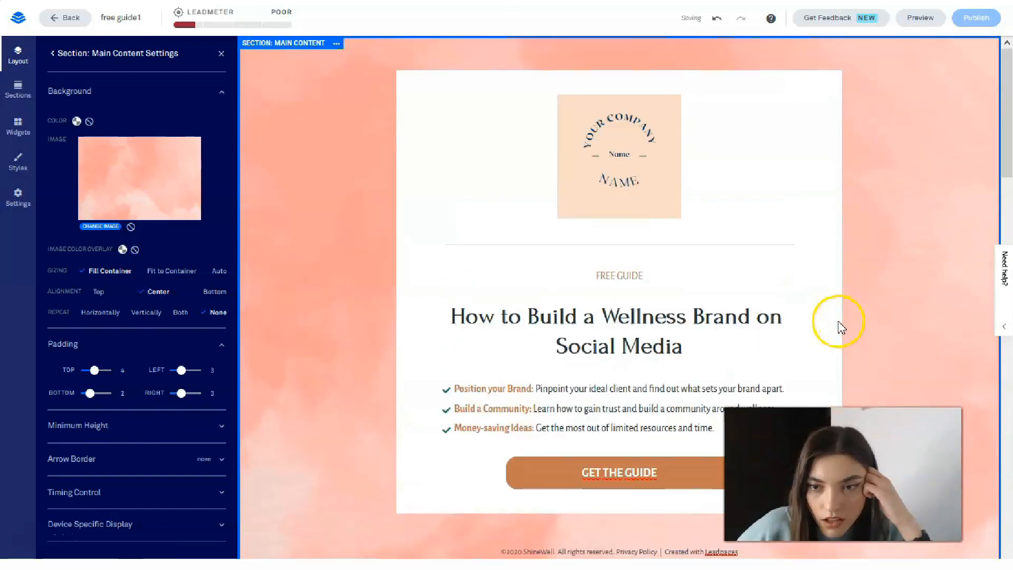
pyautogui.click(617, 330)
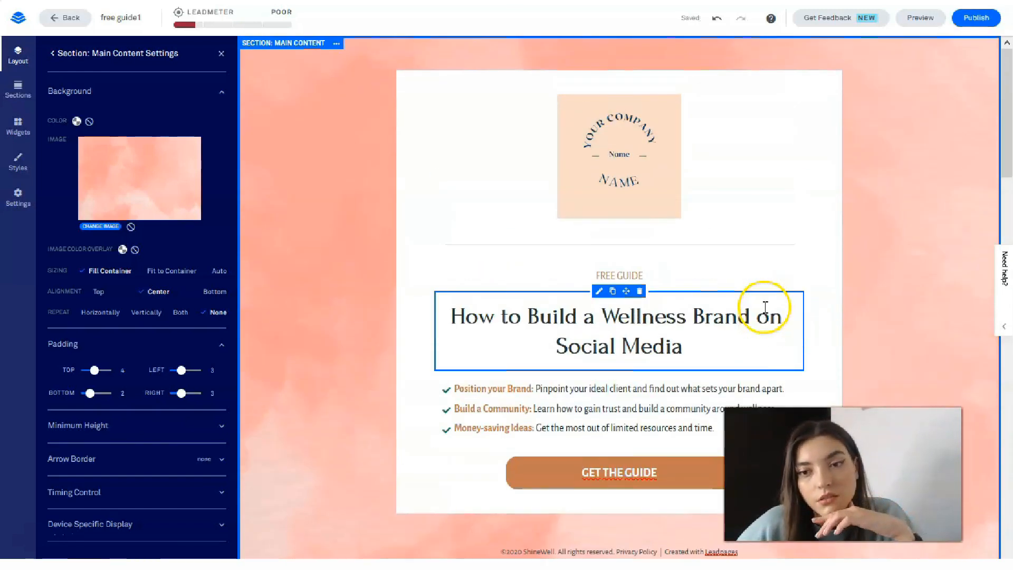
# Recolor both quote marks orange-brown and adjust the testimonial text's font and size.
pyautogui.scroll(-3)
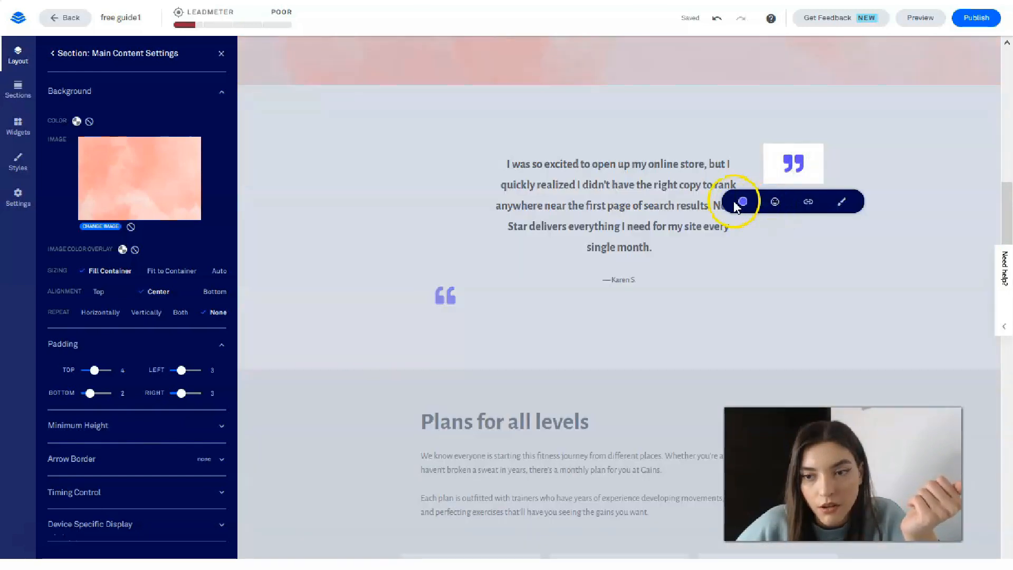
pyautogui.click(741, 201)
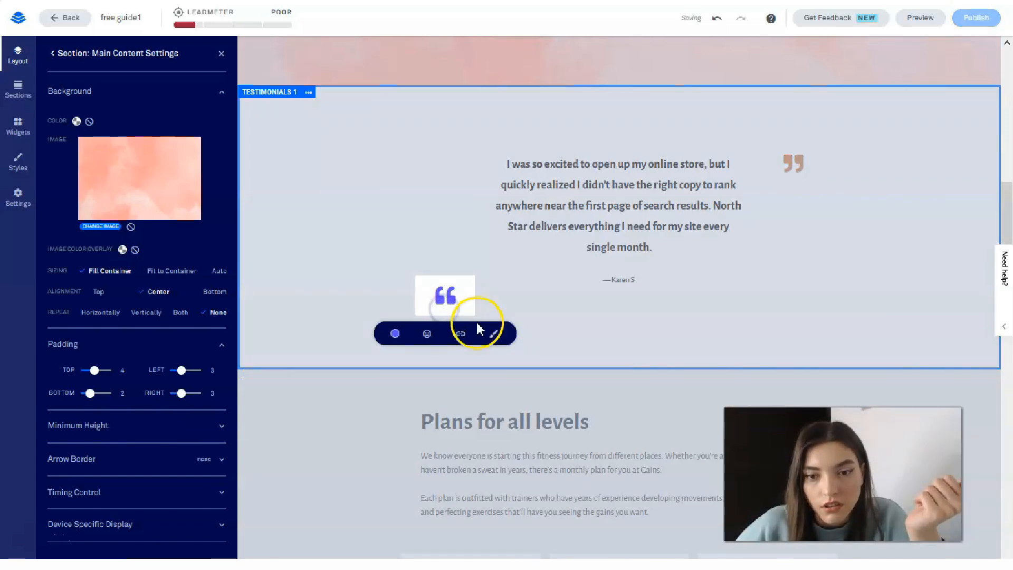
pyautogui.click(393, 333)
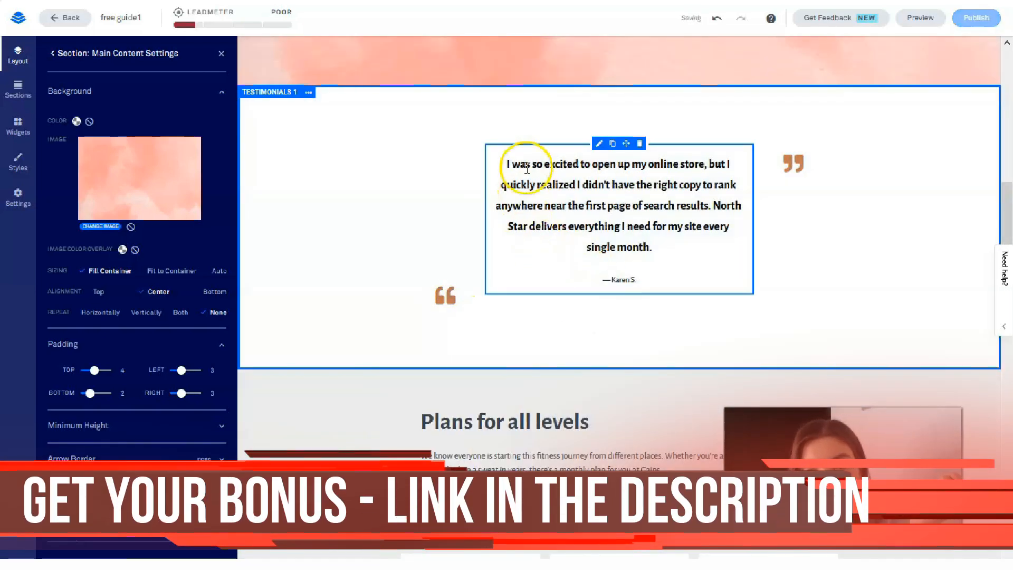
pyautogui.doubleClick(619, 280)
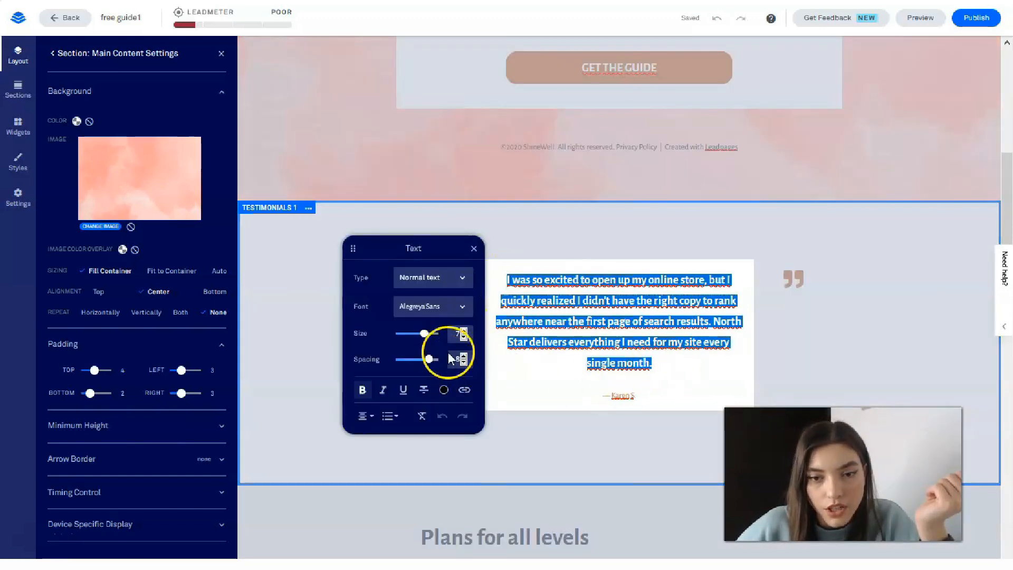
pyautogui.click(432, 306)
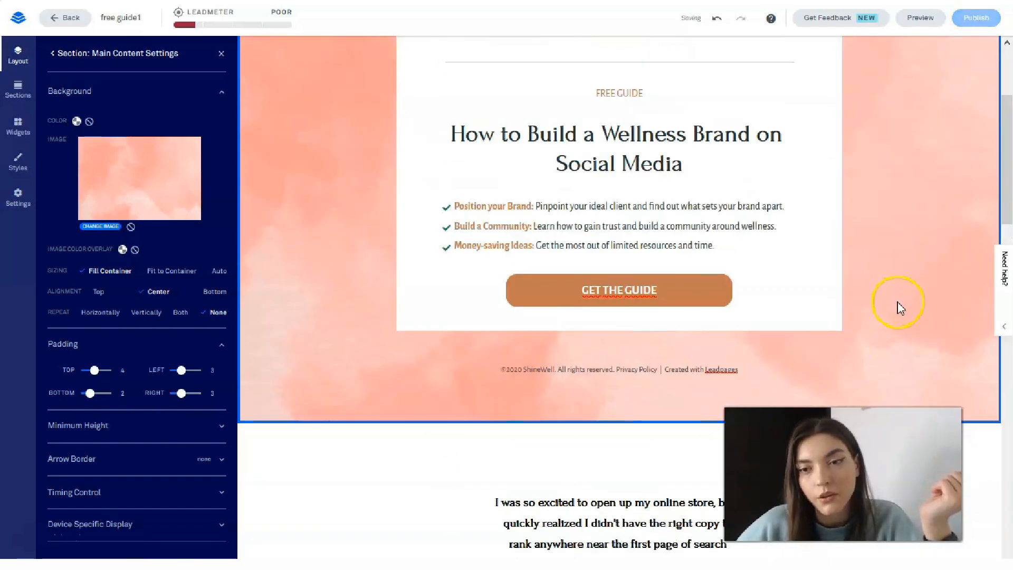
pyautogui.scroll(-3)
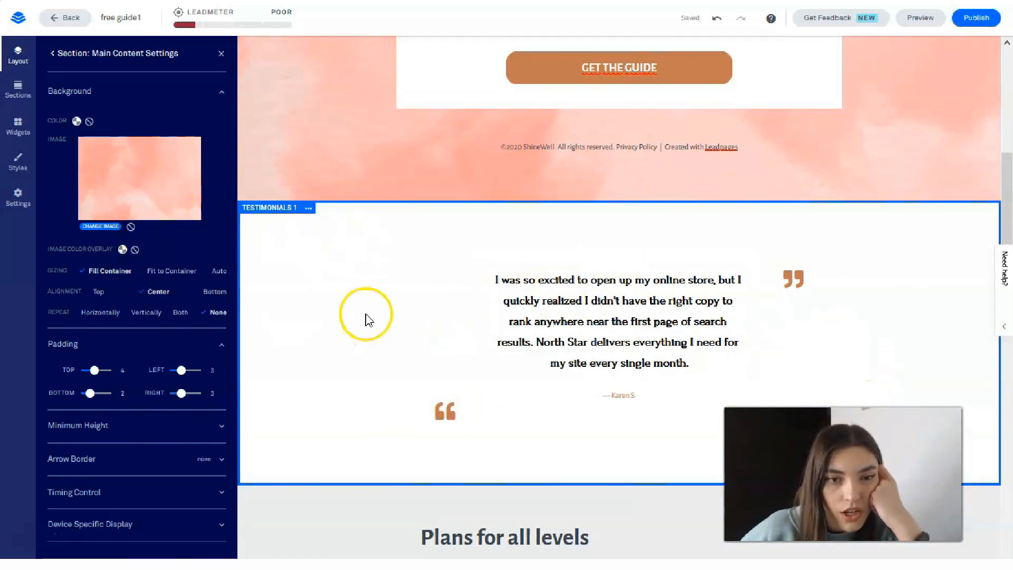
pyautogui.click(54, 53)
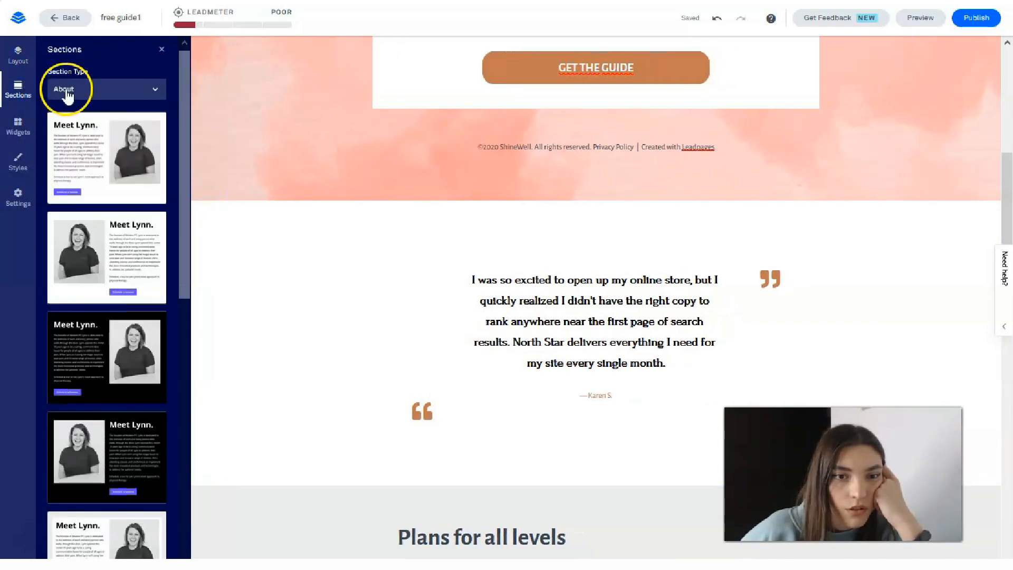
# Try orange, white, grey and pale lavender backgrounds on the Testimonials 1 section.
pyautogui.click(18, 53)
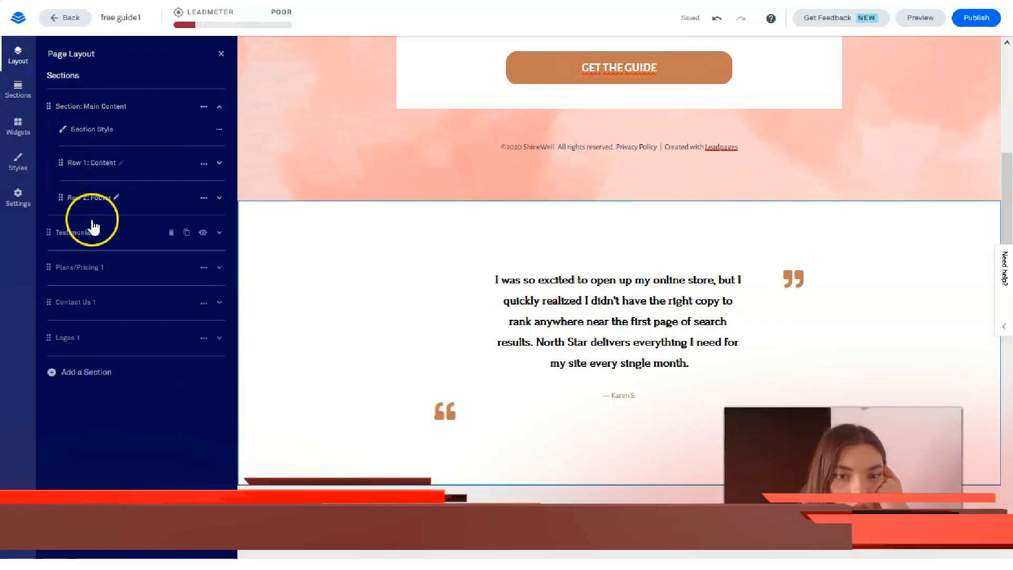
pyautogui.click(77, 232)
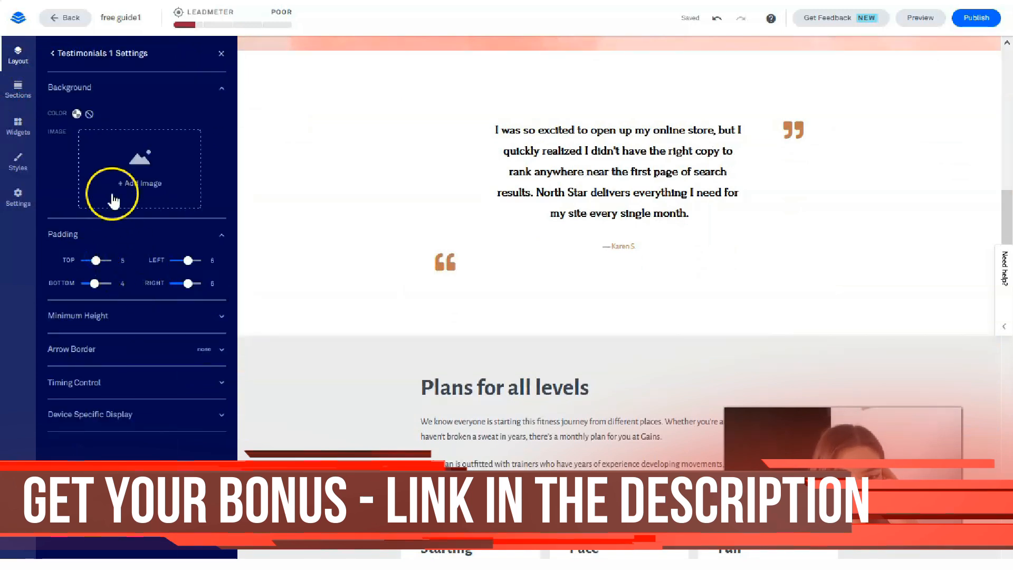
pyautogui.click(76, 114)
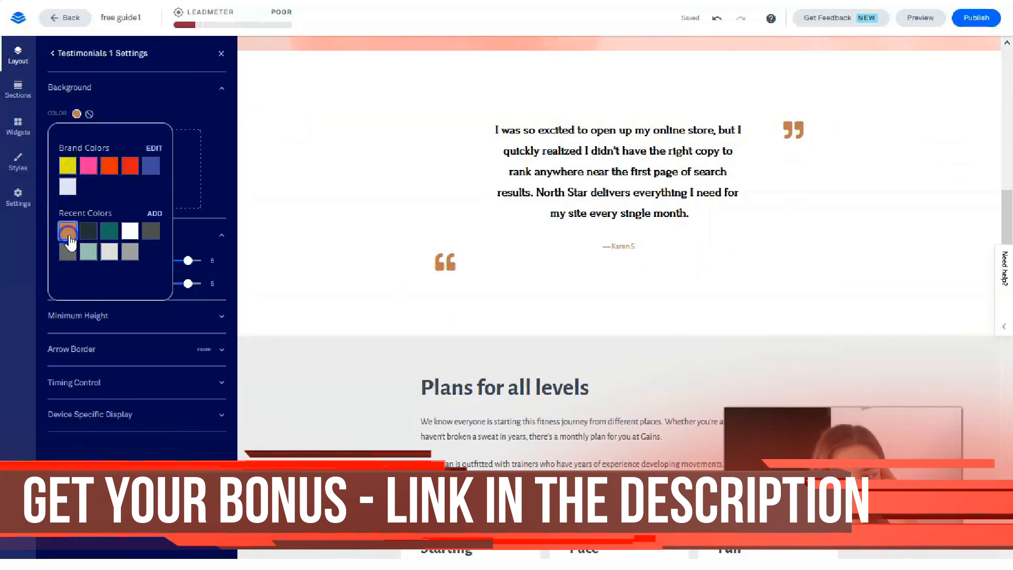
pyautogui.click(68, 231)
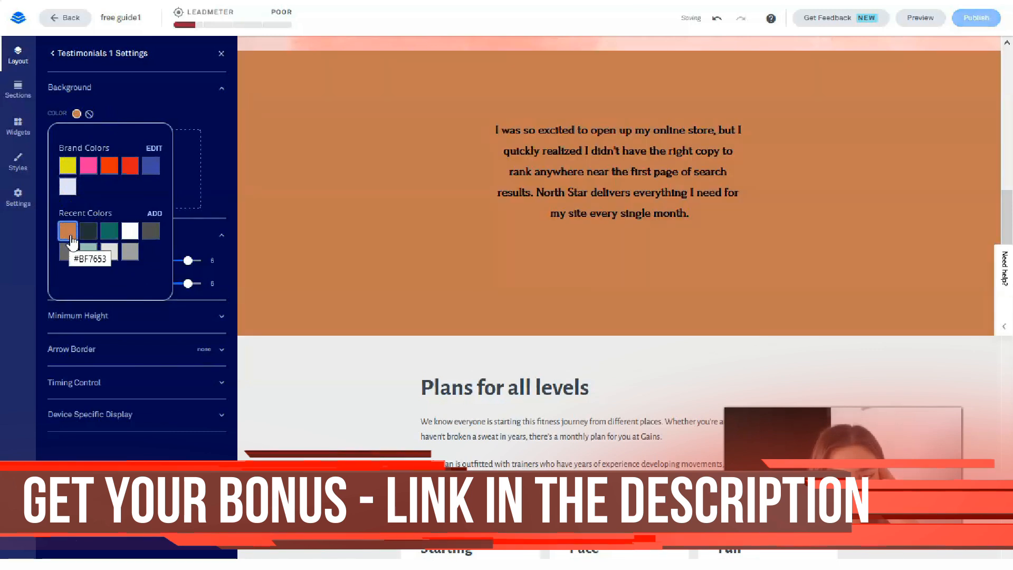
pyautogui.click(127, 231)
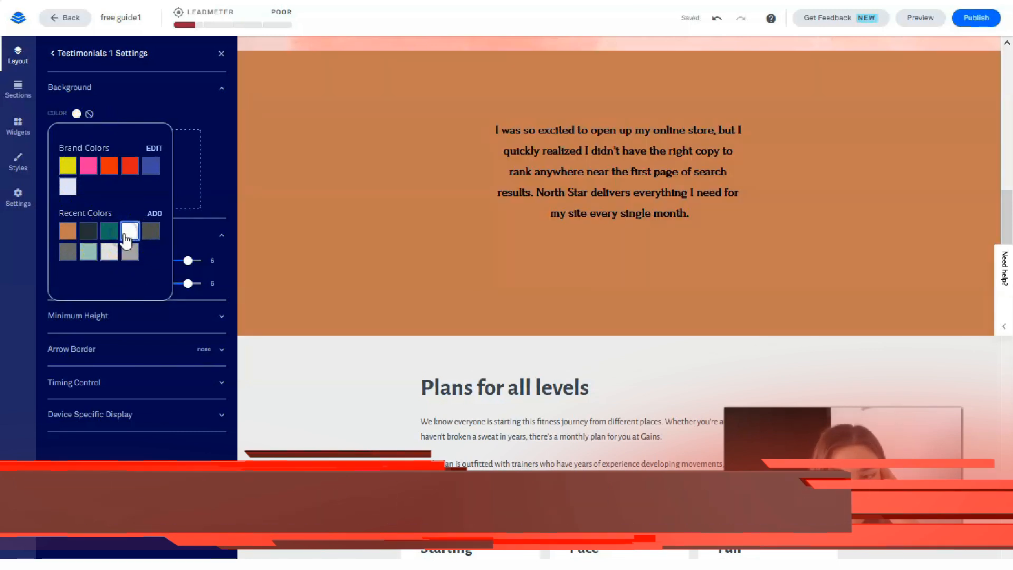
pyautogui.click(108, 251)
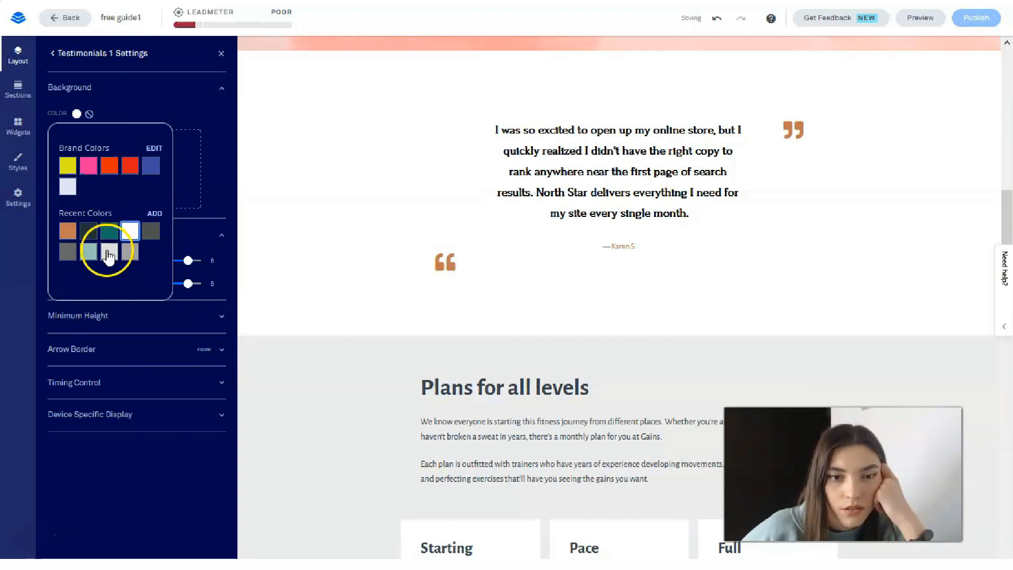
pyautogui.click(111, 254)
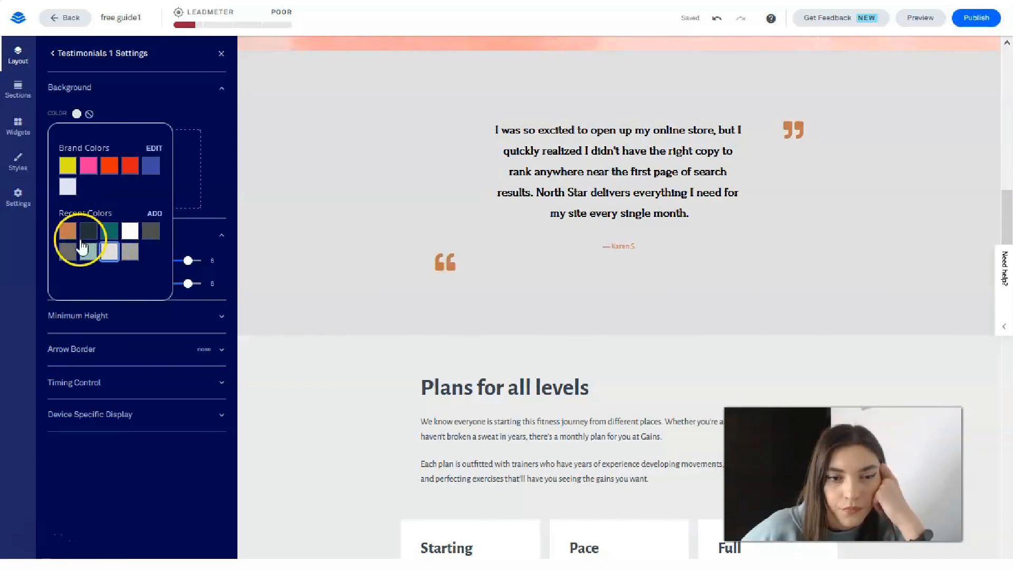
pyautogui.click(66, 251)
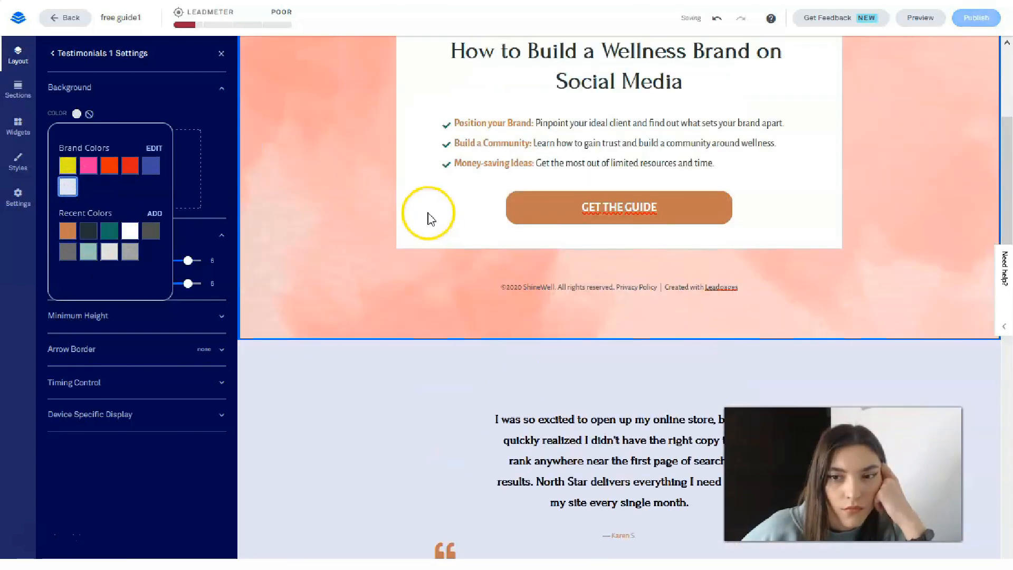
# Settle on the pink brand colour for the testimonials background and start a custom version of it.
pyautogui.scroll(-3)
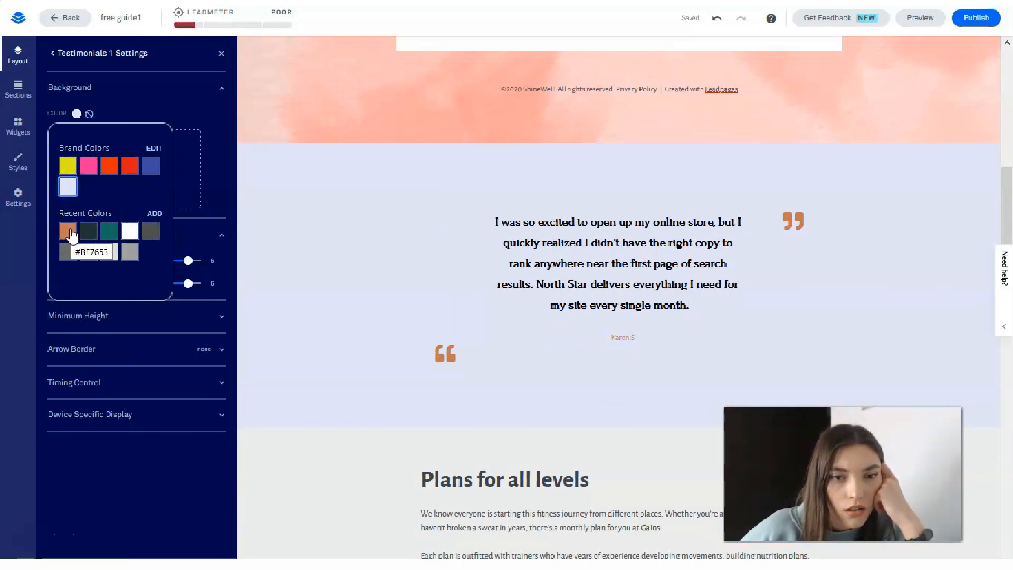
pyautogui.click(68, 231)
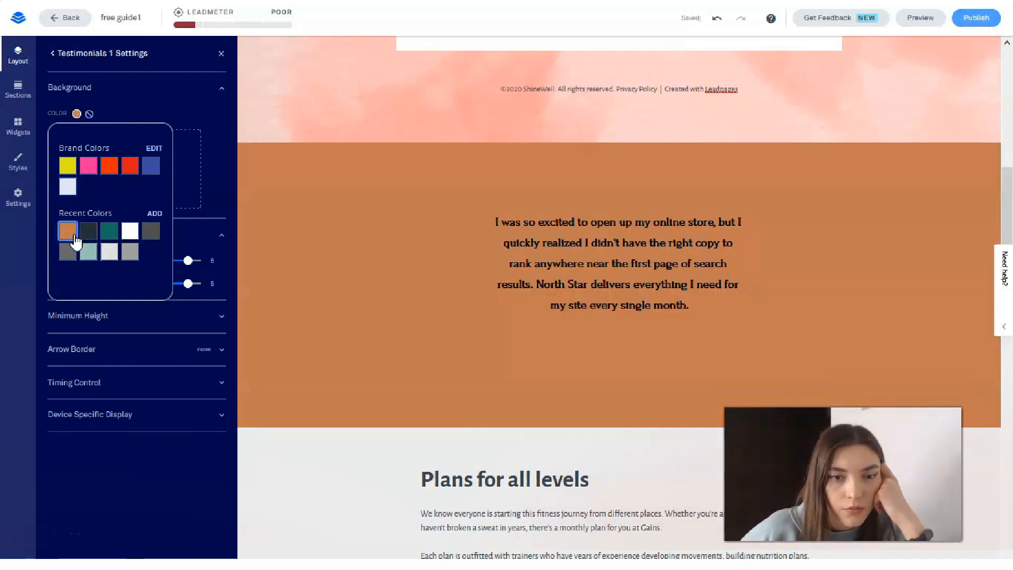
pyautogui.click(87, 166)
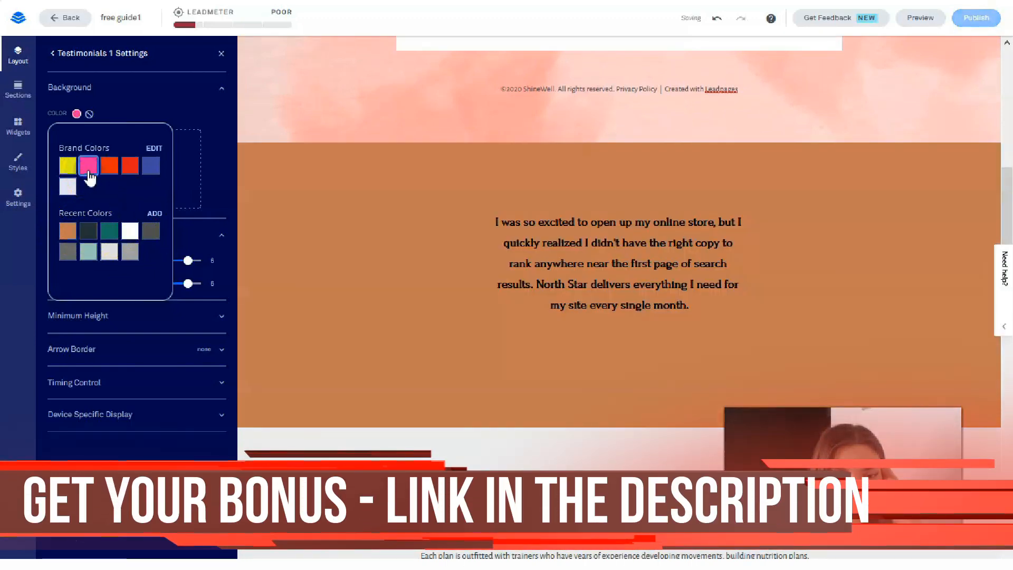
pyautogui.click(129, 231)
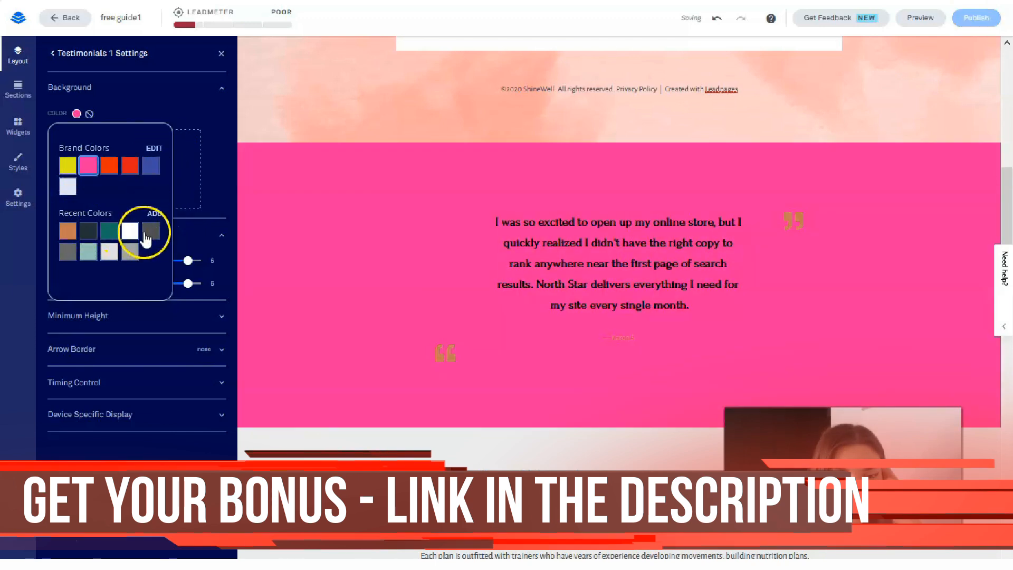
# Lighten the custom pink step by step to a soft pale pink testimonials background.
pyautogui.click(129, 231)
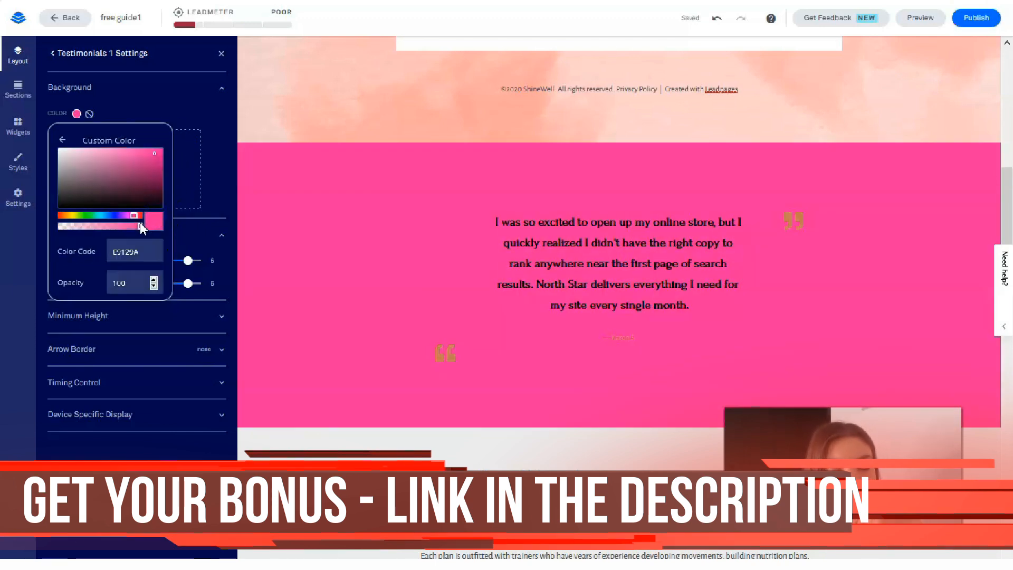
pyautogui.click(91, 156)
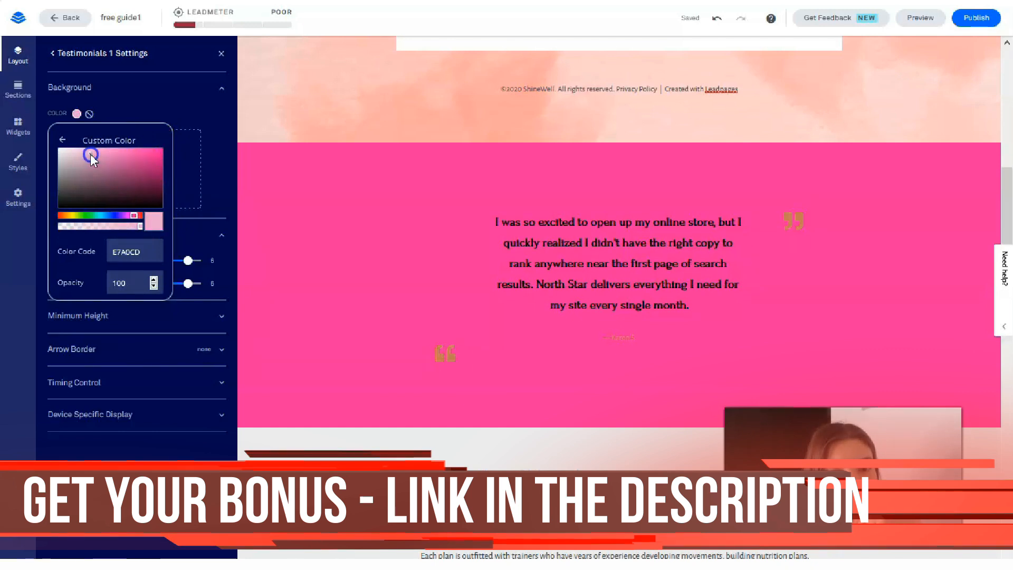
pyautogui.click(113, 215)
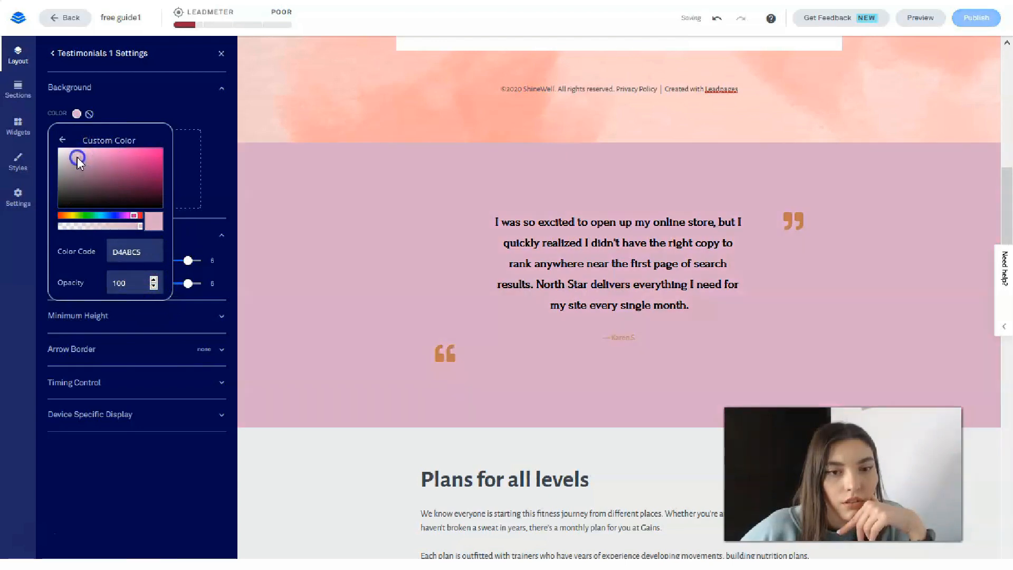
pyautogui.click(77, 161)
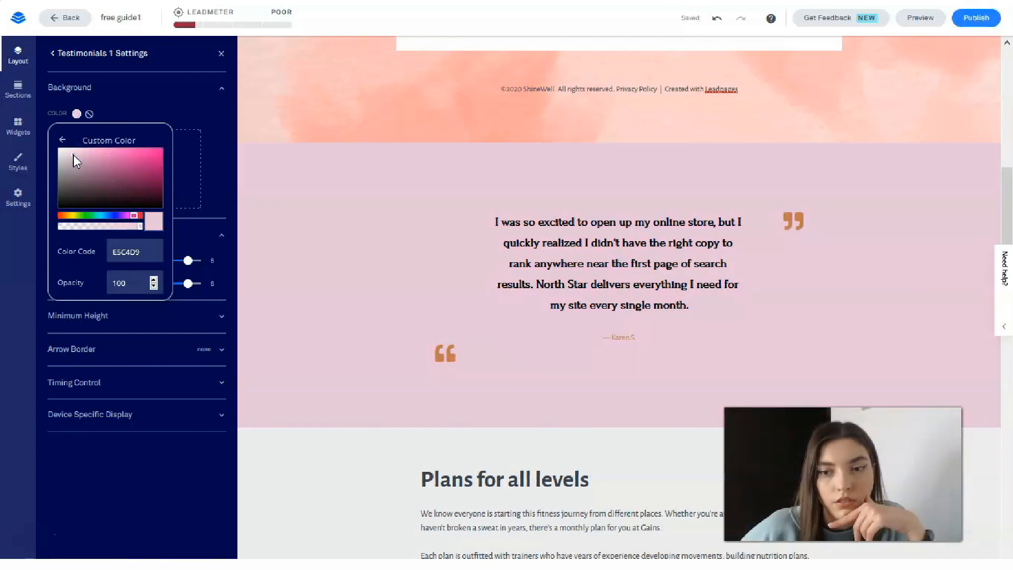
pyautogui.click(74, 155)
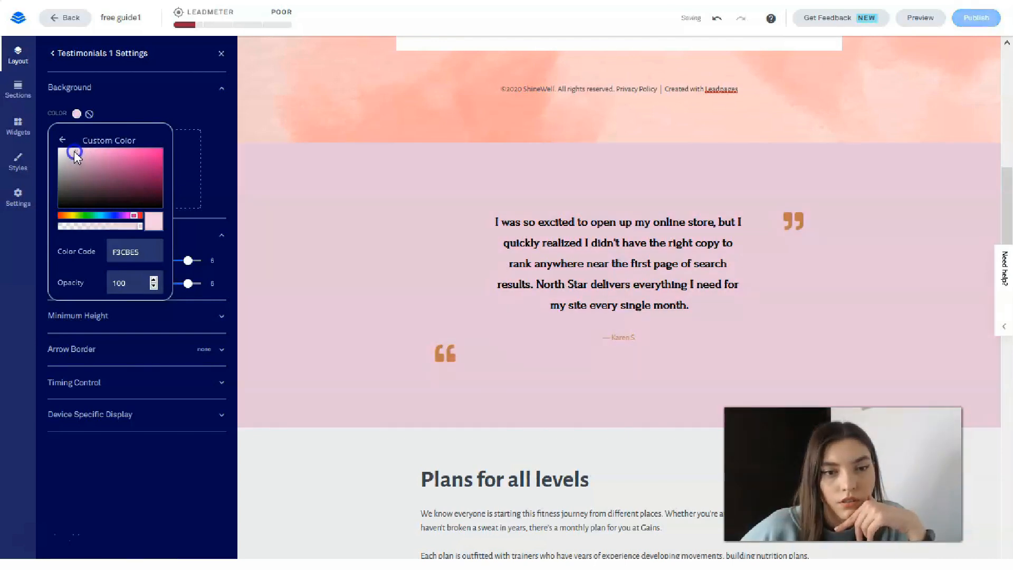
pyautogui.click(73, 155)
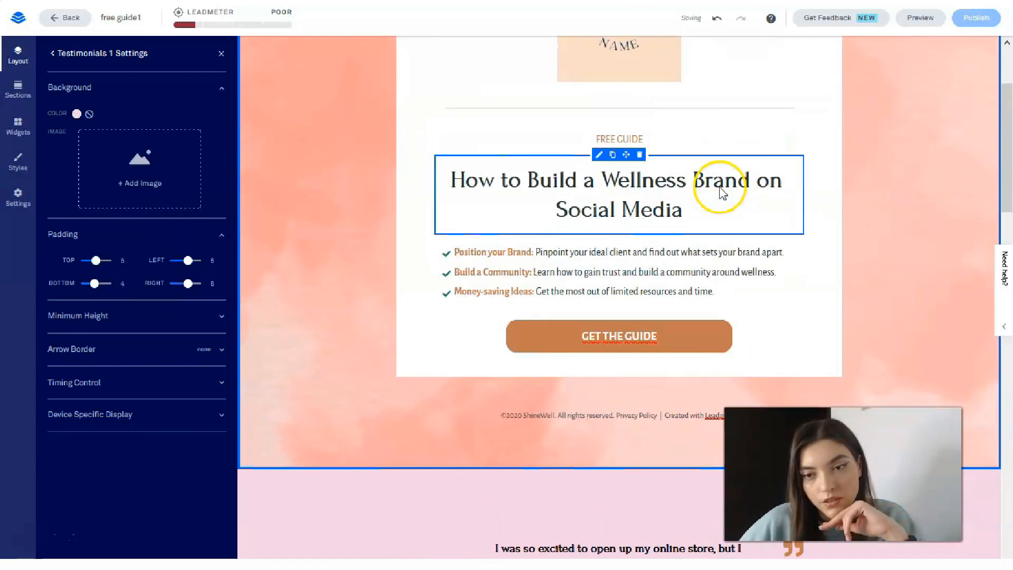
# Try the pink watercolor image behind the testimonials, then remove it to keep the pale pink.
pyautogui.scroll(-3)
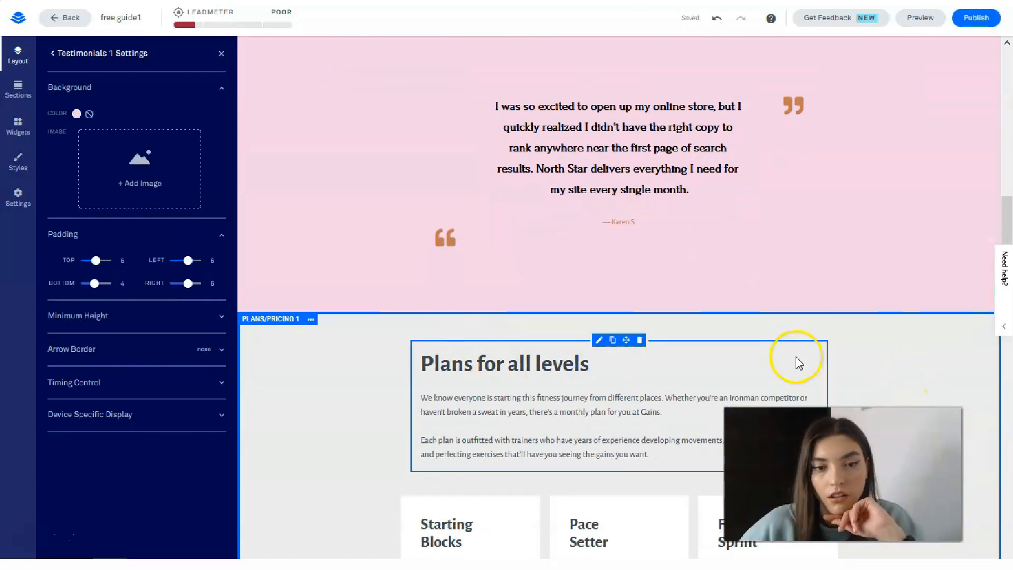
pyautogui.scroll(-3)
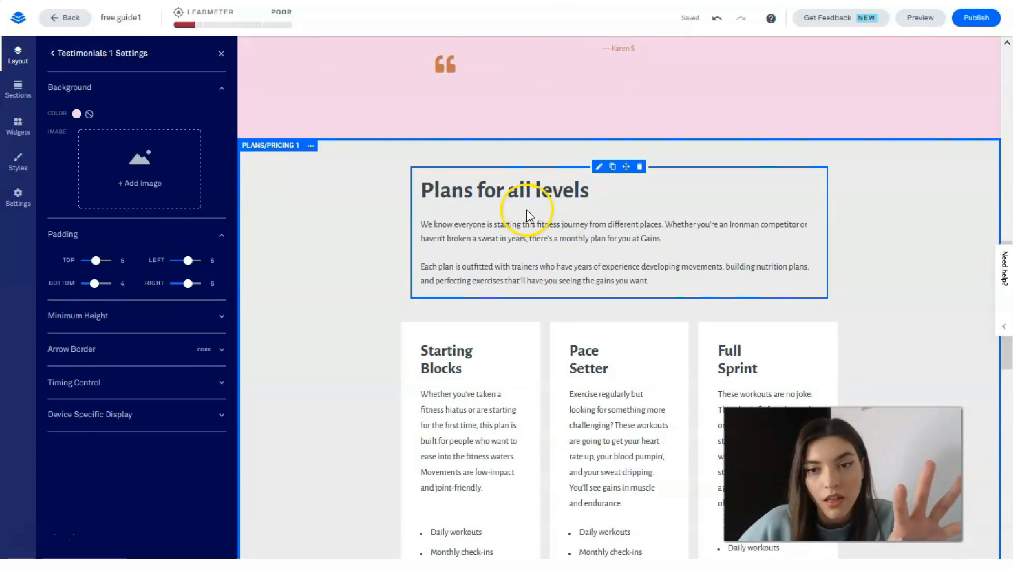
pyautogui.scroll(-3)
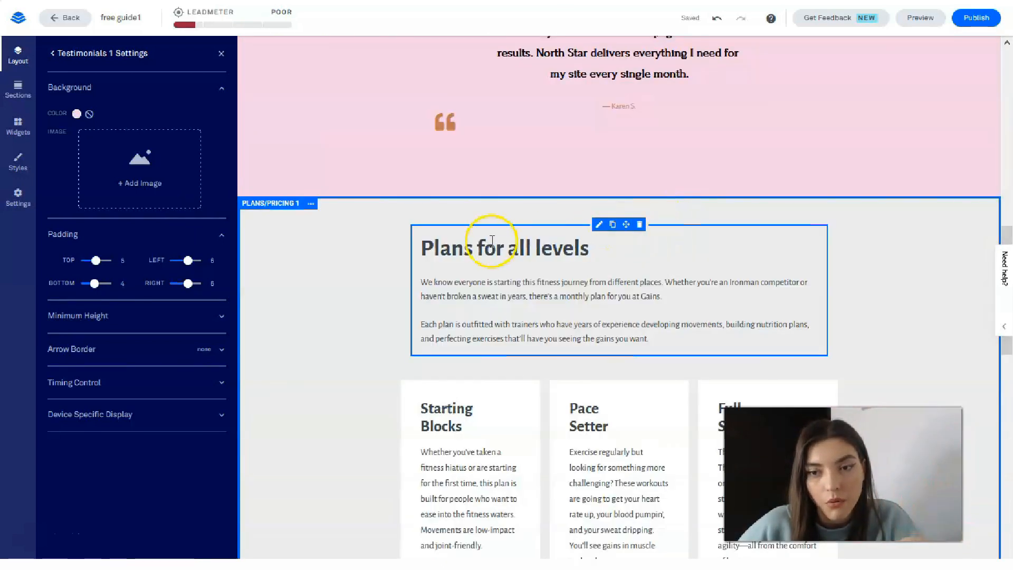
pyautogui.scroll(-3)
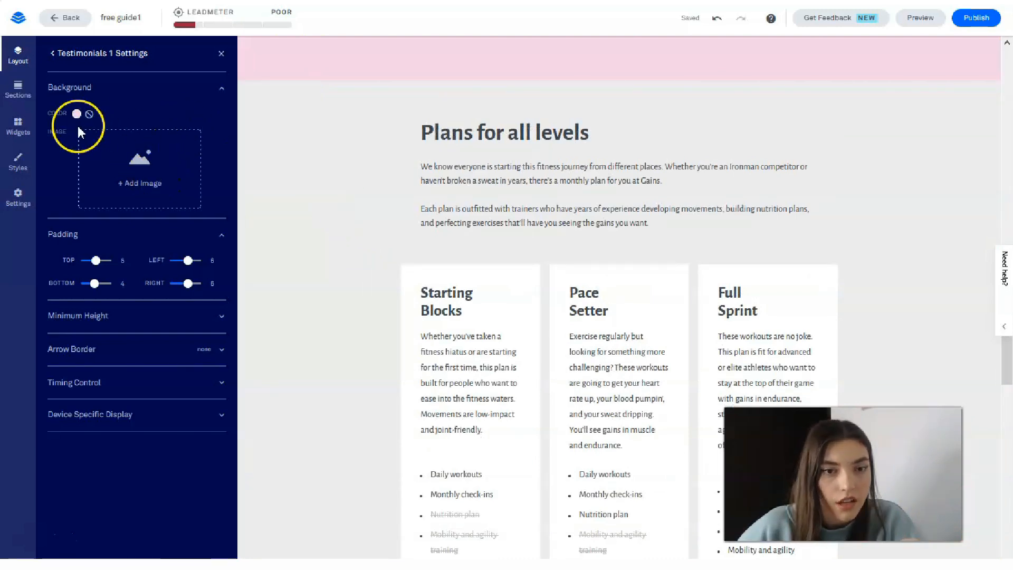
pyautogui.click(140, 182)
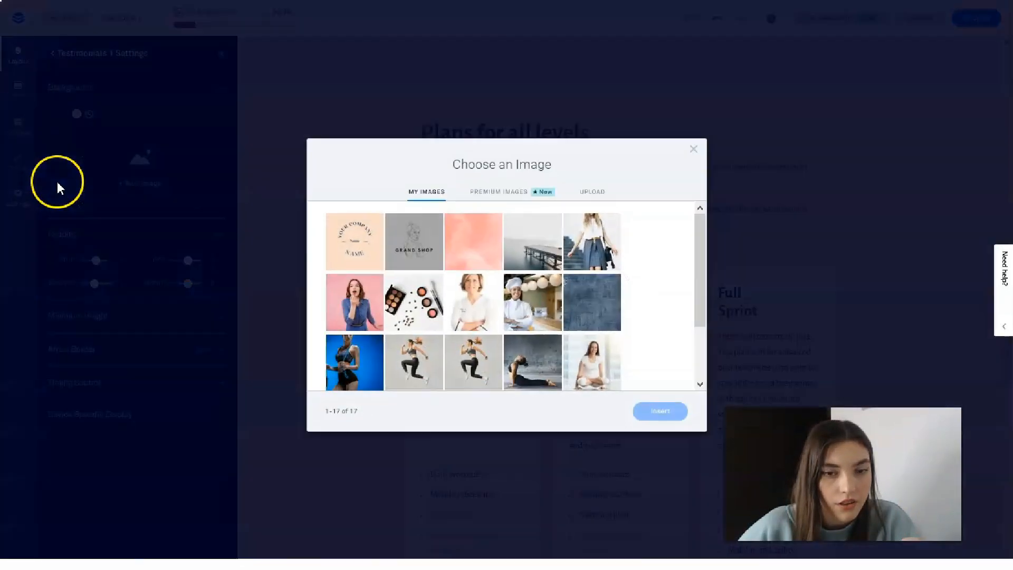
pyautogui.click(693, 149)
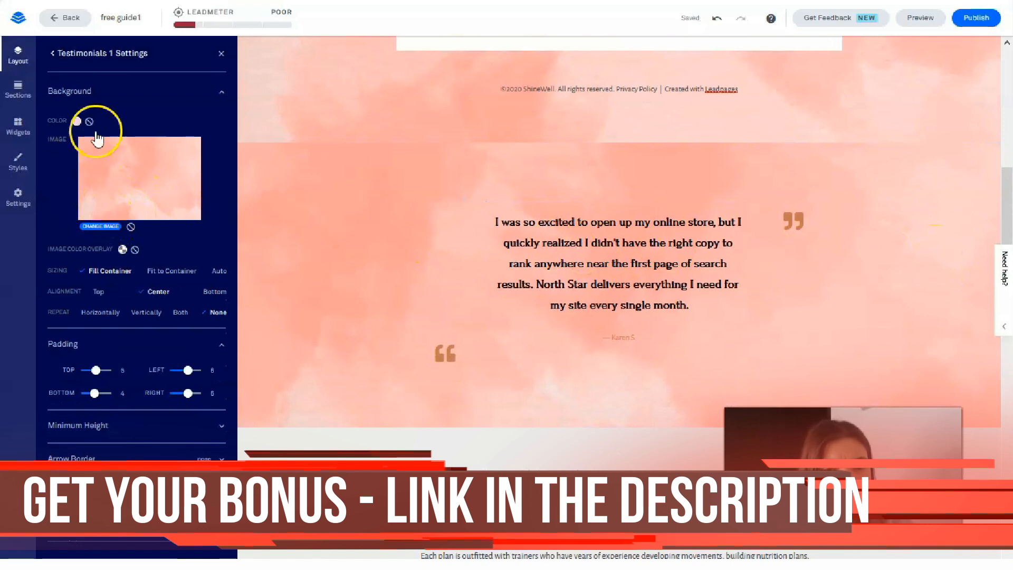
pyautogui.click(90, 120)
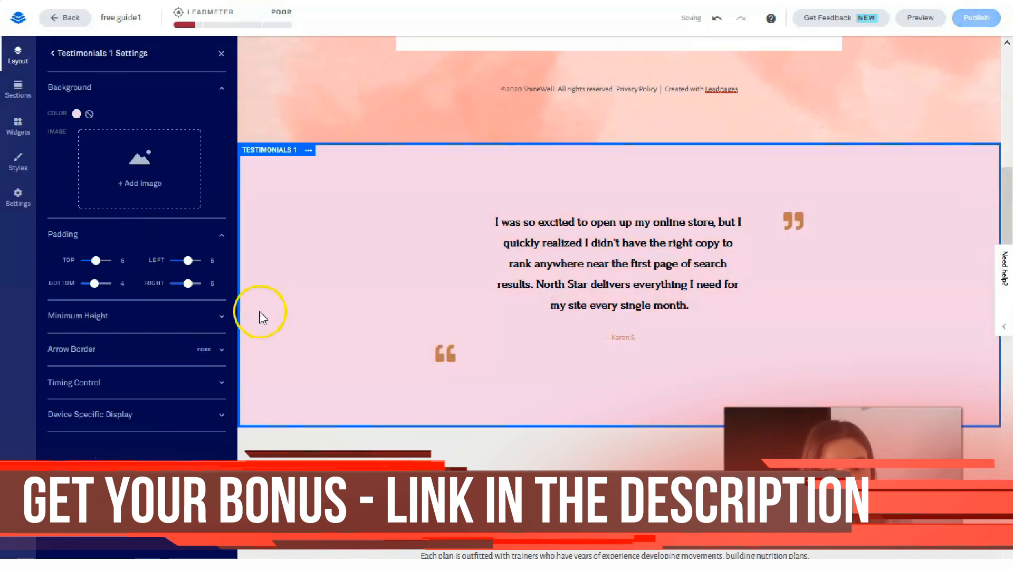
# Reselect the testimonials section and insert the watercolor image again from the image library.
pyautogui.click(309, 149)
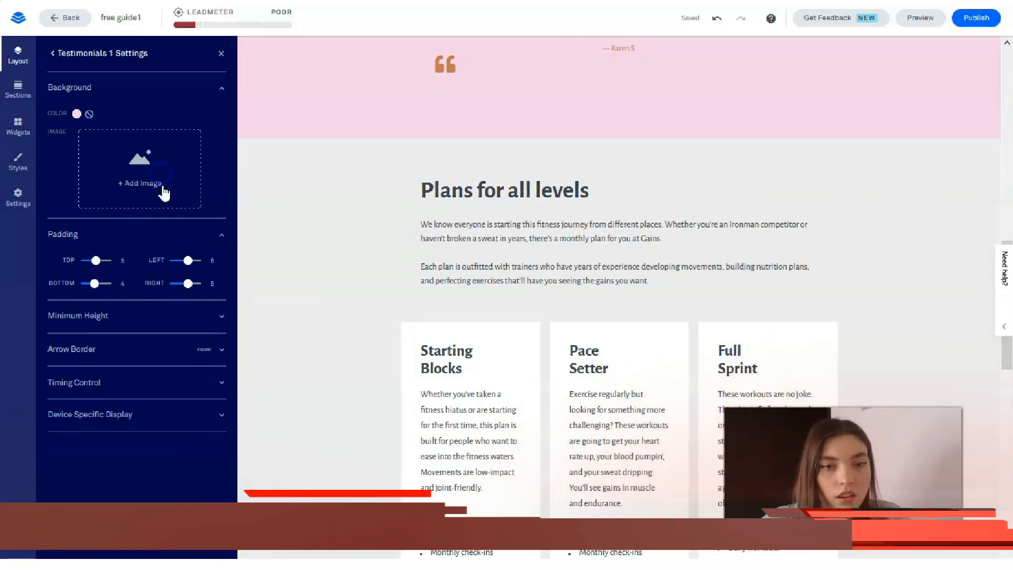
pyautogui.click(139, 182)
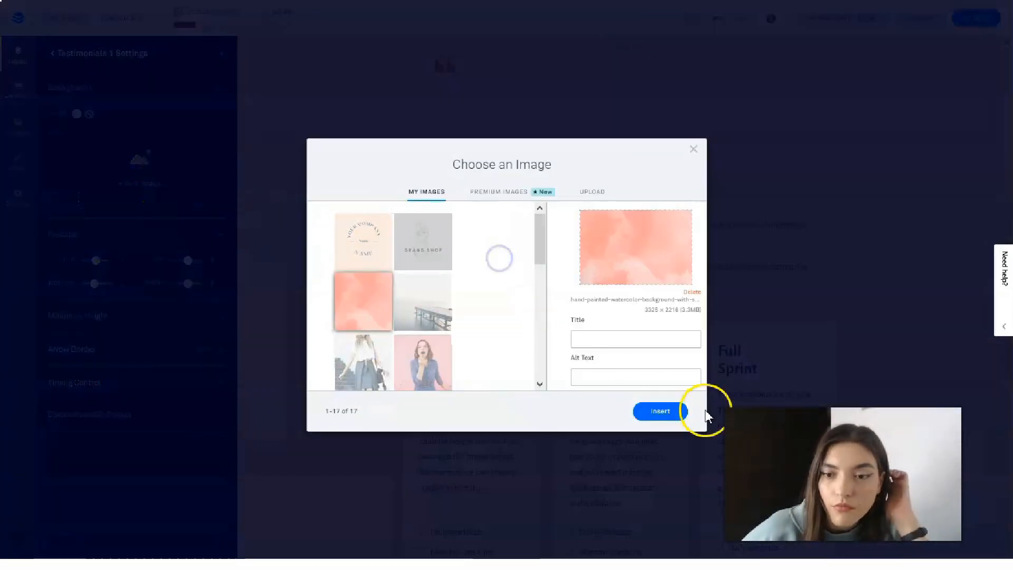
pyautogui.click(659, 410)
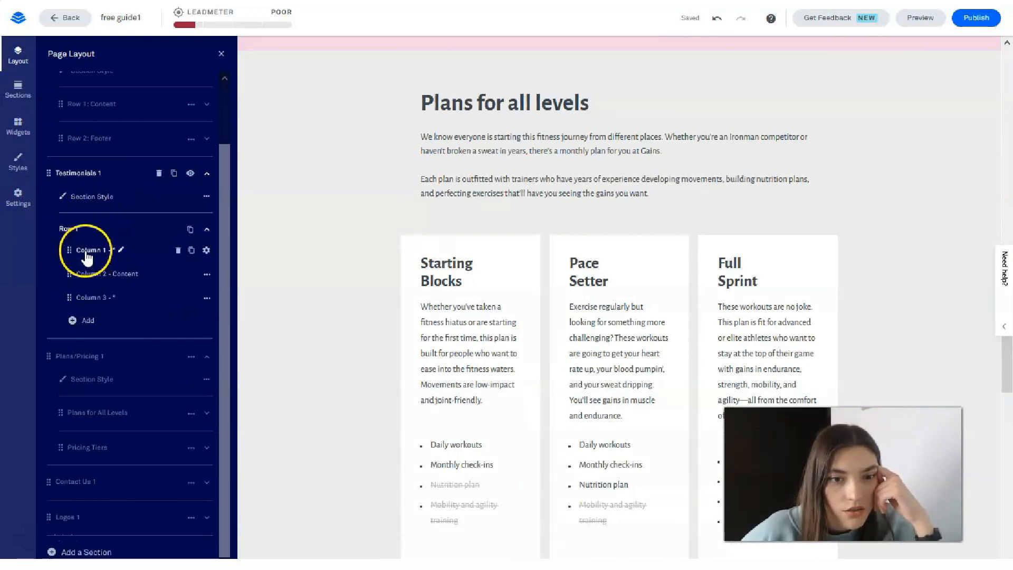
# Insert the pink watercolor image as the pricing section's background via the page outline.
pyautogui.click(74, 229)
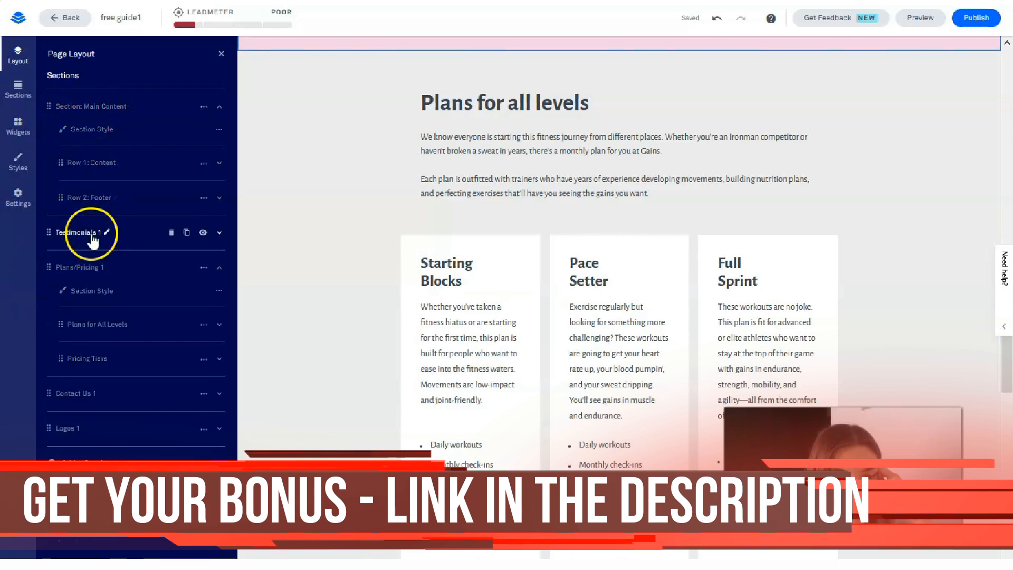
pyautogui.click(203, 267)
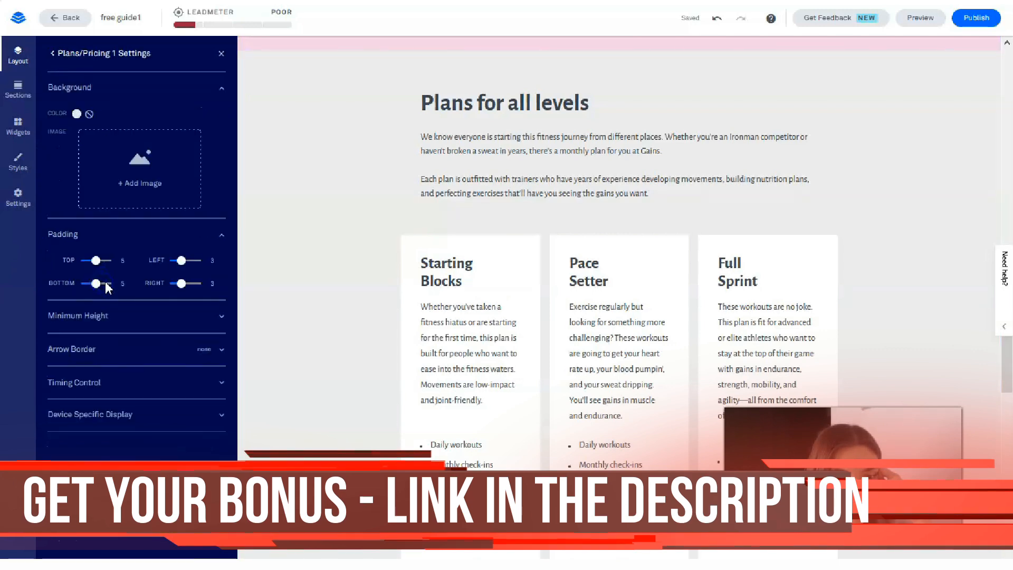
pyautogui.moveTo(106, 166)
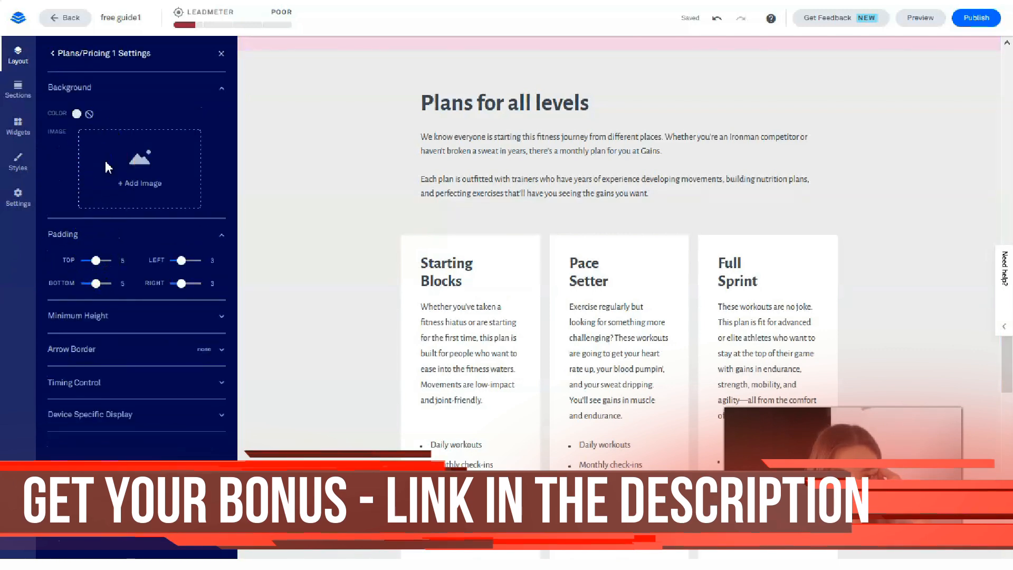
pyautogui.click(138, 182)
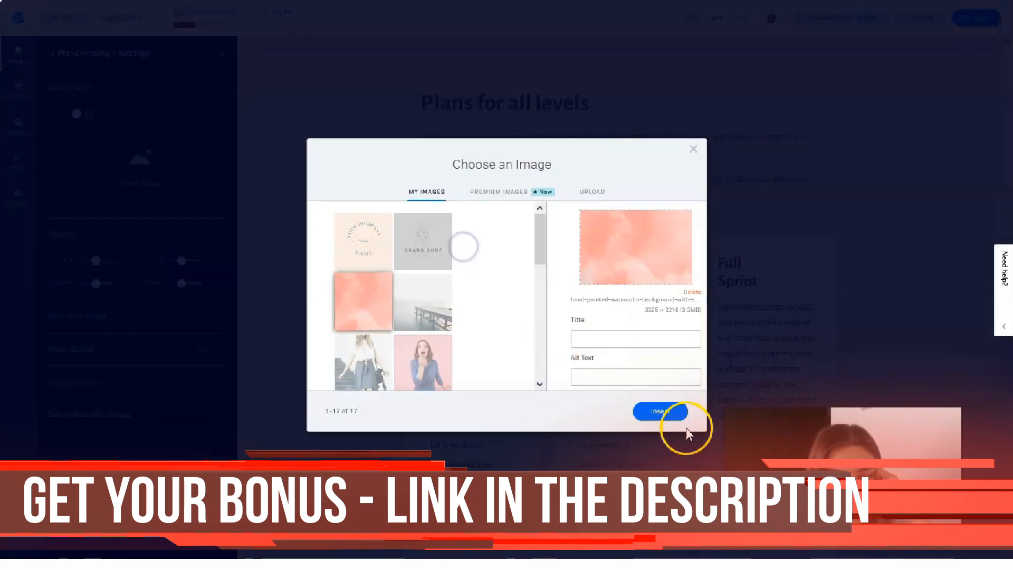
pyautogui.click(658, 411)
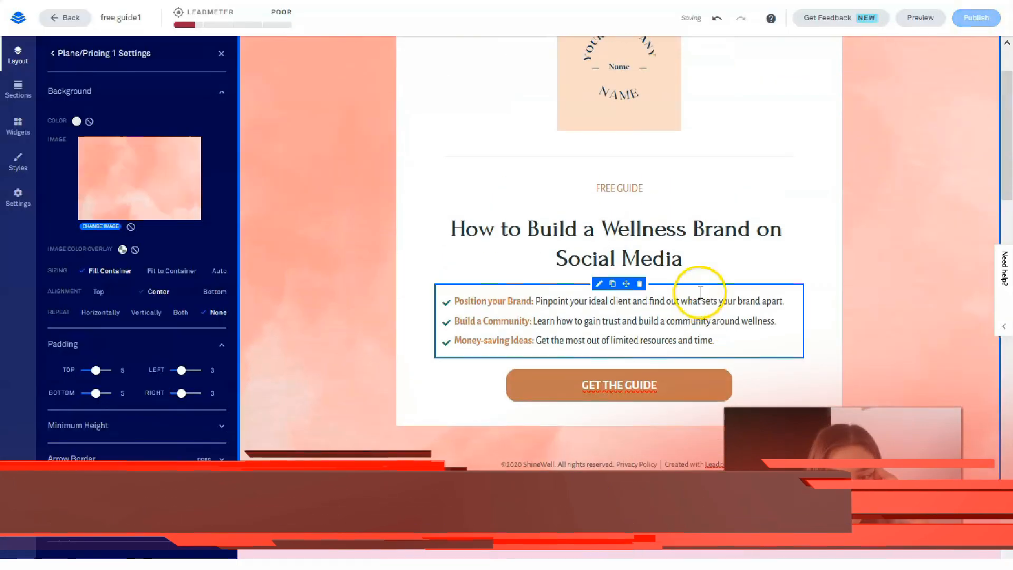
pyautogui.scroll(-3)
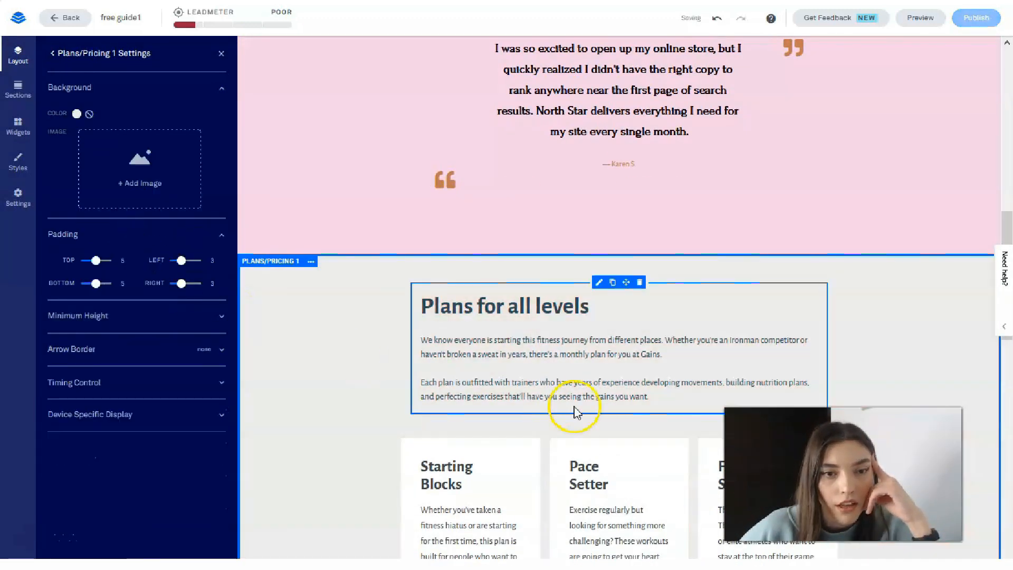
pyautogui.scroll(-3)
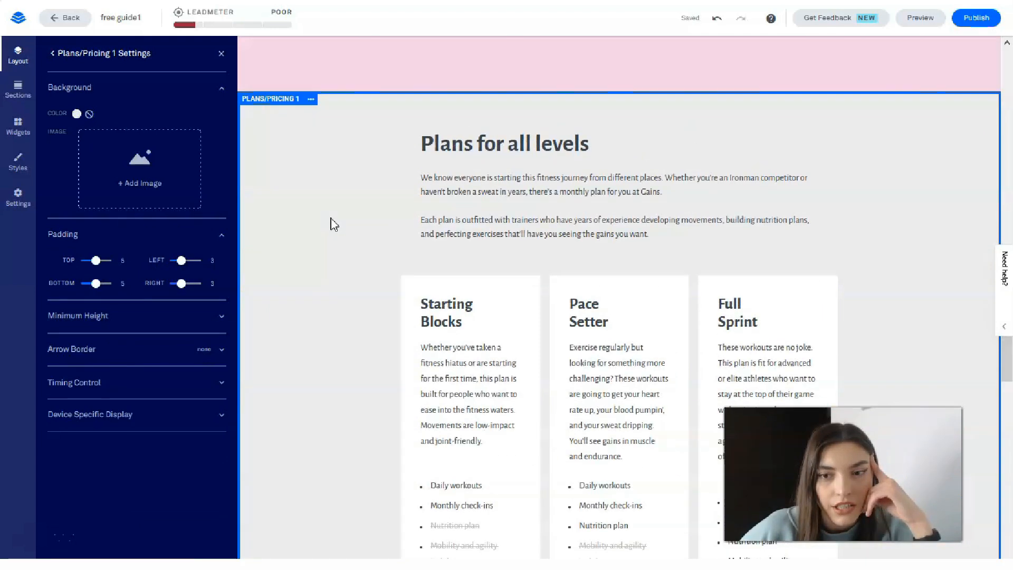
# Delete the Plans/Pricing 1 section so the contact form follows the testimonials.
pyautogui.click(311, 203)
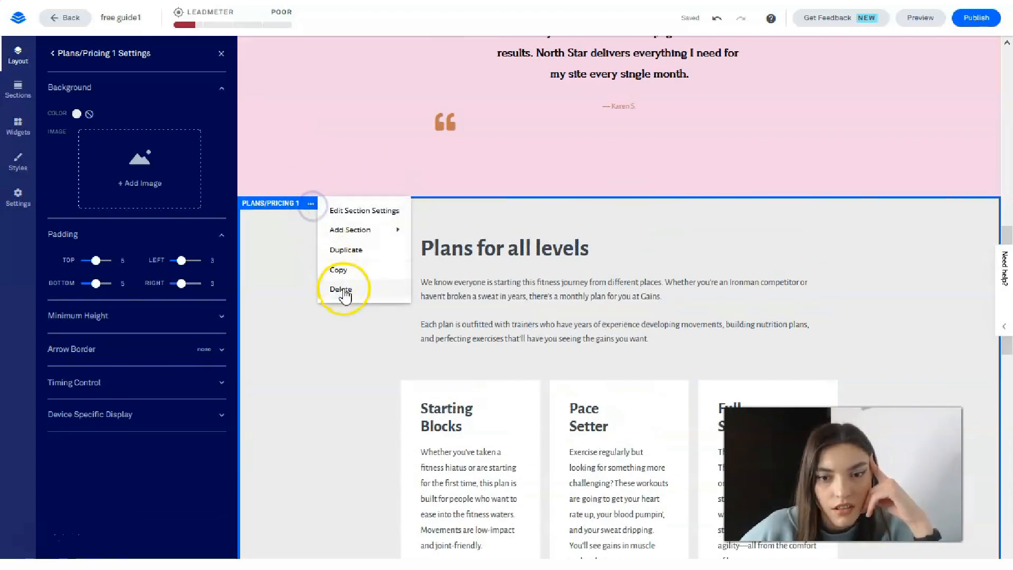
pyautogui.click(340, 289)
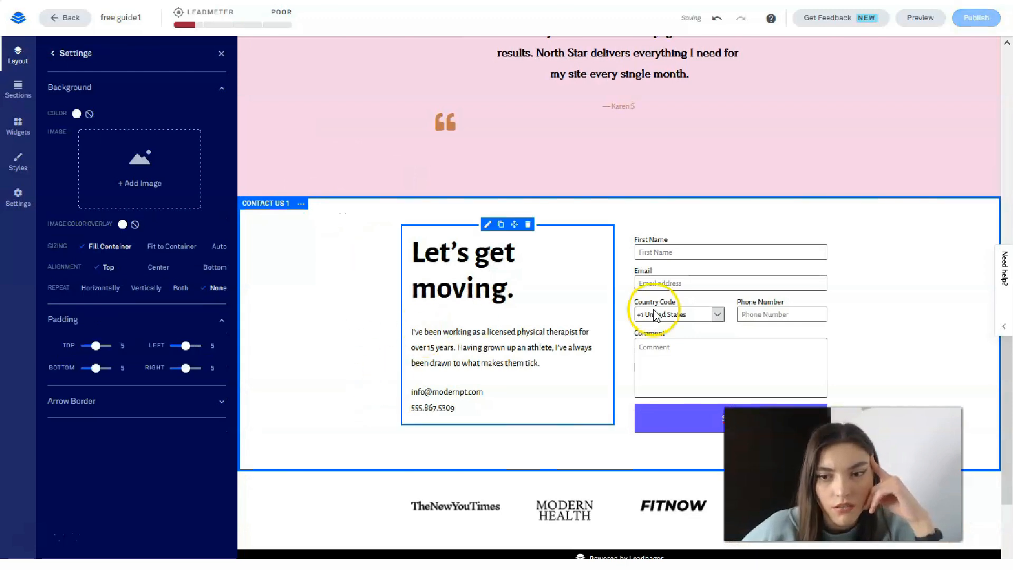
pyautogui.scroll(-3)
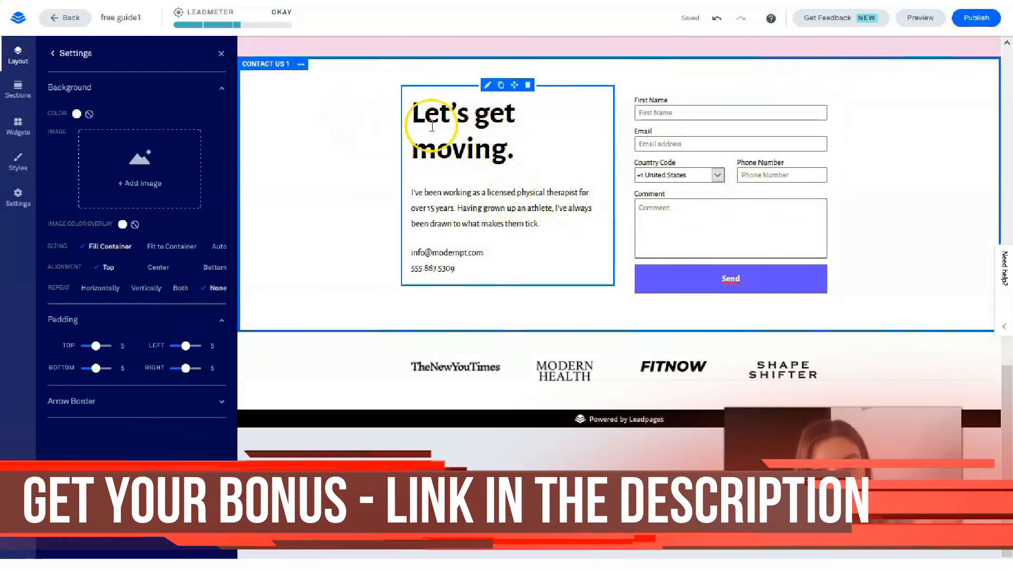
# Recolor the 'Let's get moving.' heading with the tan recent color swatch.
pyautogui.tripleClick(460, 133)
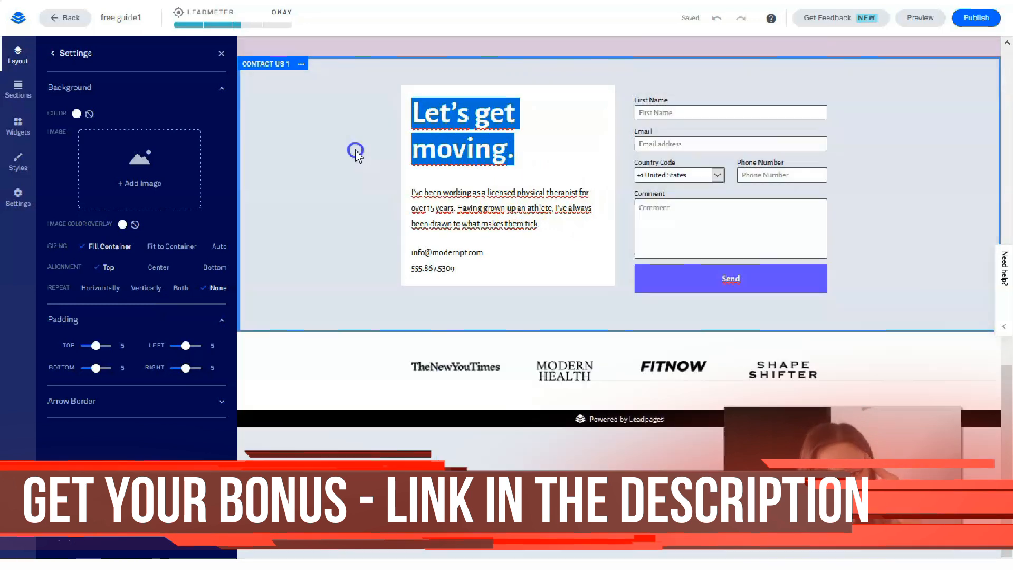
pyautogui.click(122, 224)
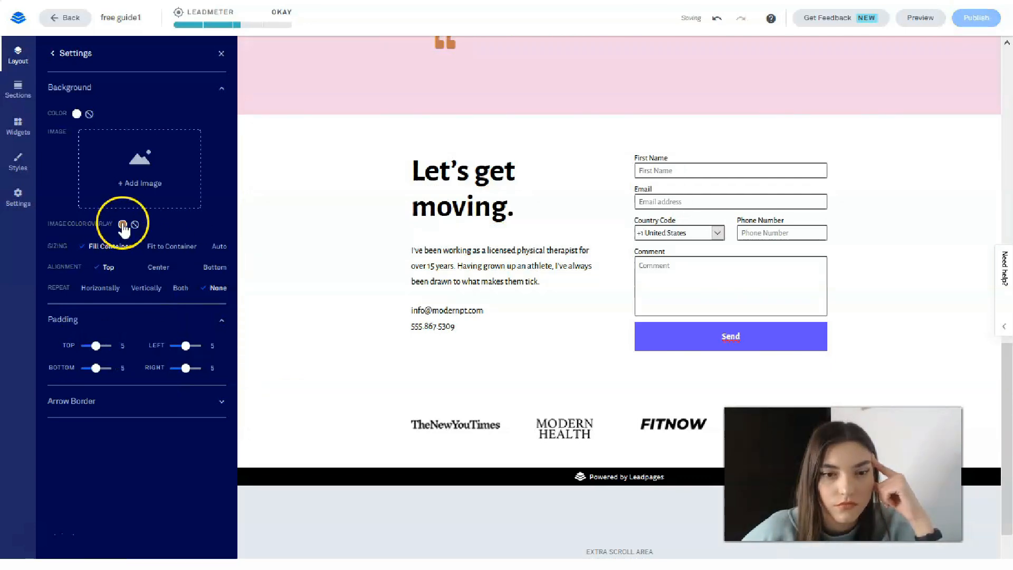
pyautogui.click(123, 224)
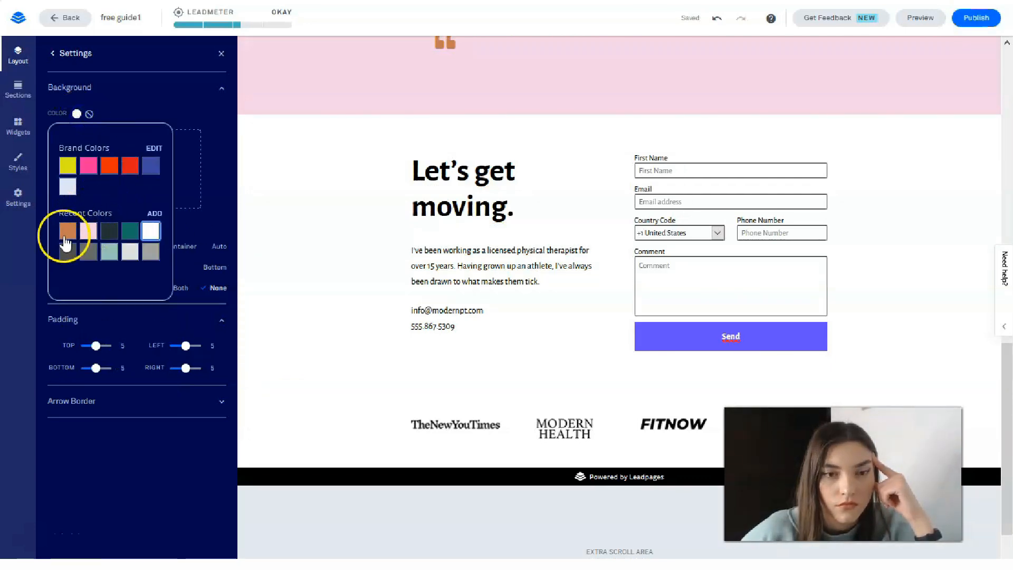
pyautogui.click(67, 233)
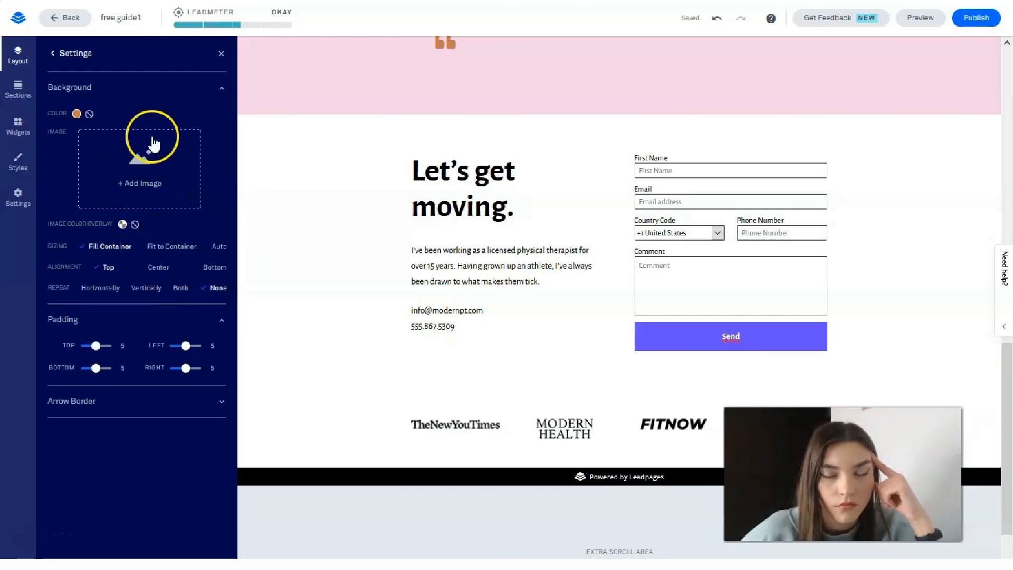
# Select the contact form to bring up its Edit Your Form panel.
pyautogui.click(304, 122)
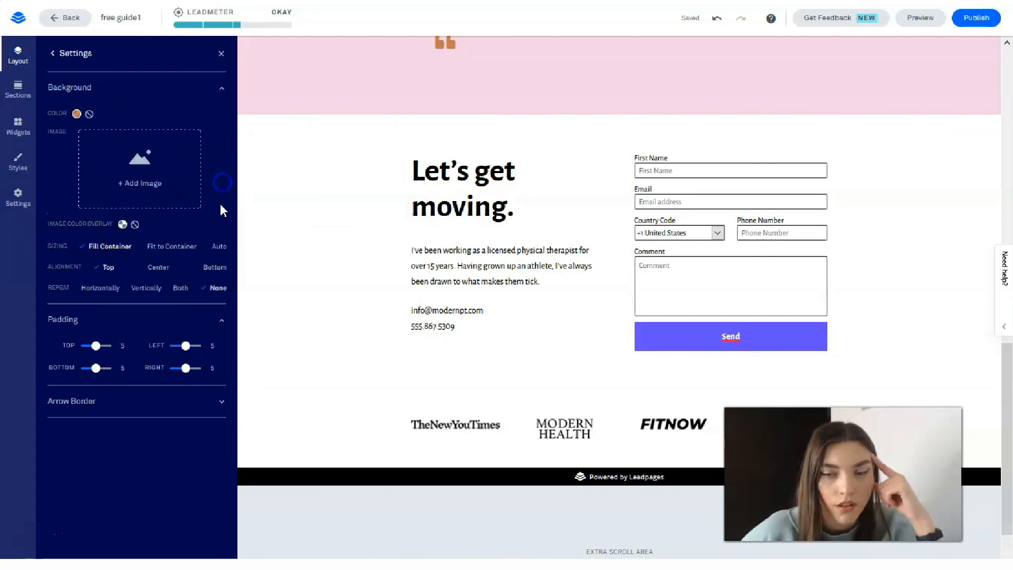
pyautogui.moveTo(26, 546)
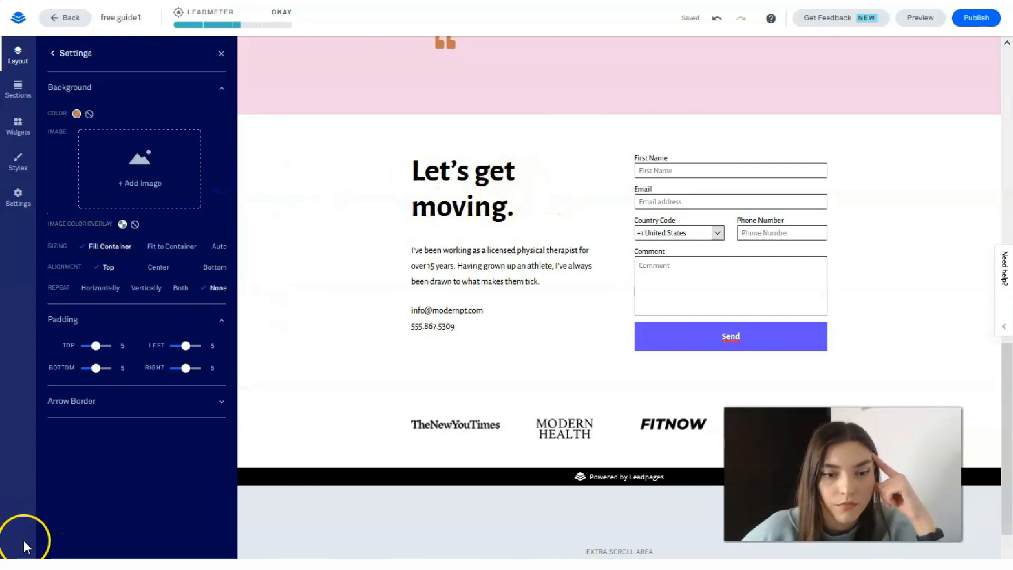
pyautogui.click(491, 265)
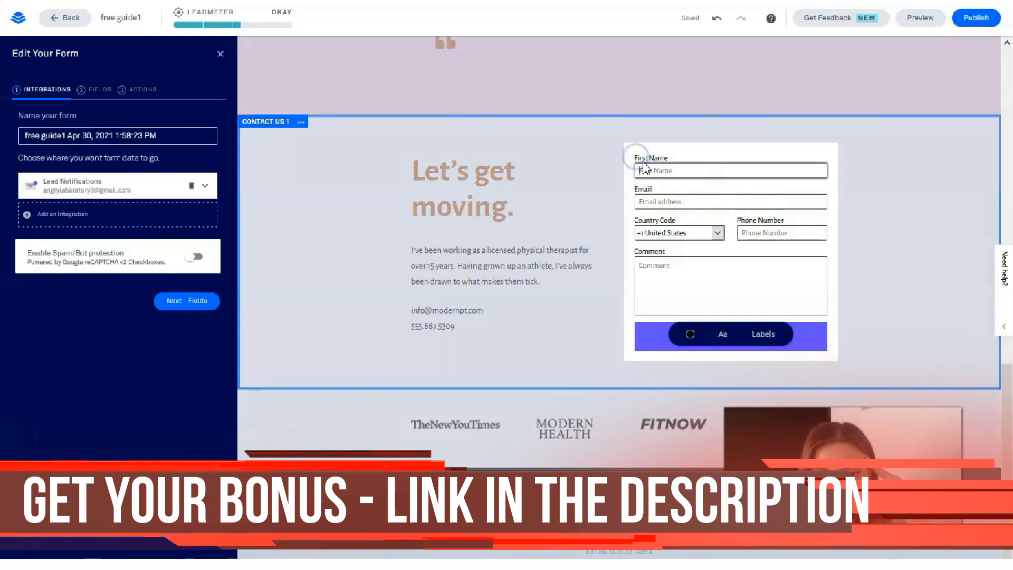
# Set the contact form Send button's background to the dark gray recent color.
pyautogui.click(221, 54)
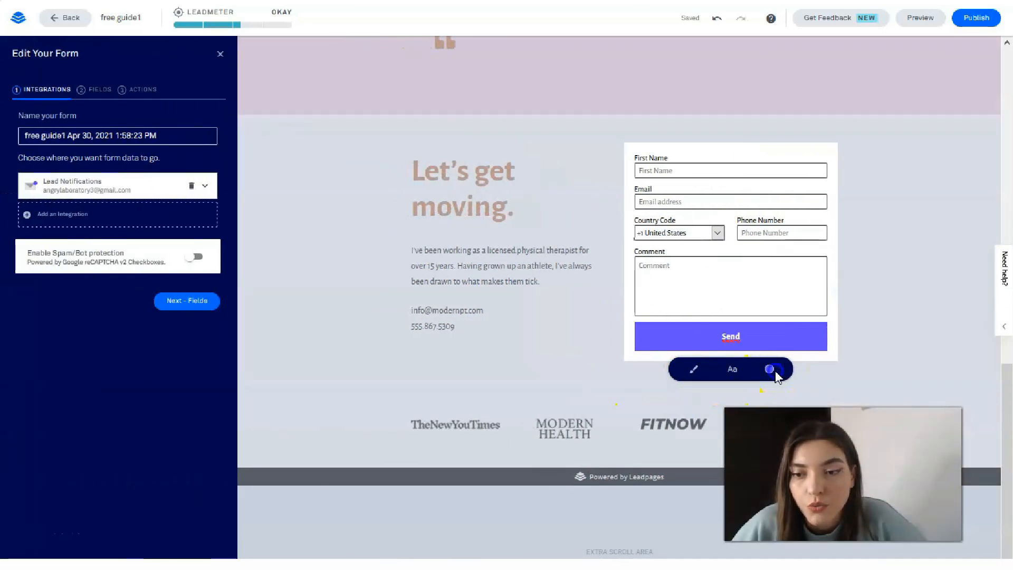
pyautogui.click(769, 370)
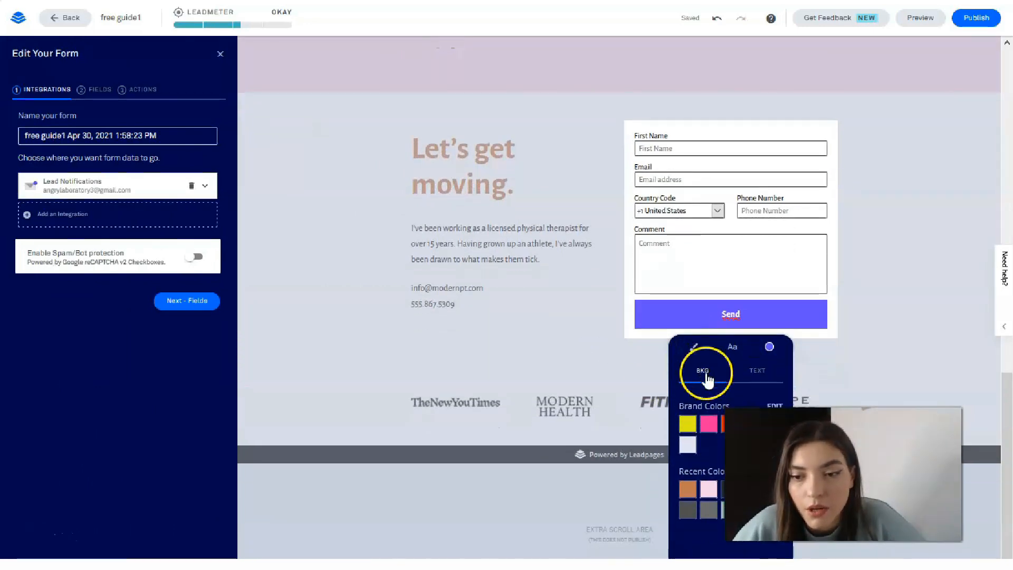
pyautogui.click(769, 347)
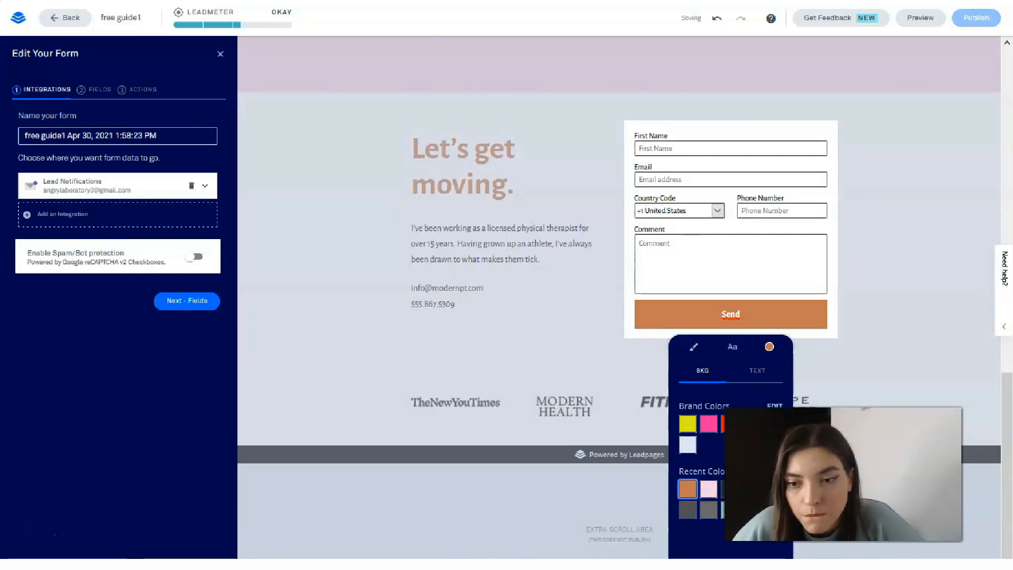
pyautogui.click(687, 510)
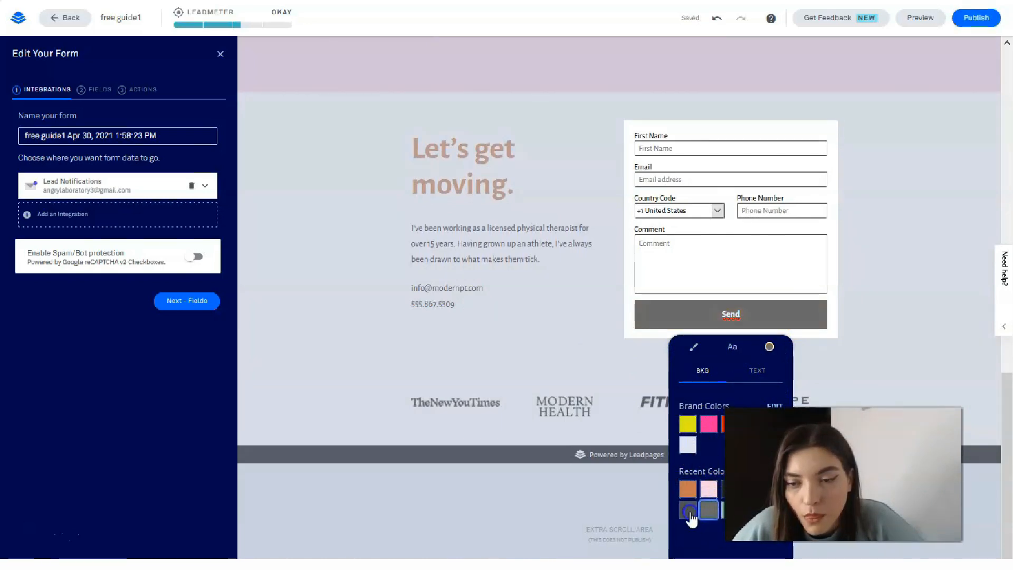
pyautogui.click(220, 54)
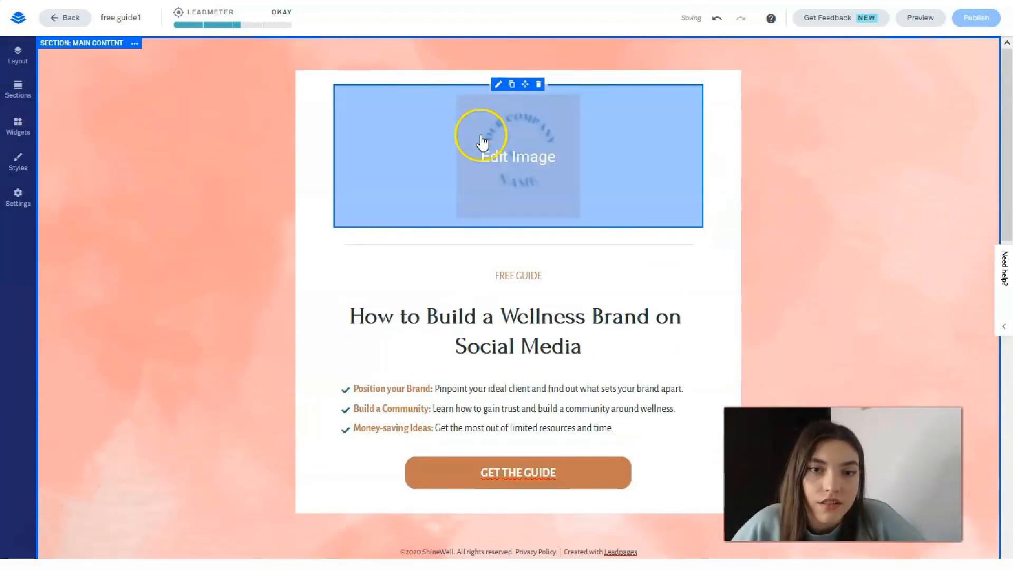
# Remove the Logos 1 section at the bottom and confirm its deletion before previewing.
pyautogui.scroll(-3)
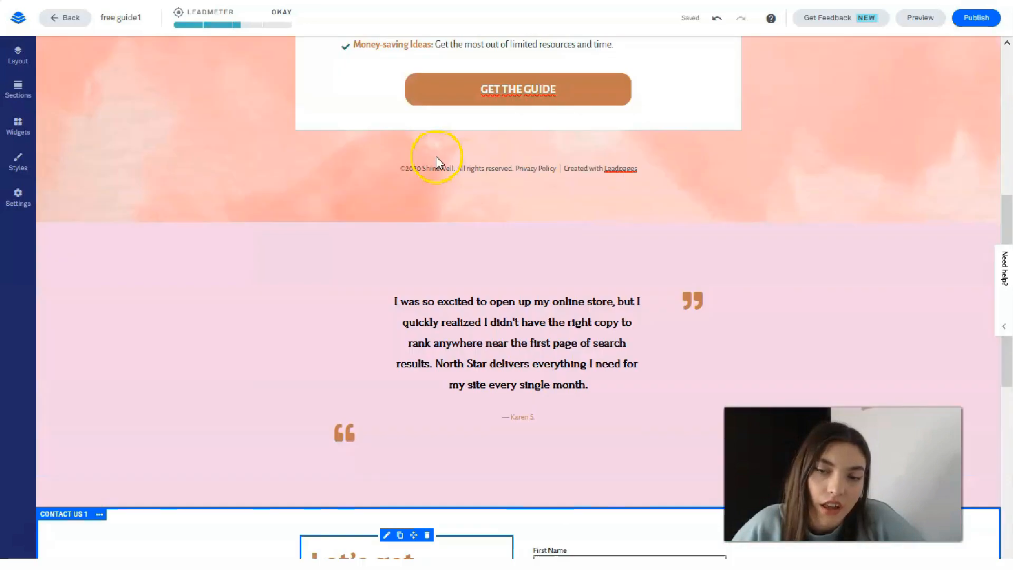
pyautogui.scroll(3)
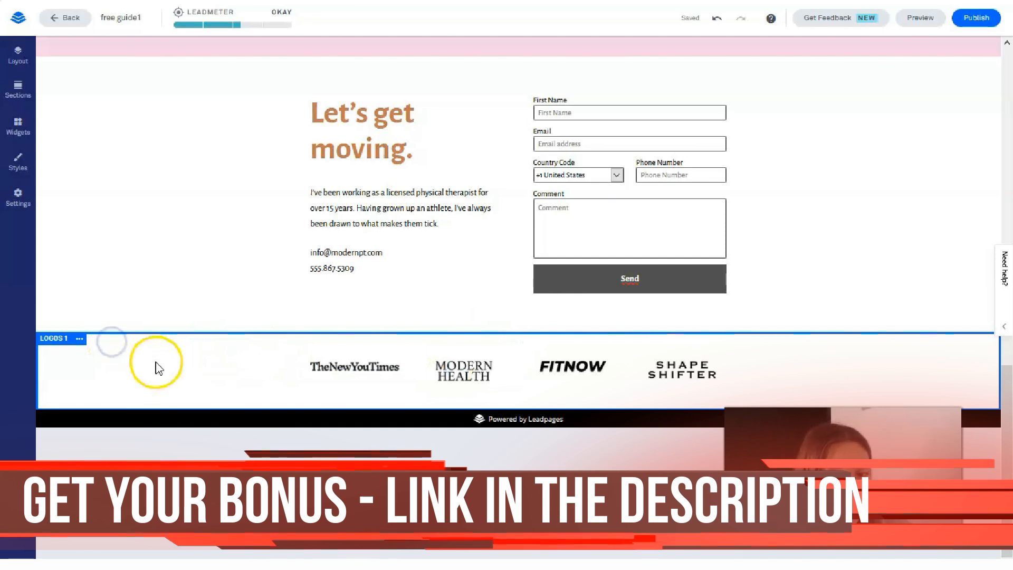
pyautogui.click(79, 338)
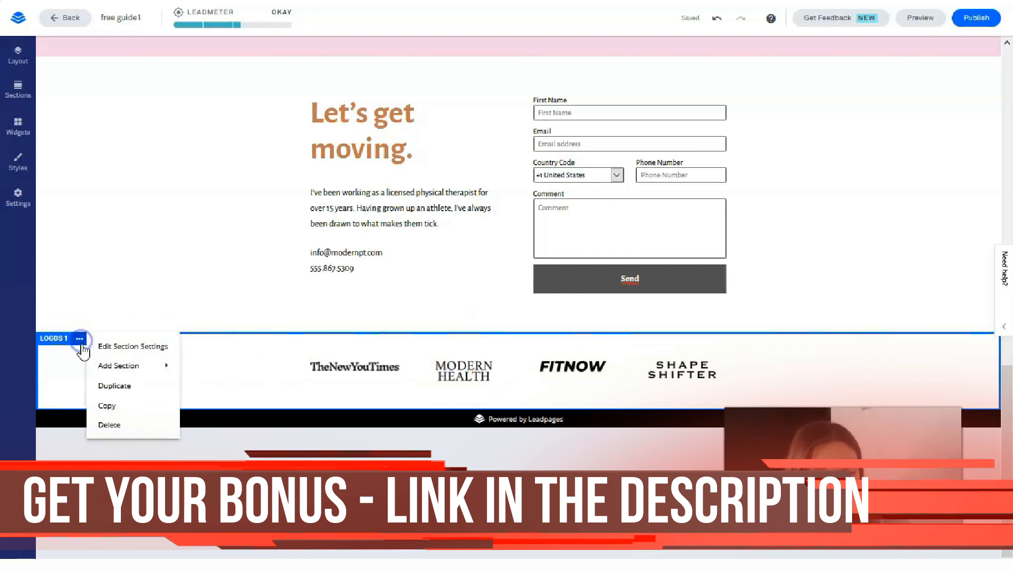
pyautogui.click(134, 395)
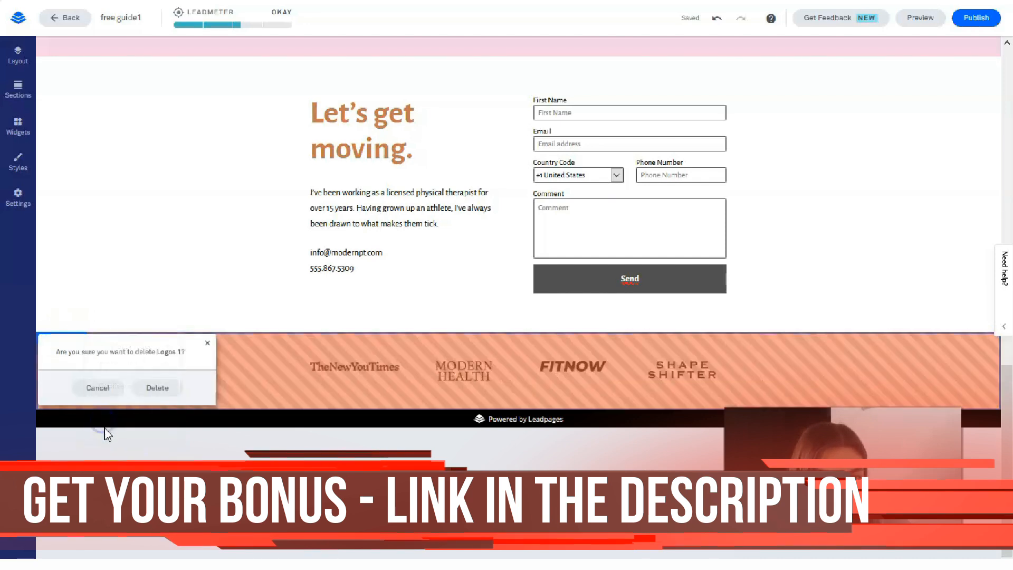
pyautogui.click(156, 387)
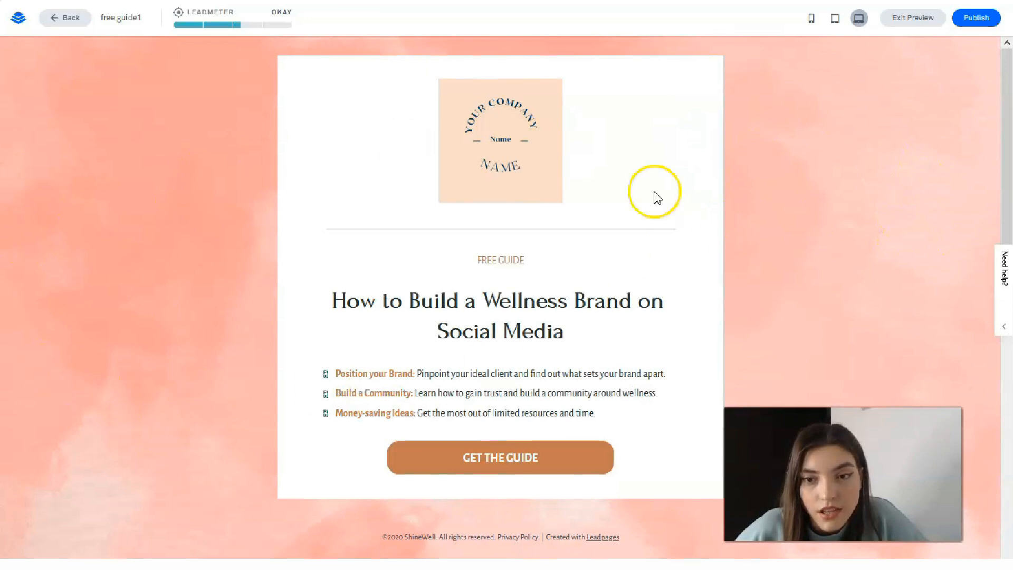
# Switch the preview between tablet and mobile sizes to see the hero card adapt.
pyautogui.scroll(-3)
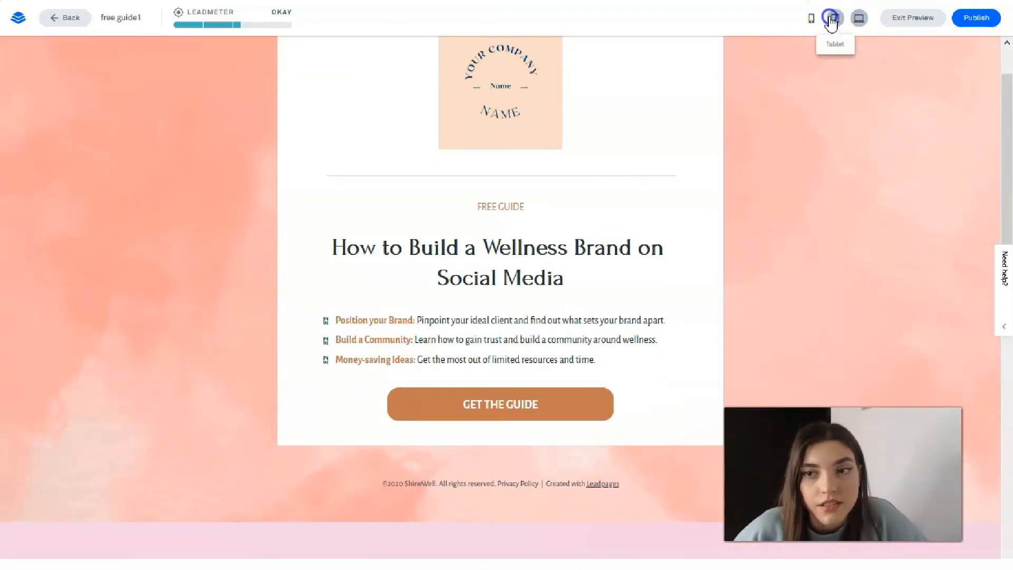
pyautogui.click(833, 18)
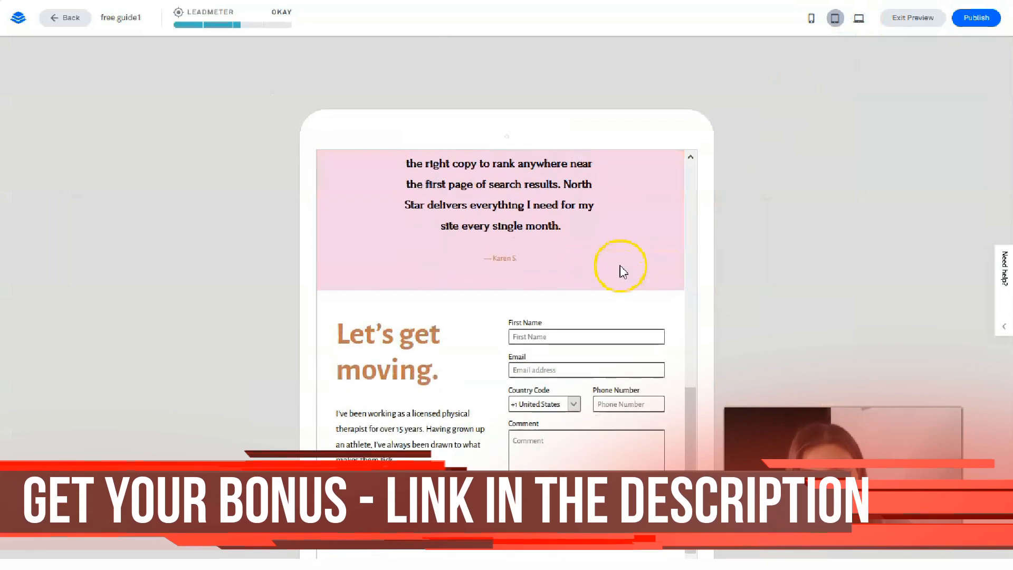
pyautogui.click(810, 18)
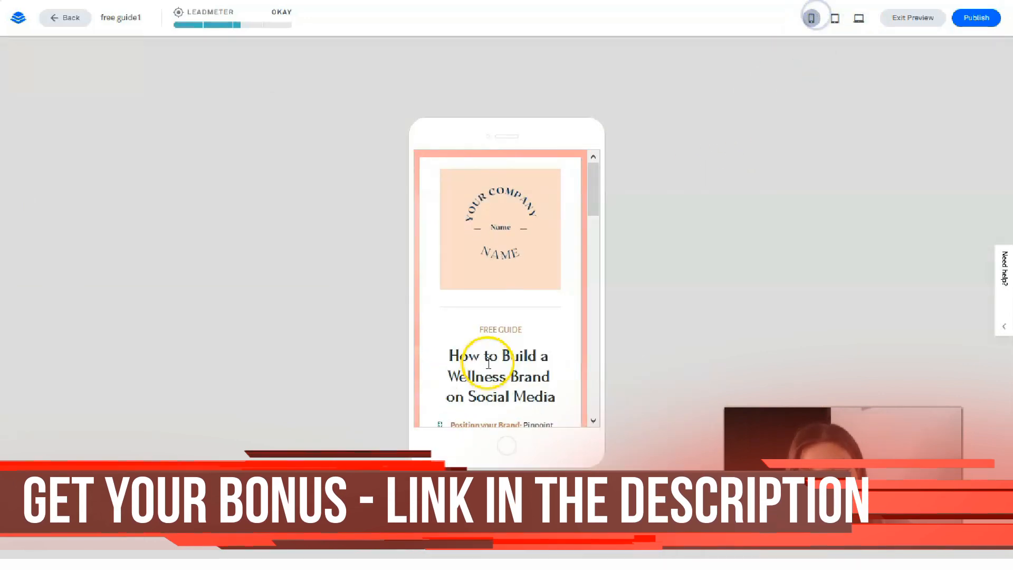
pyautogui.scroll(-3)
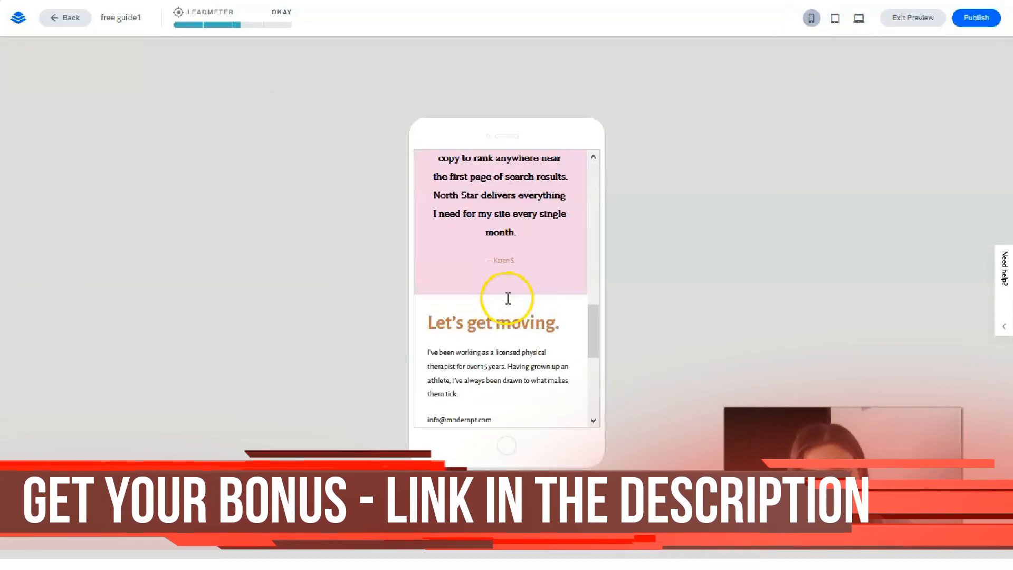
pyautogui.click(834, 18)
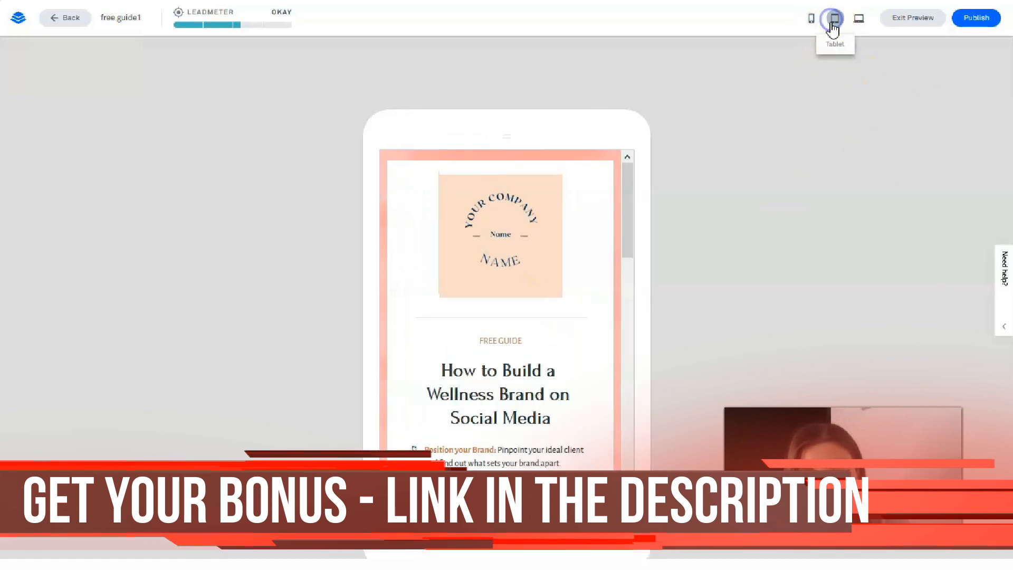
pyautogui.click(834, 18)
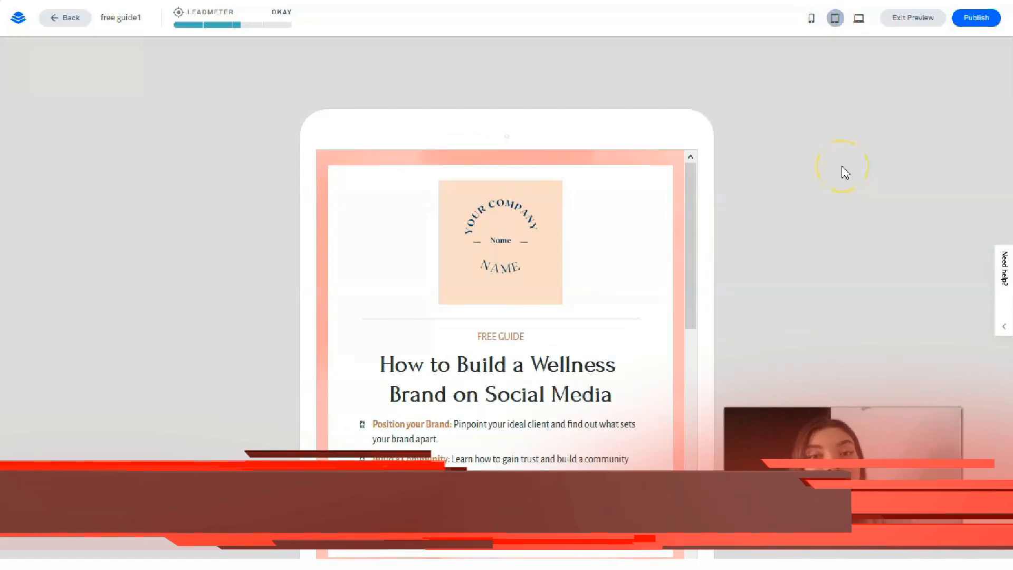